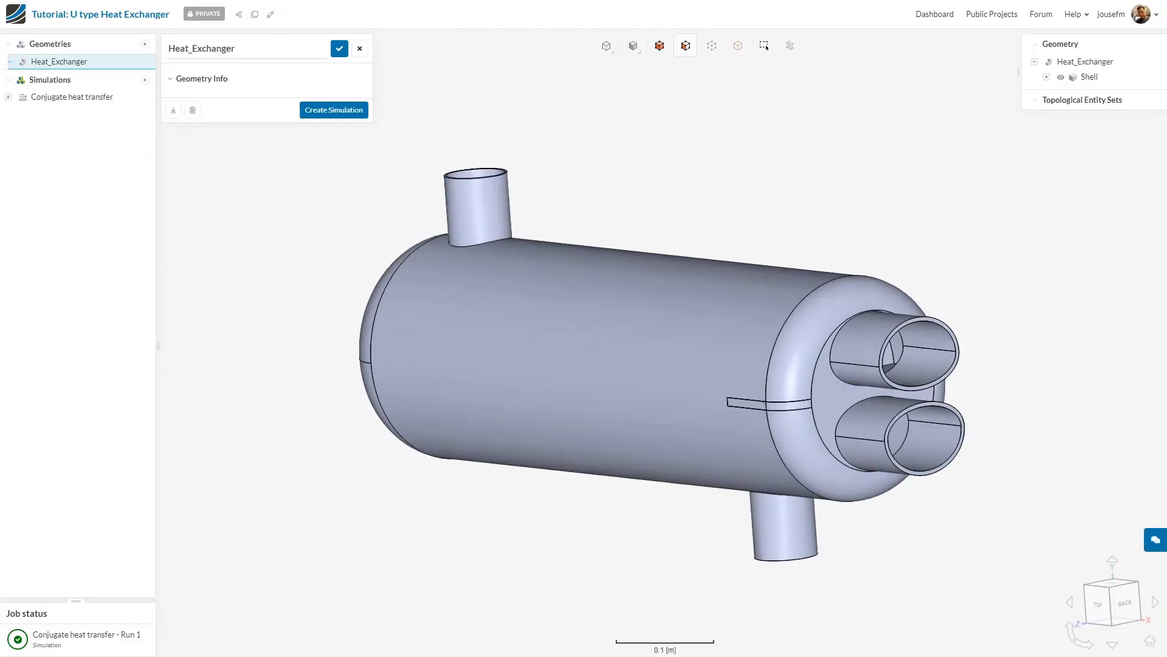
{"action": "mouse_move", "coordinate": [261, 457]}
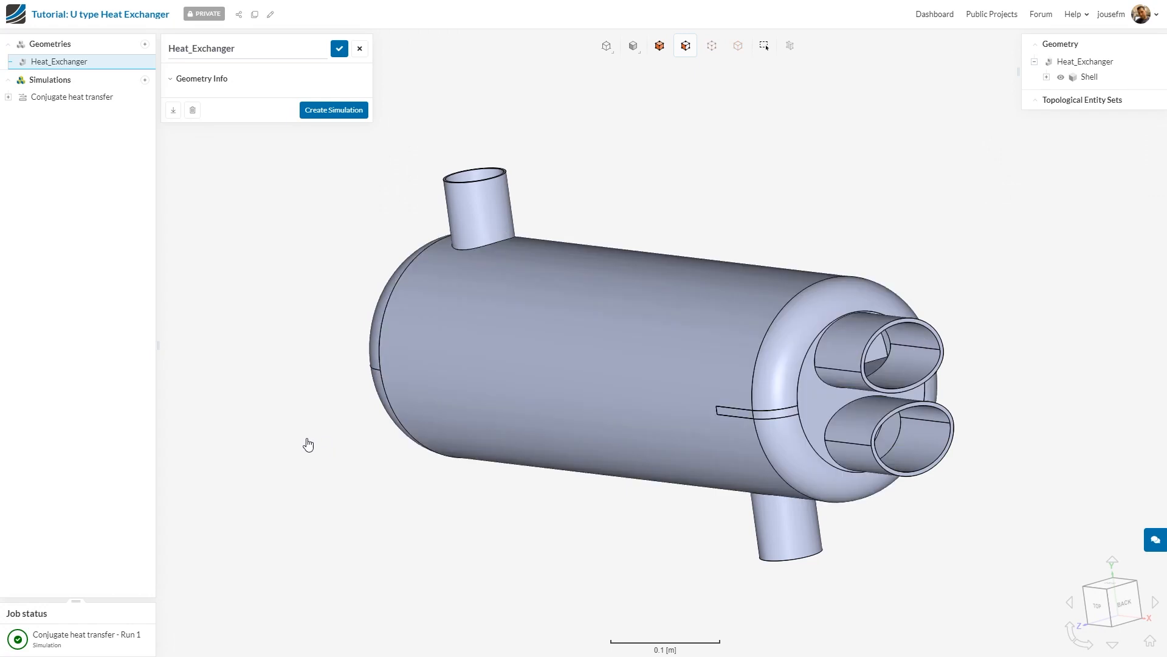
{"action": "mouse_move", "coordinate": [281, 408]}
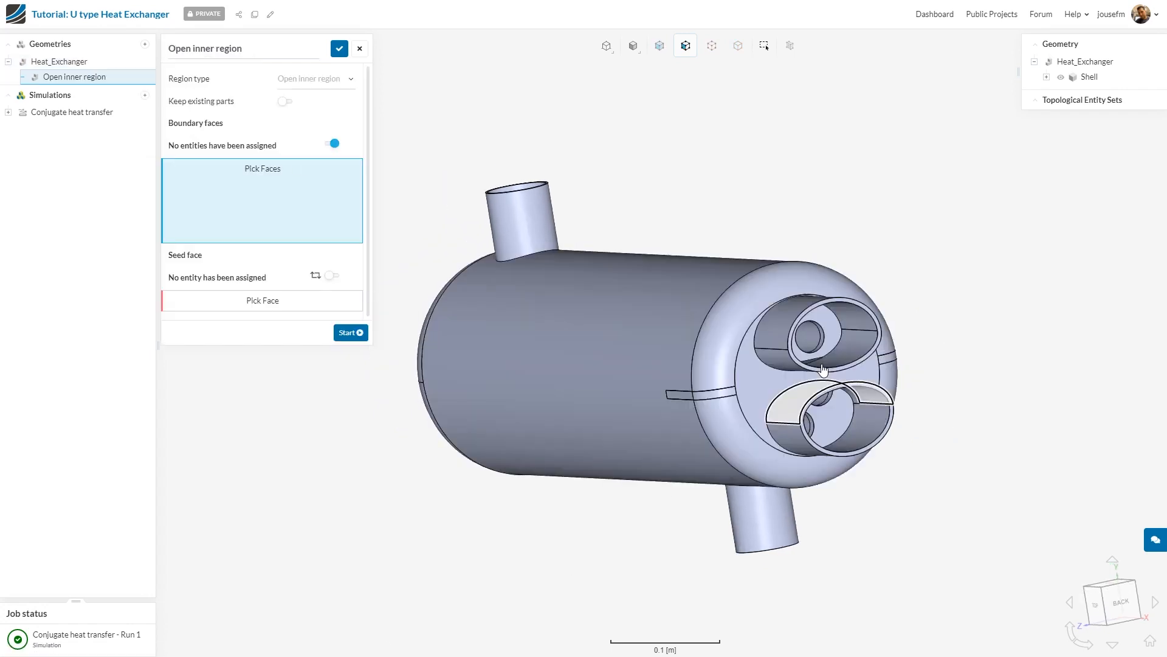
Select both tube opening faces as boundaries and an inner tube face as seed
{"action": "left_click", "coordinate": [825, 336]}
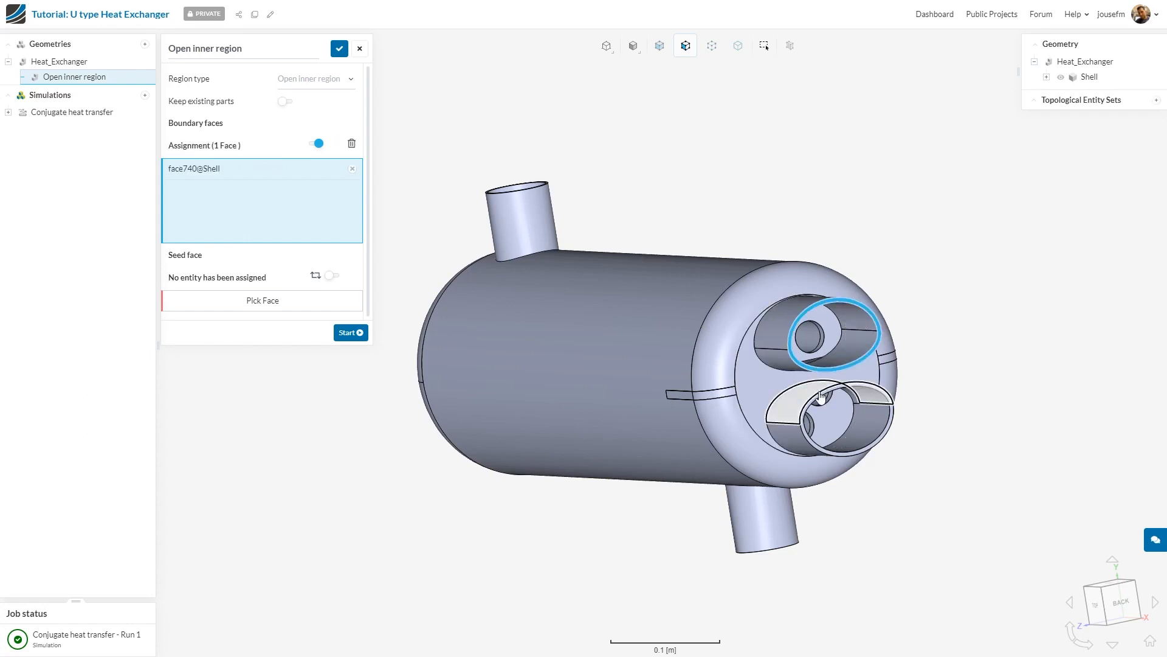
{"action": "left_click", "coordinate": [834, 417]}
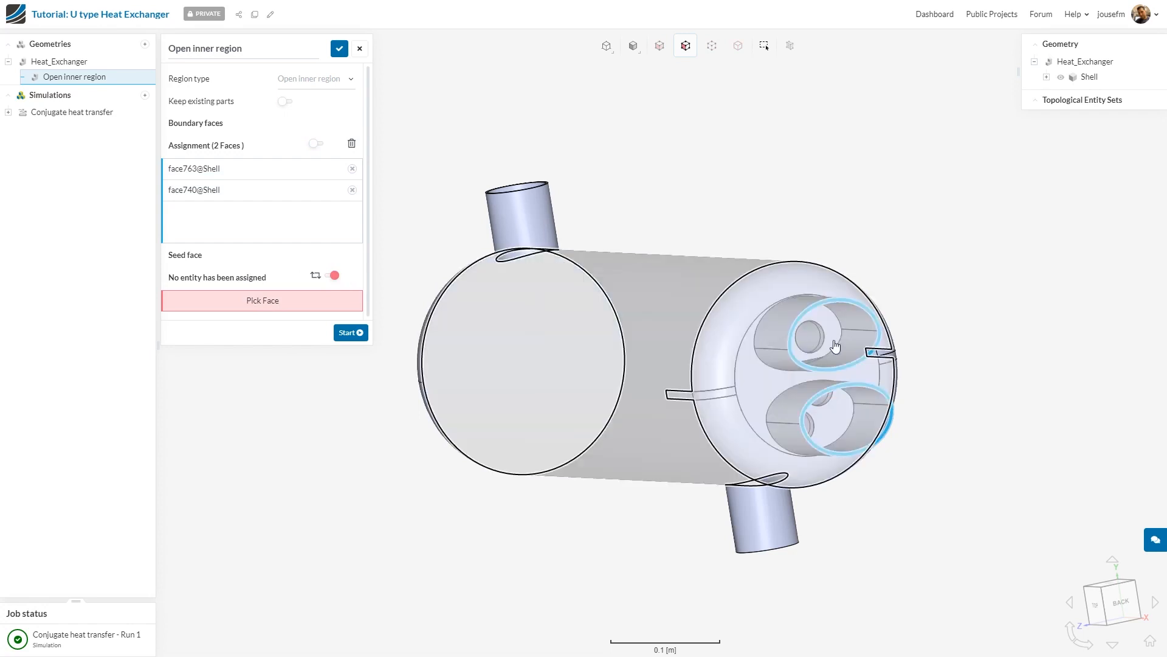
{"action": "left_click", "coordinate": [834, 344]}
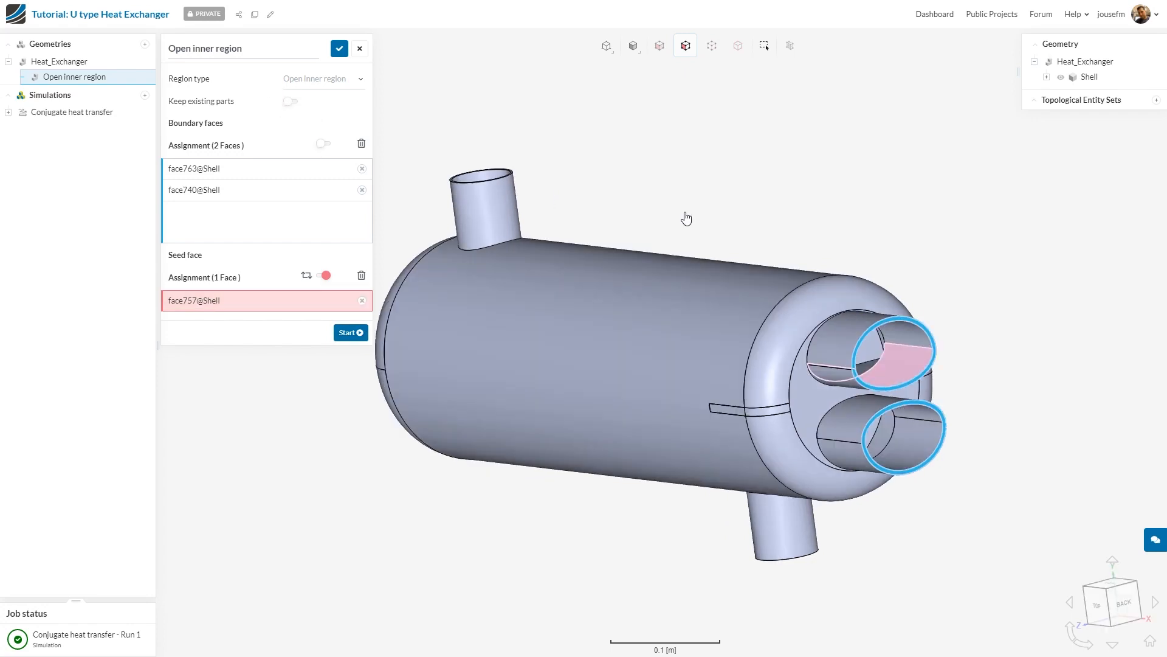
{"action": "mouse_move", "coordinate": [595, 543]}
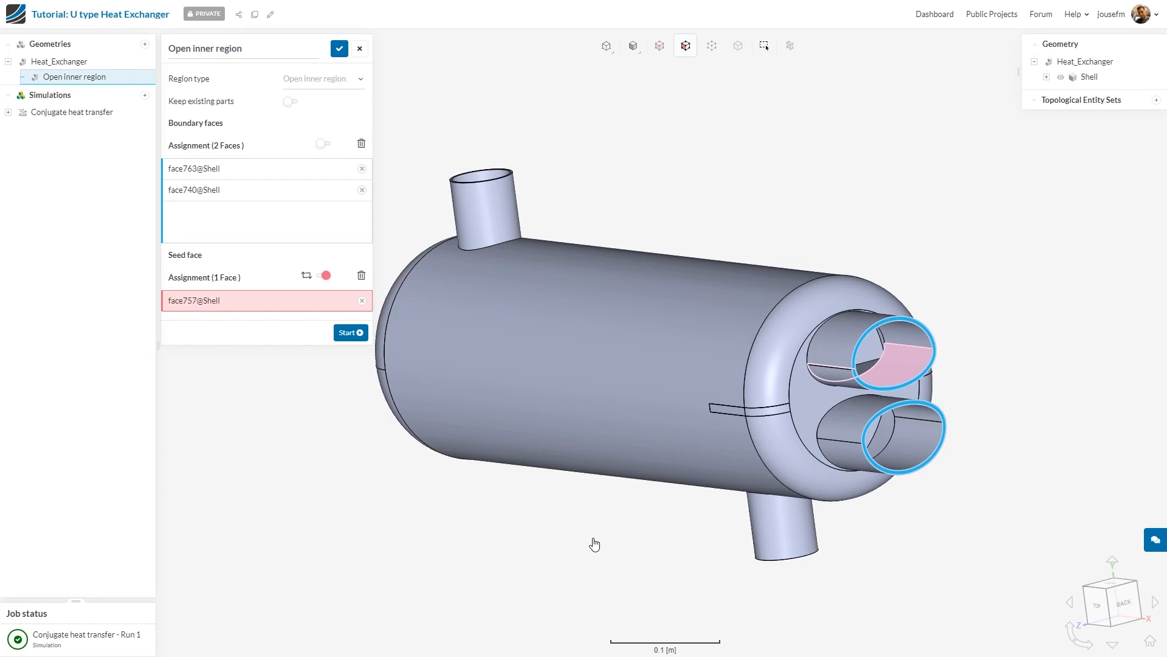
Enable Keep existing parts and run the tube-side flow region extraction
{"action": "left_click", "coordinate": [291, 101]}
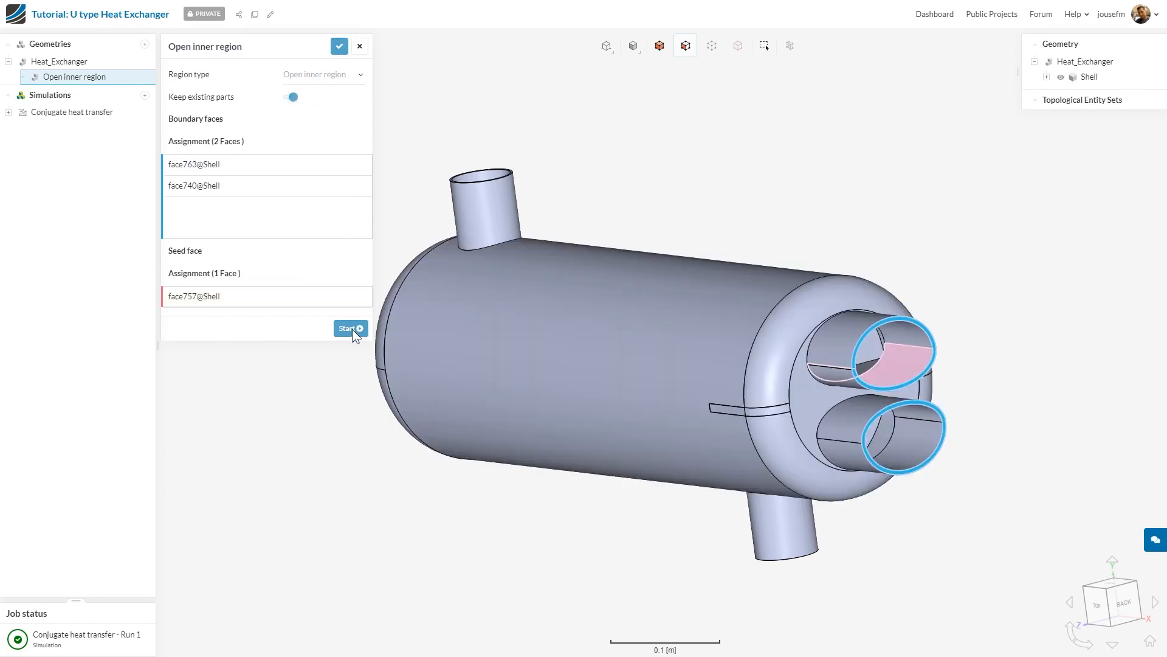
{"action": "left_click", "coordinate": [349, 329]}
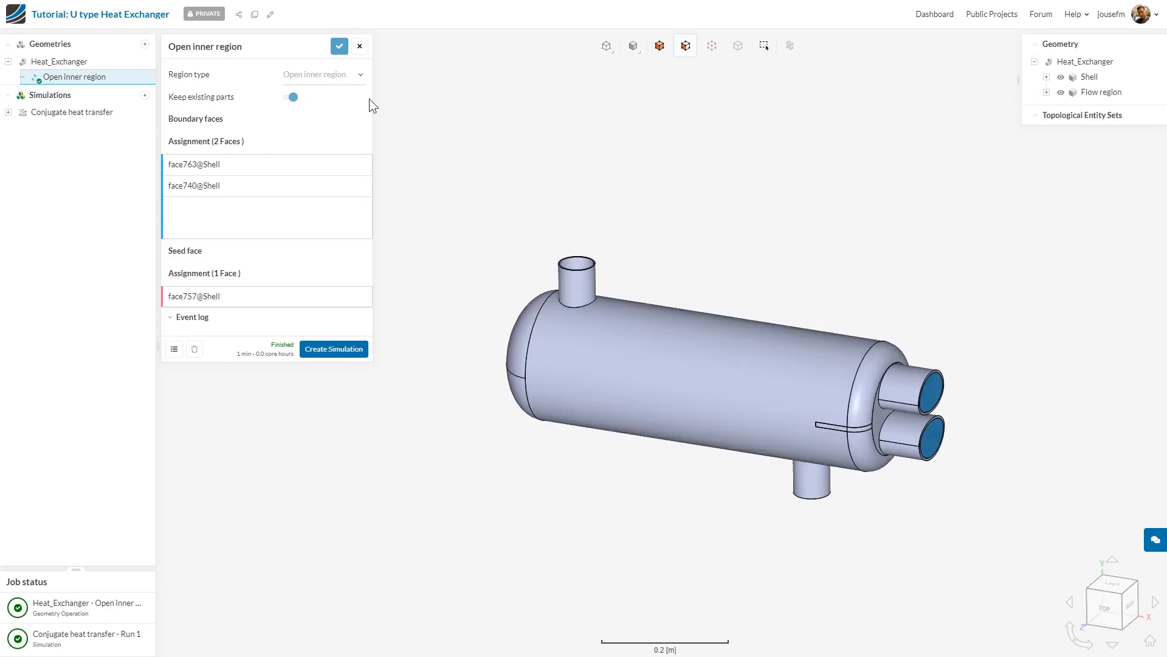
{"action": "left_click", "coordinate": [360, 46]}
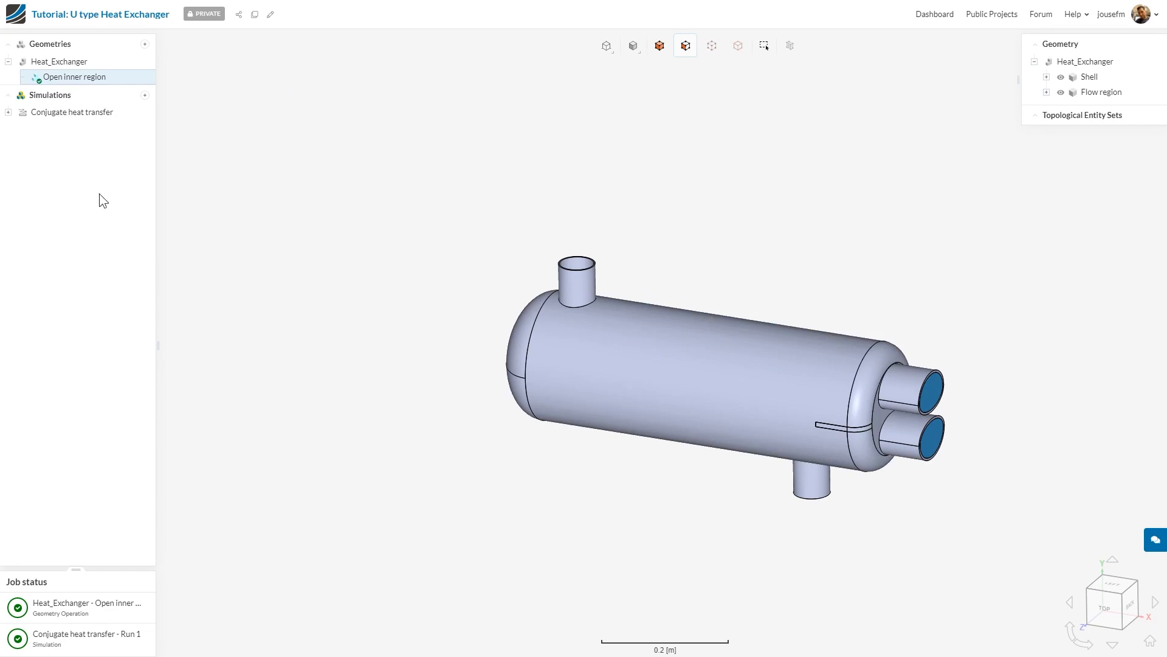
Add an Open inner region with the bottom nozzle as boundary and top nozzle face as seed
{"action": "right_click", "coordinate": [59, 61]}
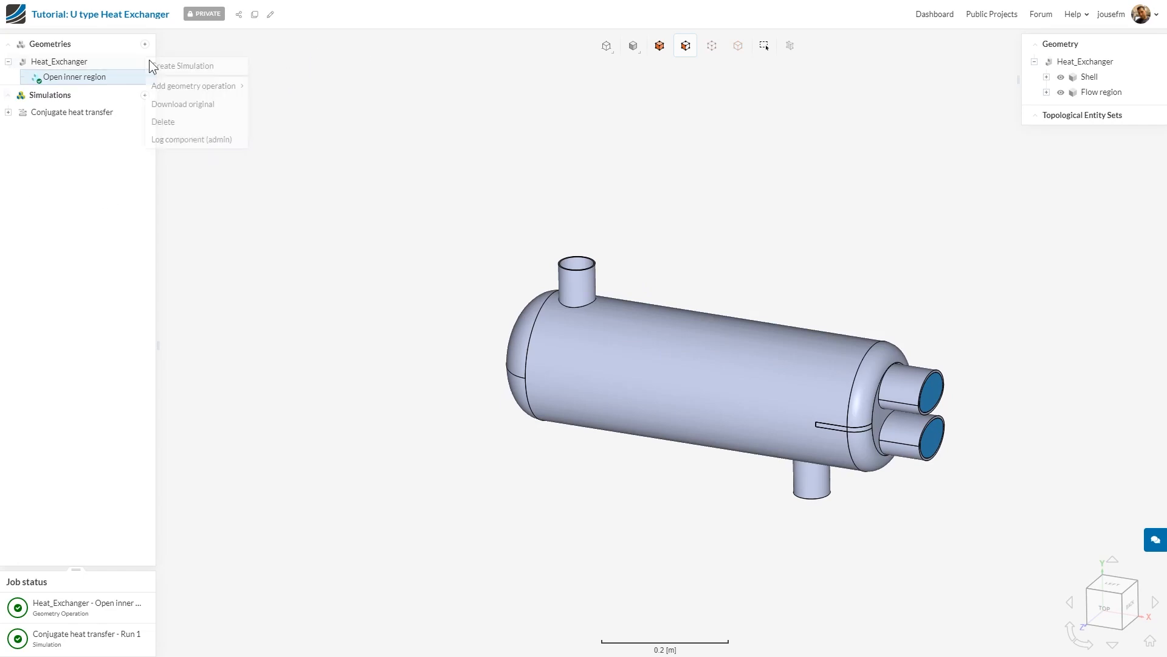
{"action": "mouse_move", "coordinate": [195, 85]}
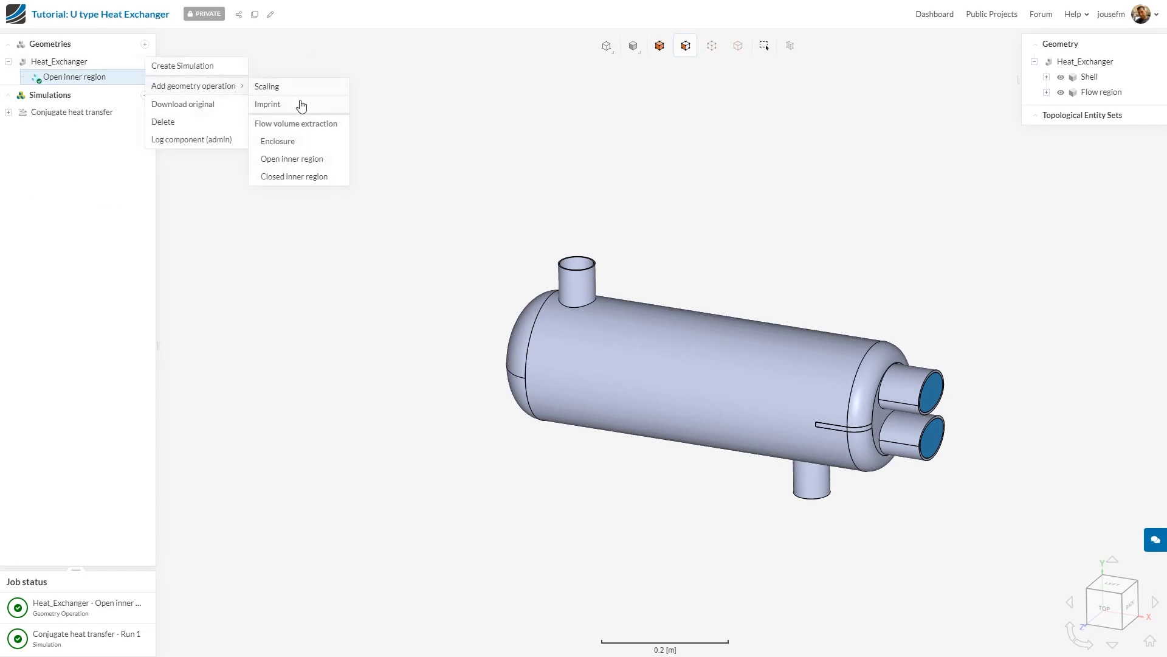
{"action": "left_click", "coordinate": [292, 158]}
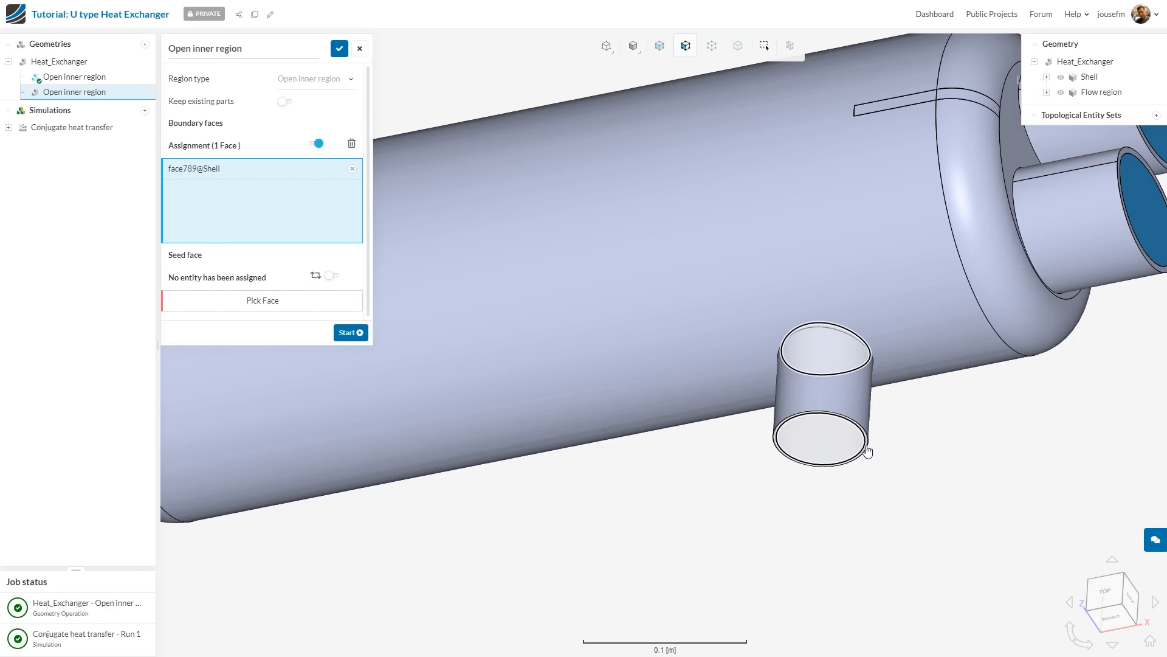
{"action": "left_click", "coordinate": [823, 394]}
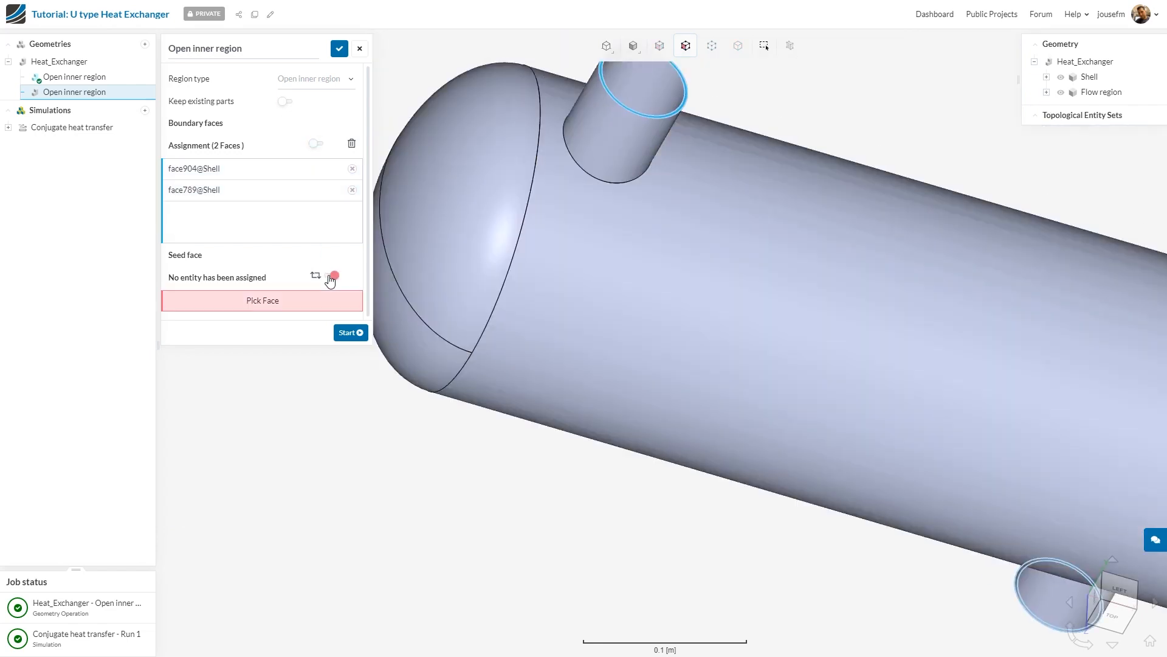
{"action": "left_click", "coordinate": [655, 88]}
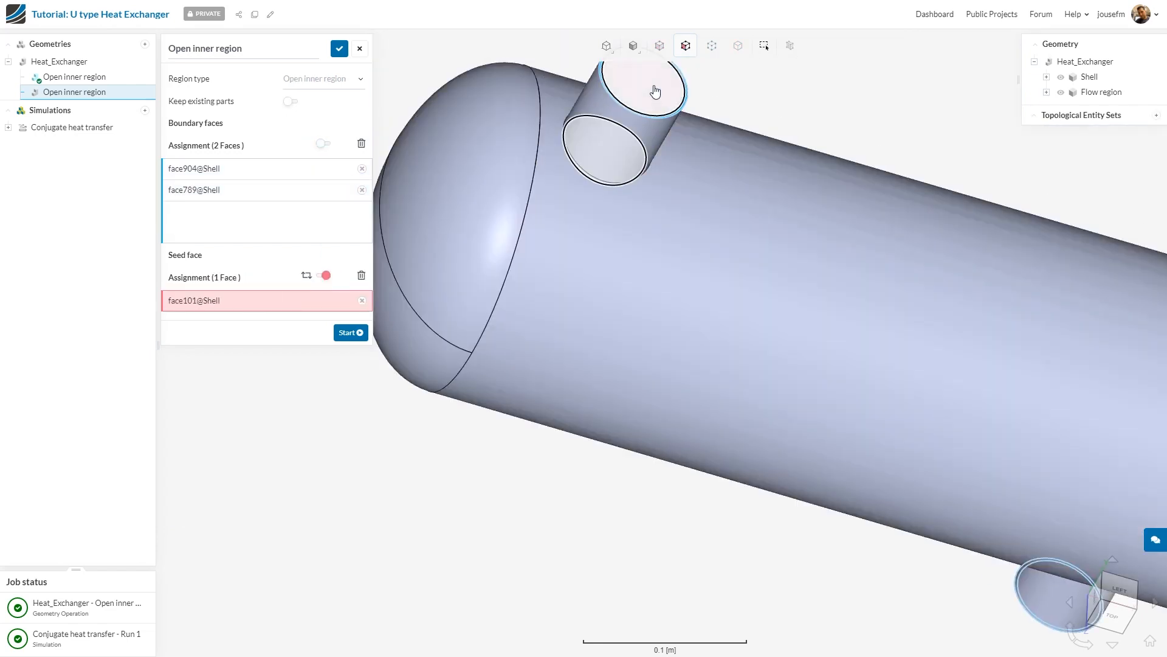
{"action": "left_click", "coordinate": [654, 89]}
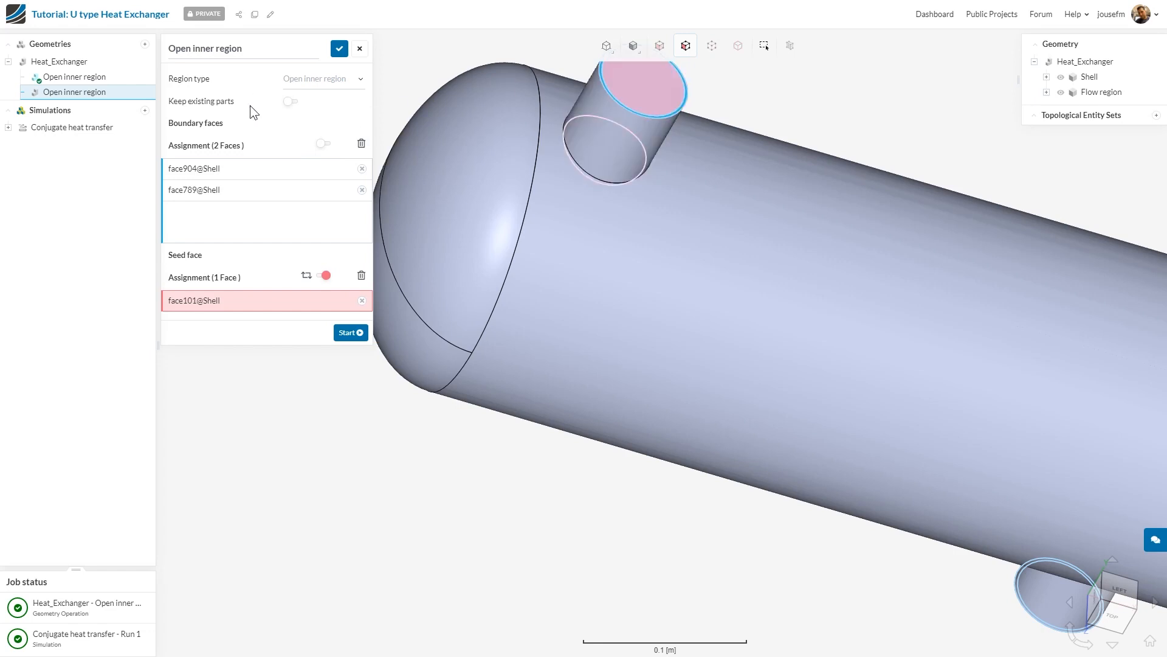
{"action": "mouse_move", "coordinate": [293, 108]}
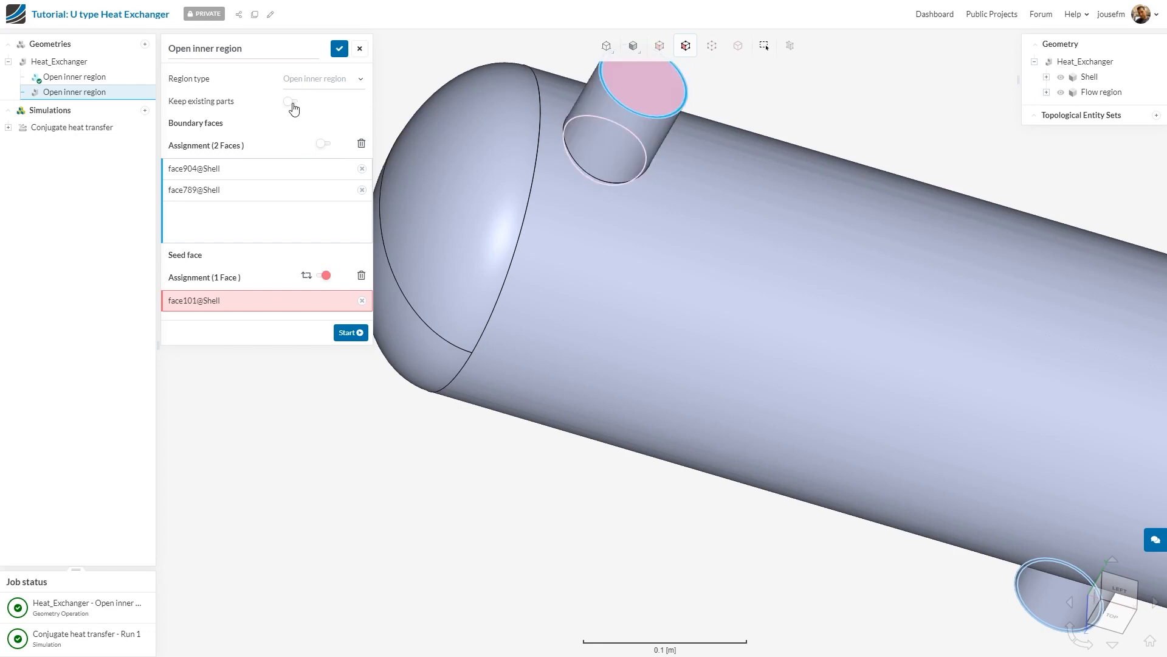
Enable Keep existing parts and start the nozzle-side flow region extraction
{"action": "left_click", "coordinate": [290, 101]}
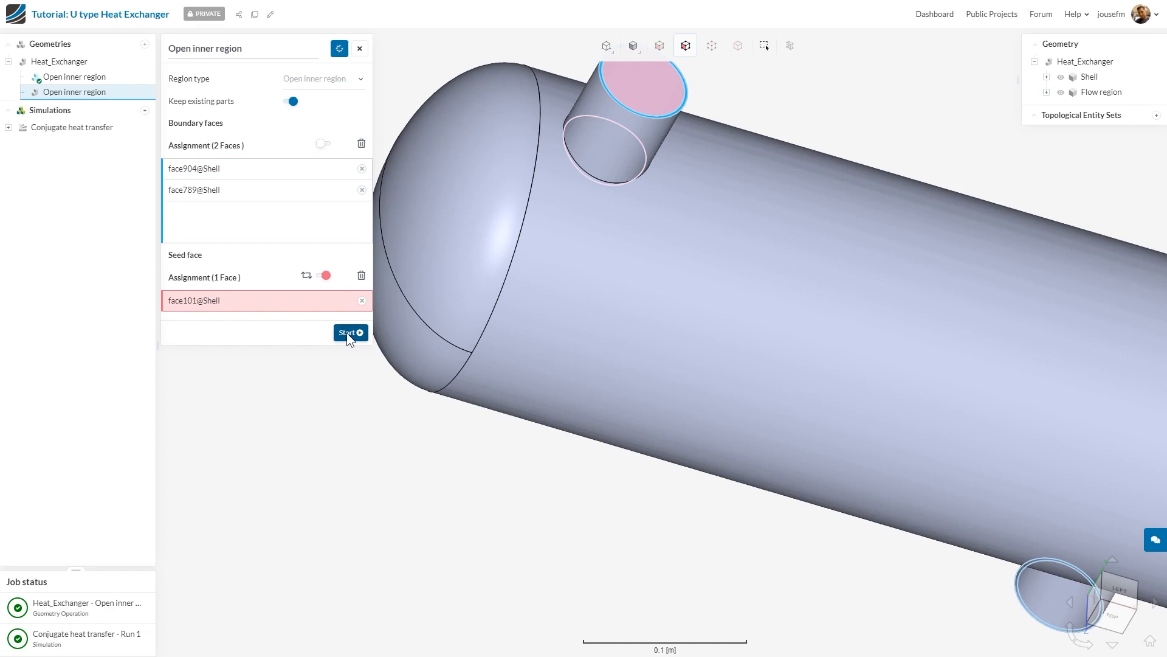
{"action": "left_click", "coordinate": [351, 332]}
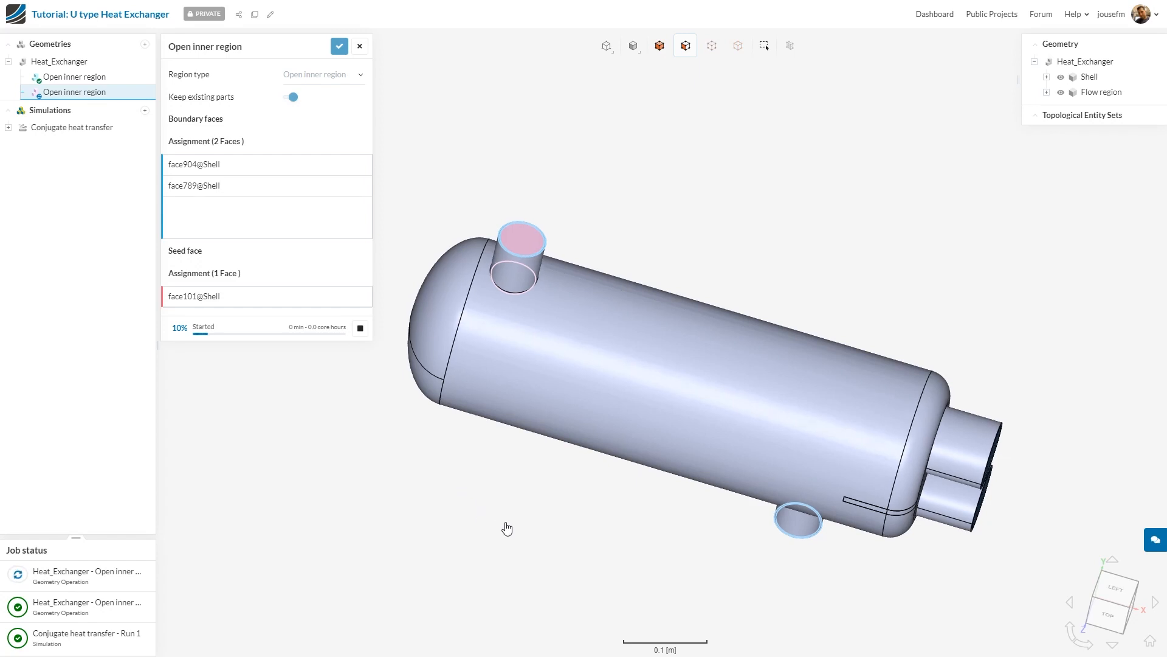
Close the extraction panel, inspect the two flow regions, and bring up the geometry options
{"action": "left_click", "coordinate": [339, 45]}
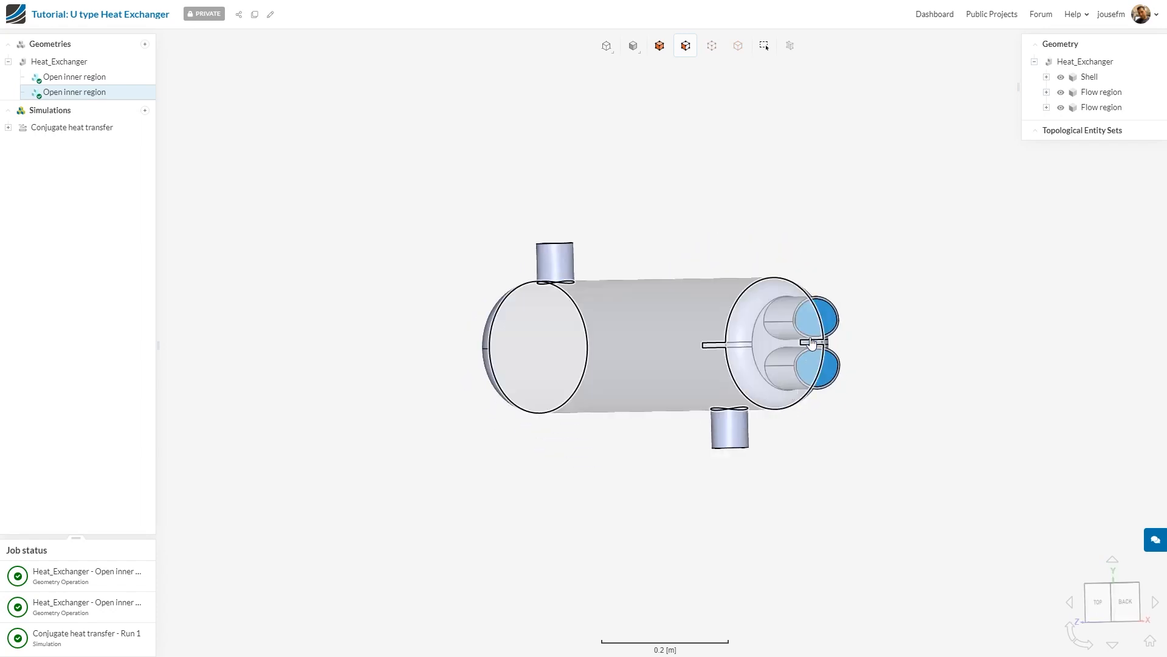
{"action": "left_click_drag", "start_coordinate": [662, 343], "coordinate": [572, 460]}
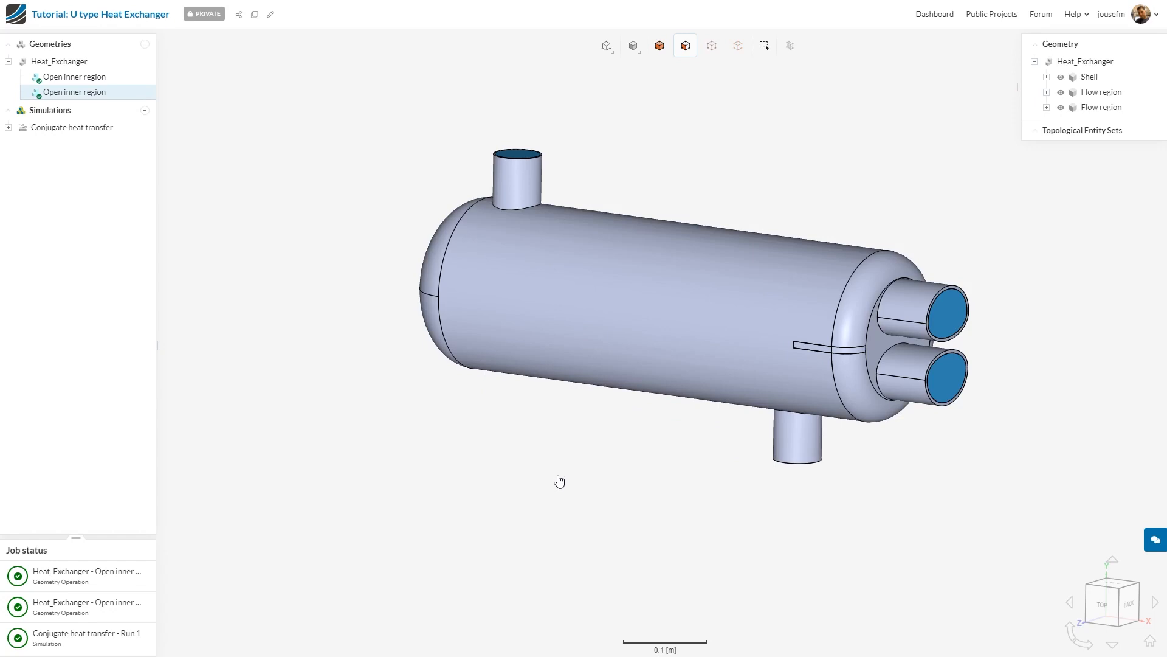
{"action": "left_click_drag", "start_coordinate": [560, 480], "coordinate": [540, 512]}
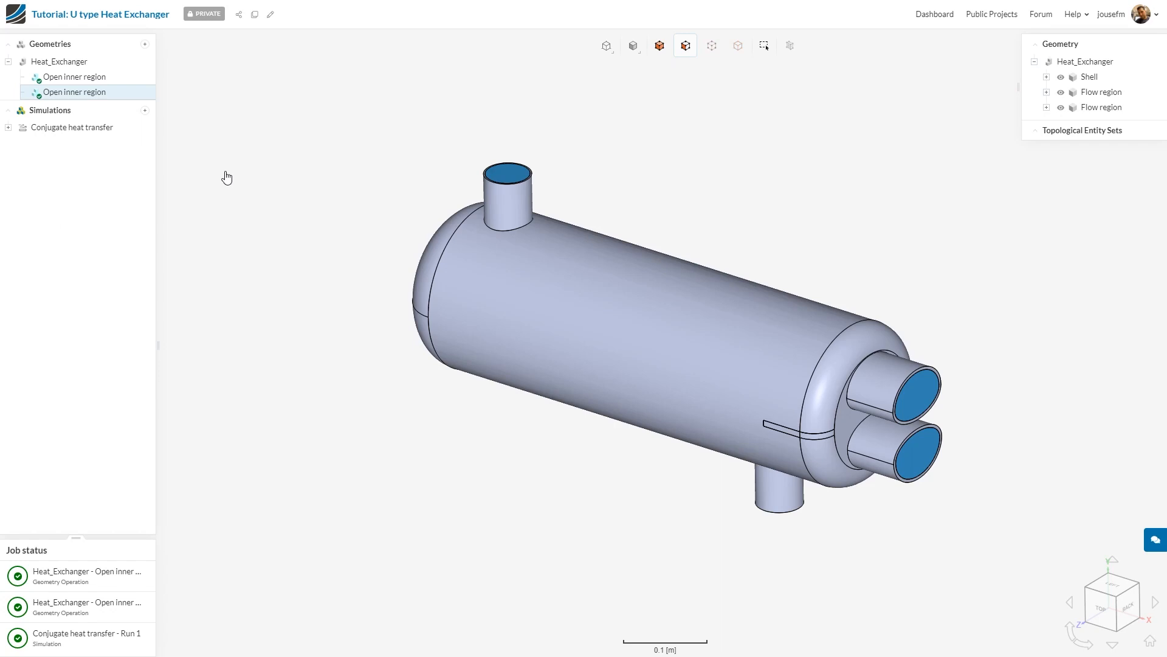
{"action": "left_click", "coordinate": [59, 61]}
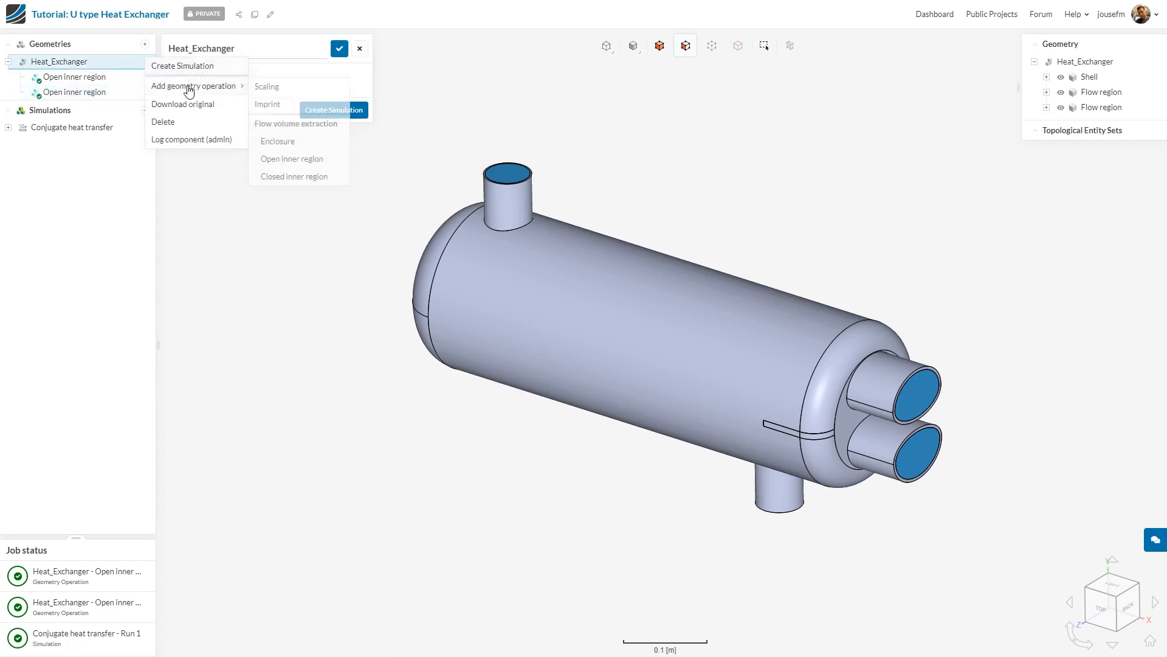
Run an Imprint operation on Heat_Exchanger and reopen the geometry's properties
{"action": "left_click", "coordinate": [268, 105]}
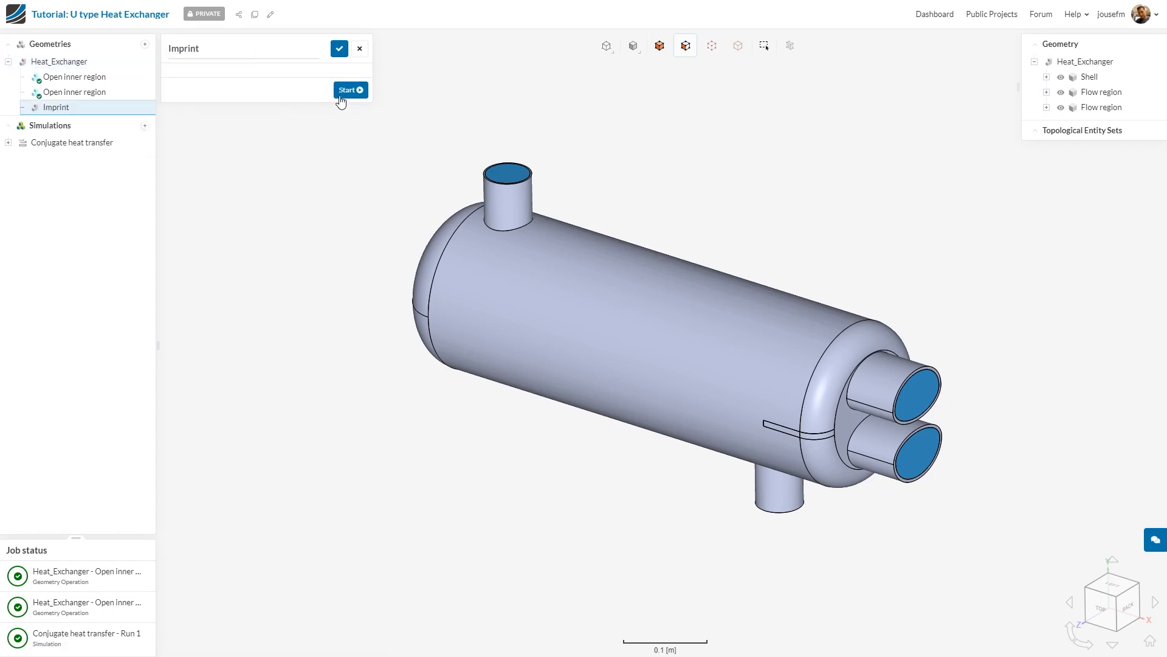
{"action": "left_click", "coordinate": [350, 89]}
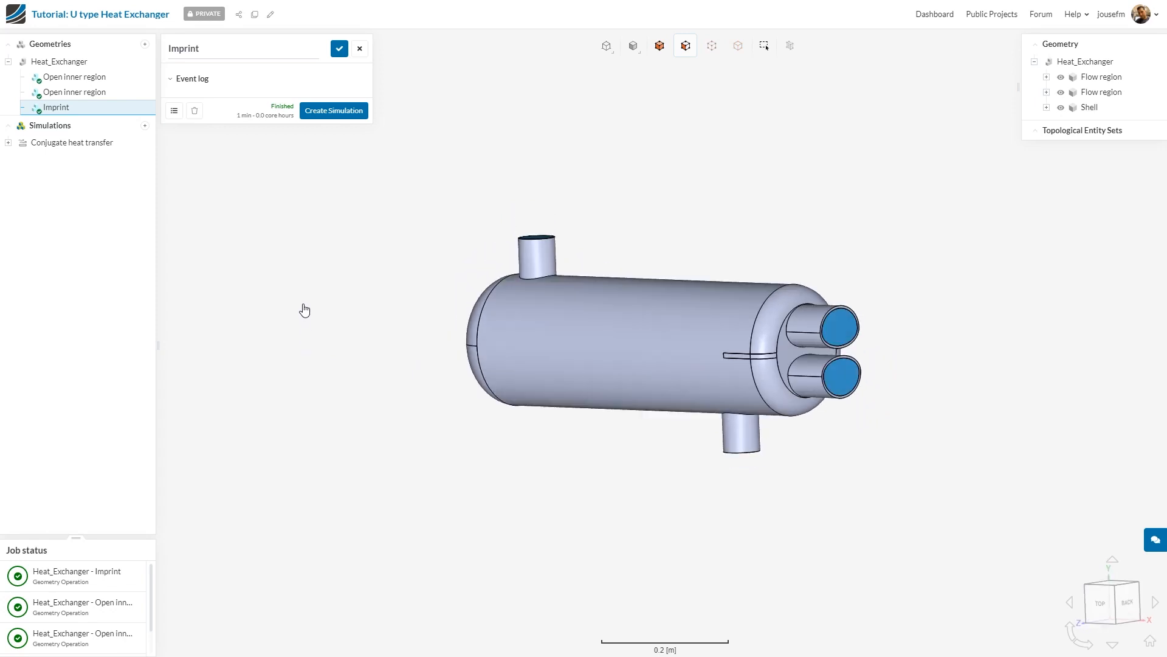
{"action": "left_click", "coordinate": [59, 61]}
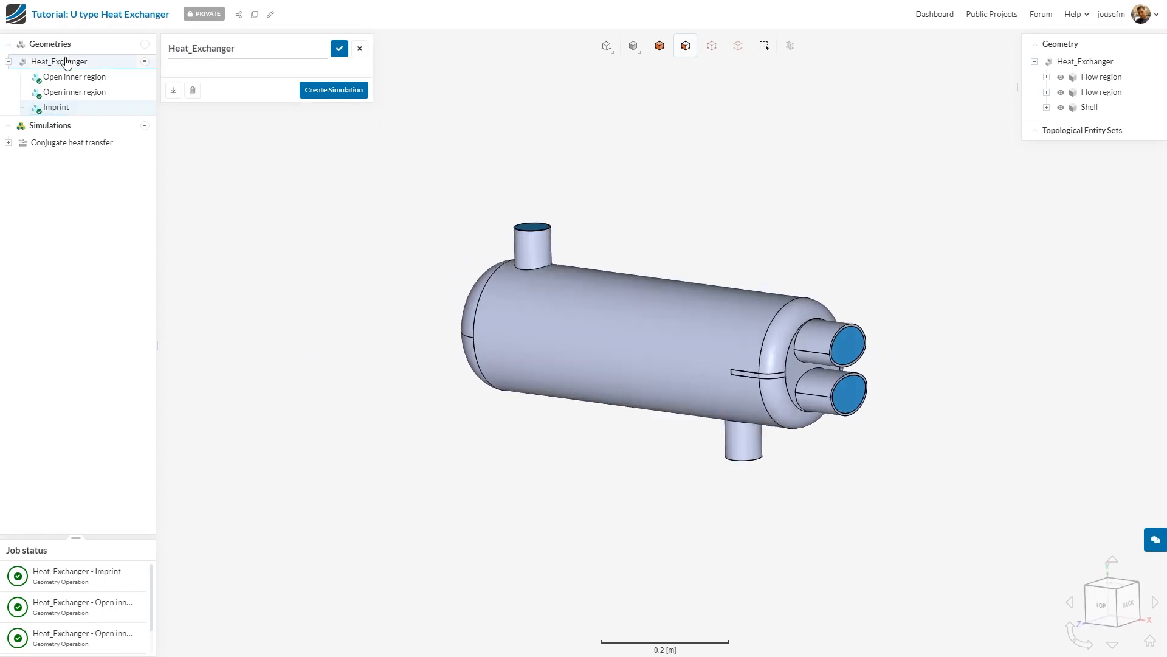
Create a new Conjugate Heat Transfer simulation from the imprinted geometry
{"action": "left_click", "coordinate": [333, 89]}
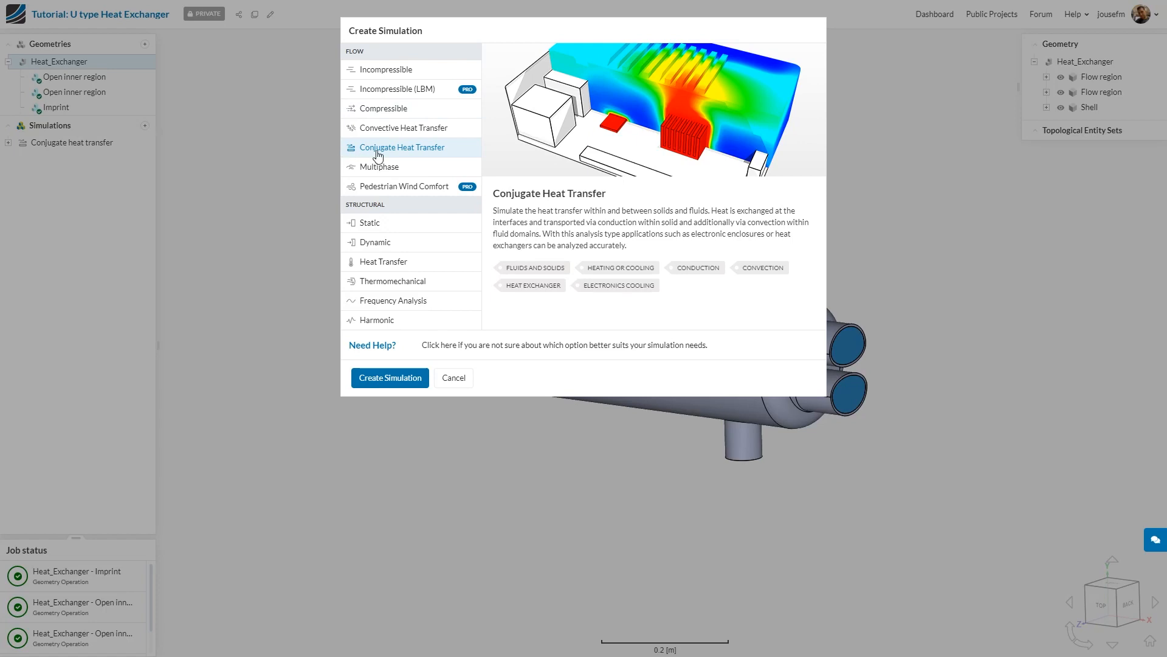
{"action": "mouse_move", "coordinate": [455, 154]}
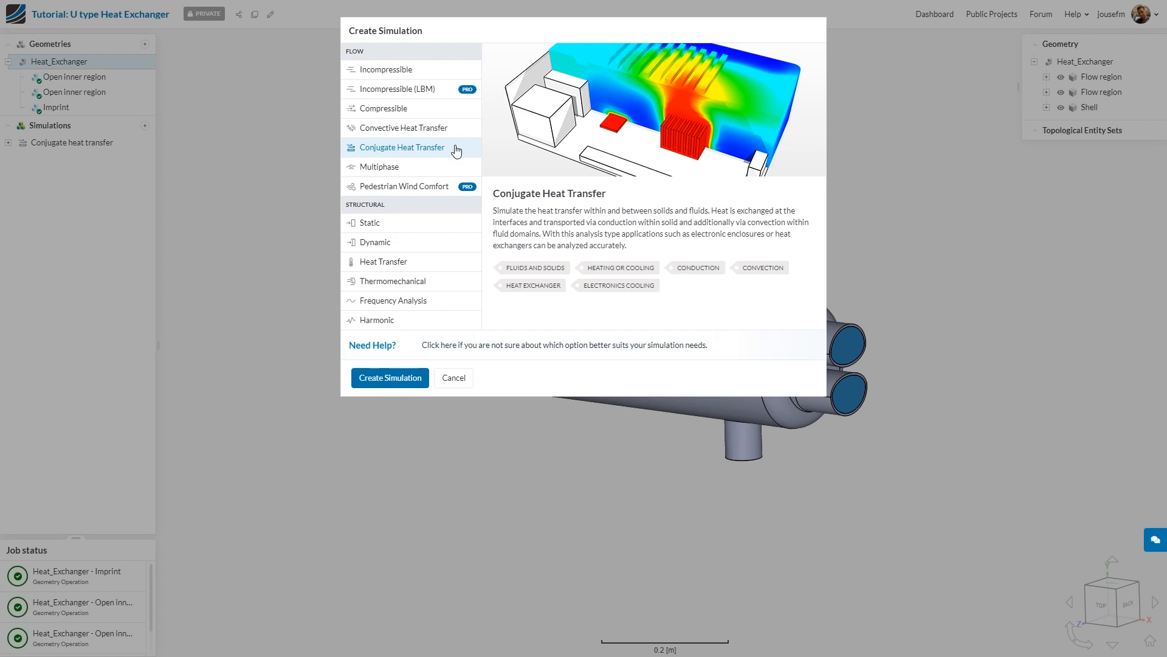
{"action": "mouse_move", "coordinate": [354, 397]}
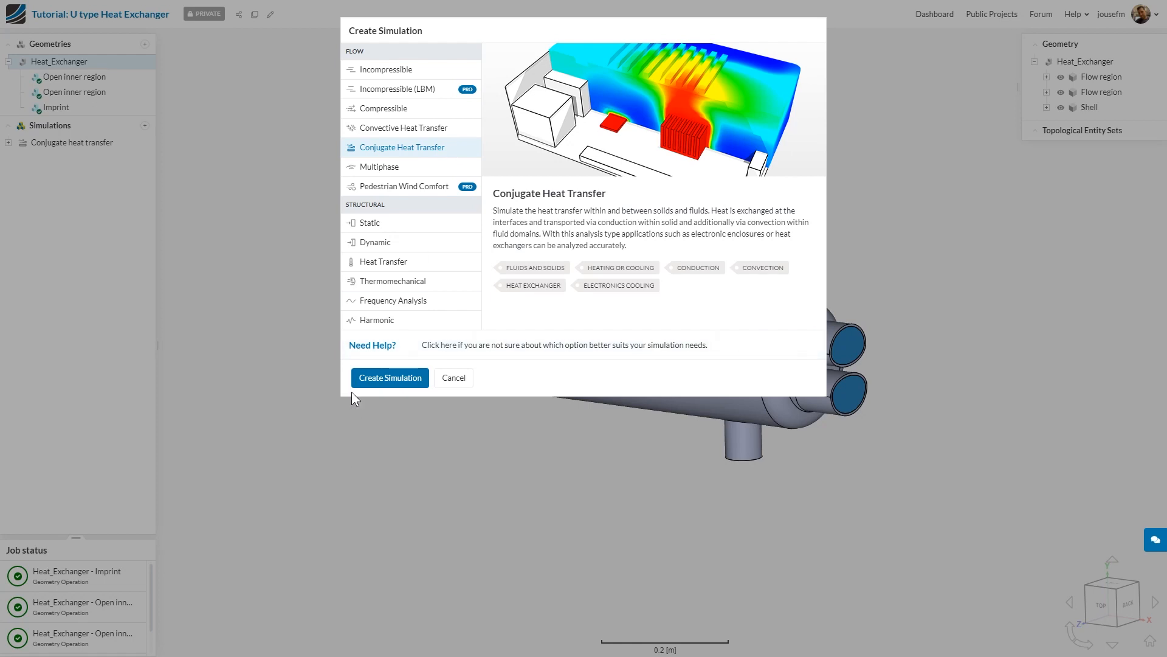
{"action": "left_click", "coordinate": [389, 377]}
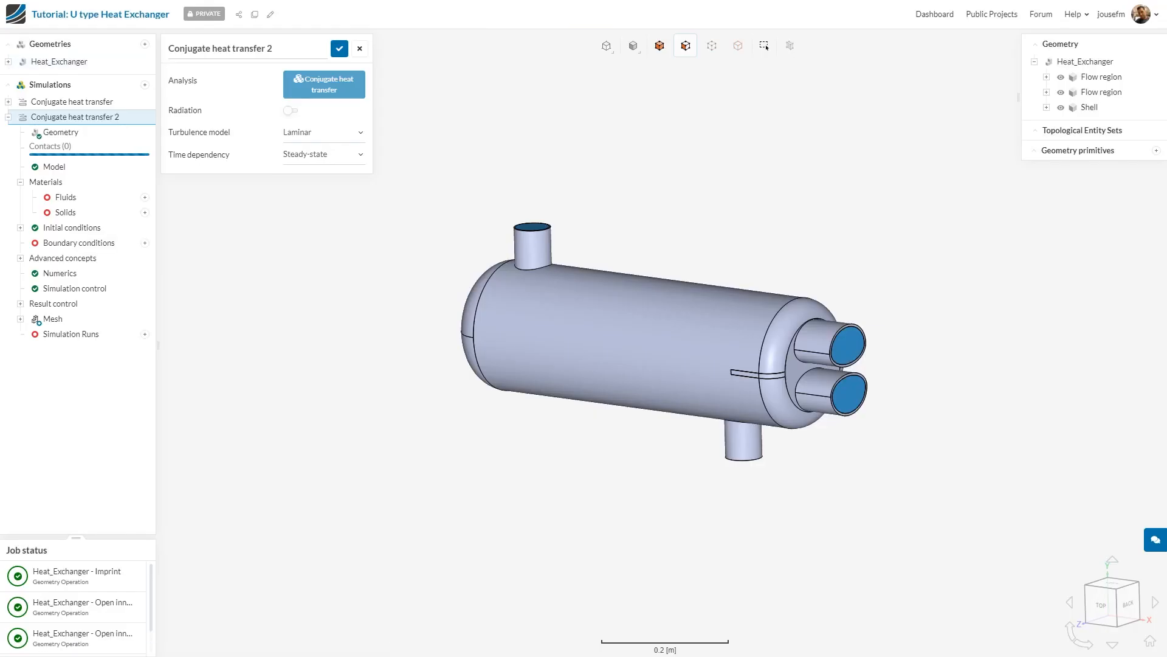
{"action": "mouse_move", "coordinate": [290, 128]}
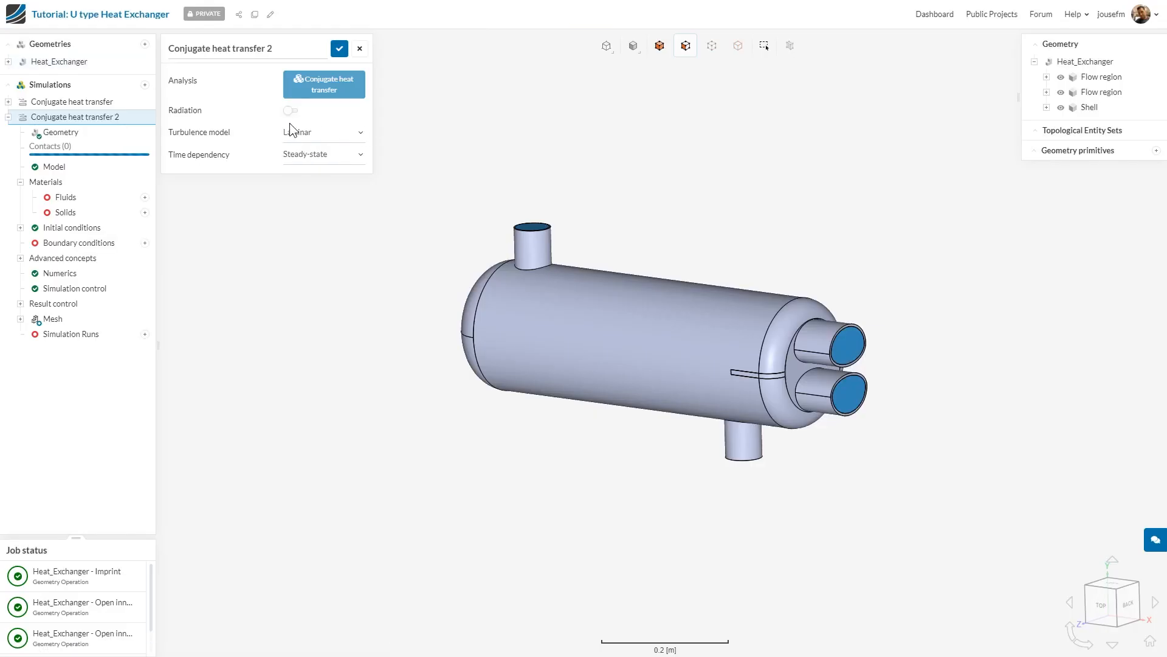
{"action": "mouse_move", "coordinate": [326, 132]}
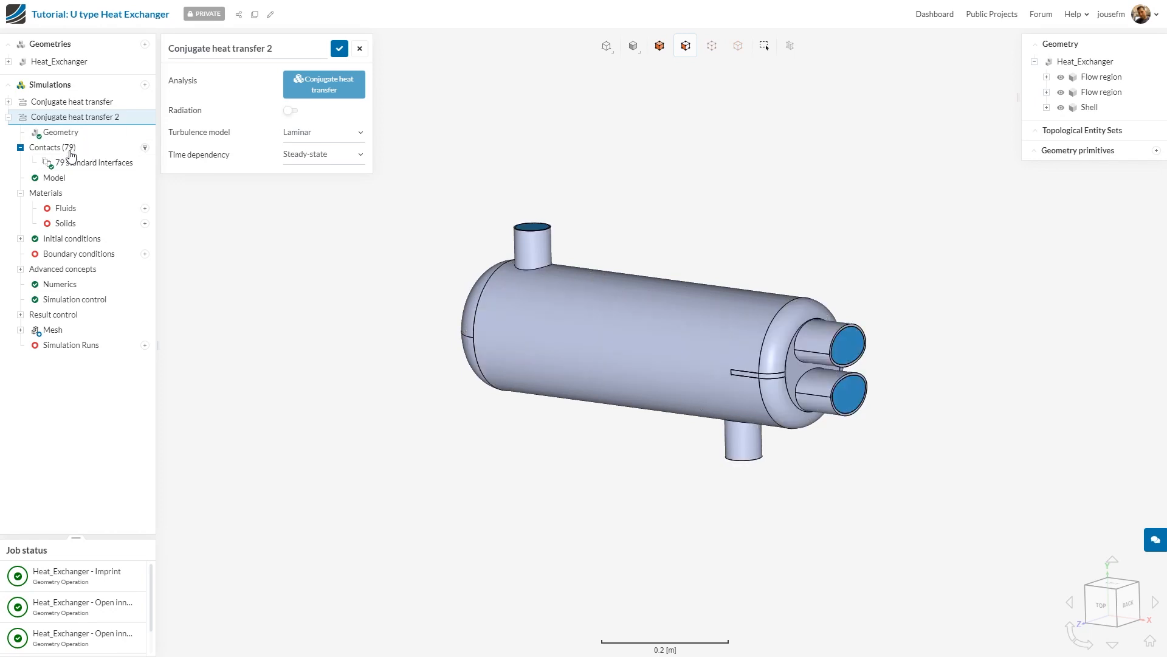
Review the 79 standard contact interfaces, keeping the thermal interface Coupled
{"action": "left_click", "coordinate": [94, 162]}
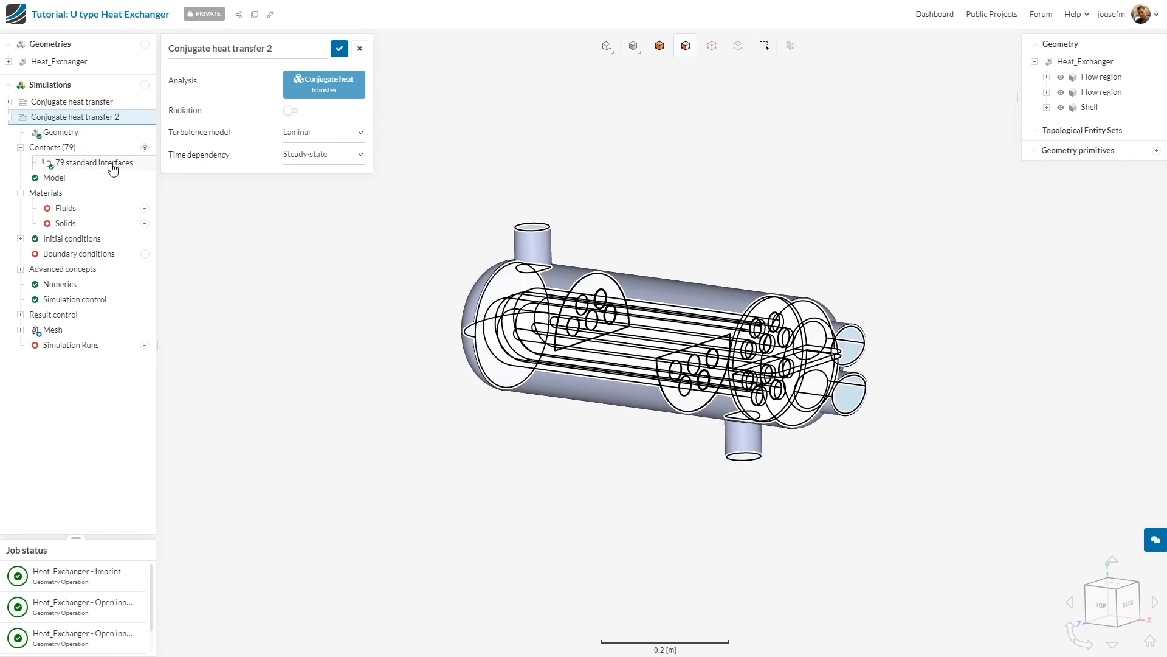
{"action": "left_click", "coordinate": [95, 162]}
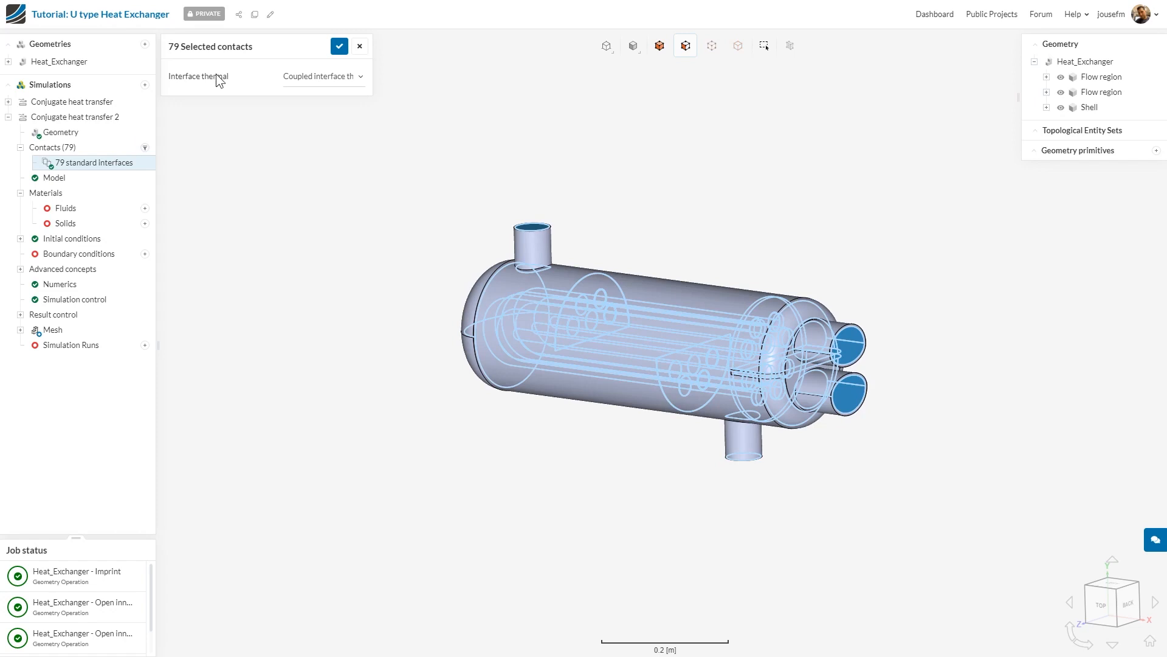
{"action": "left_click", "coordinate": [323, 76]}
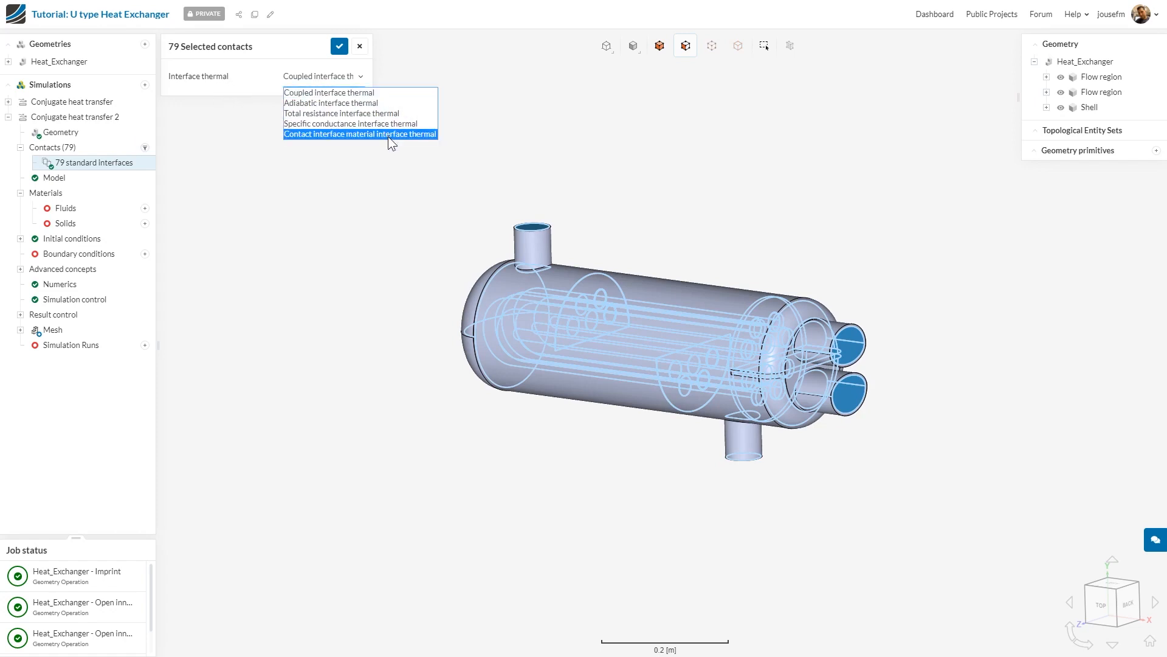
{"action": "mouse_move", "coordinate": [331, 102]}
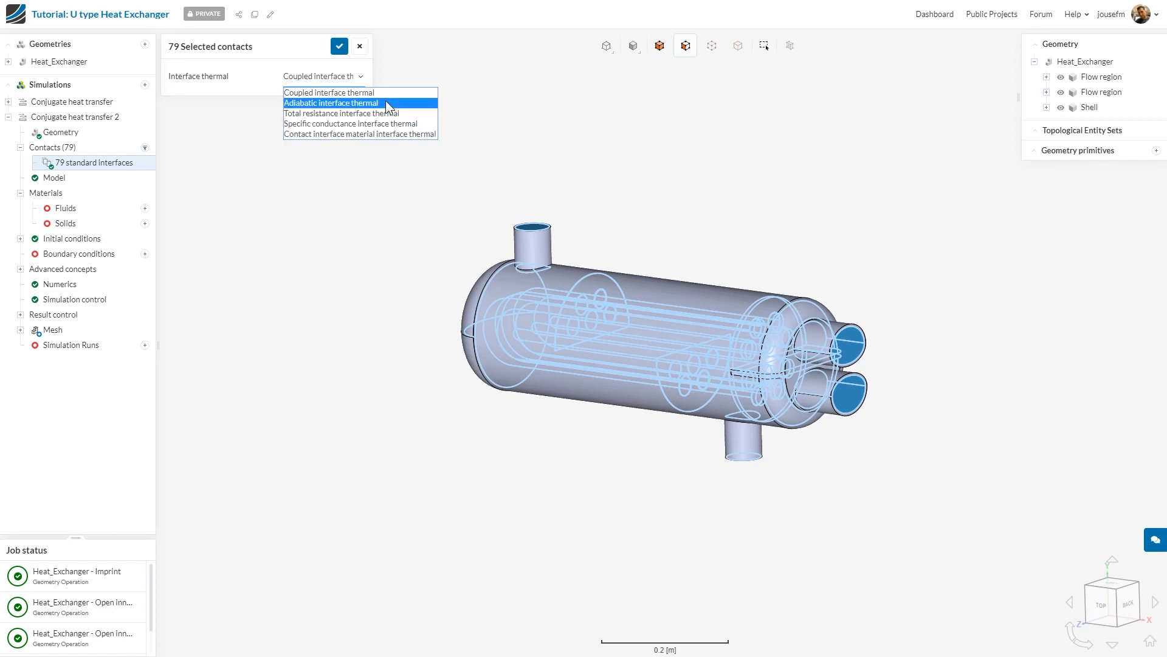
{"action": "mouse_move", "coordinate": [353, 84]}
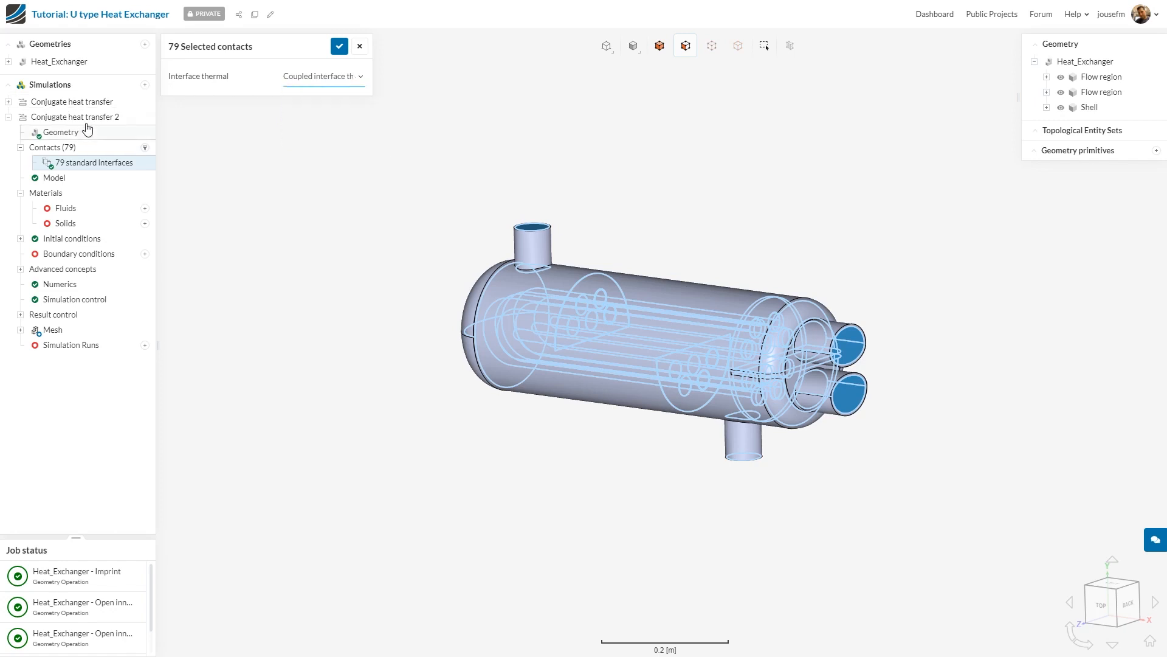
Return to the simulation settings and bring up the Model gravity settings
{"action": "left_click", "coordinate": [74, 117]}
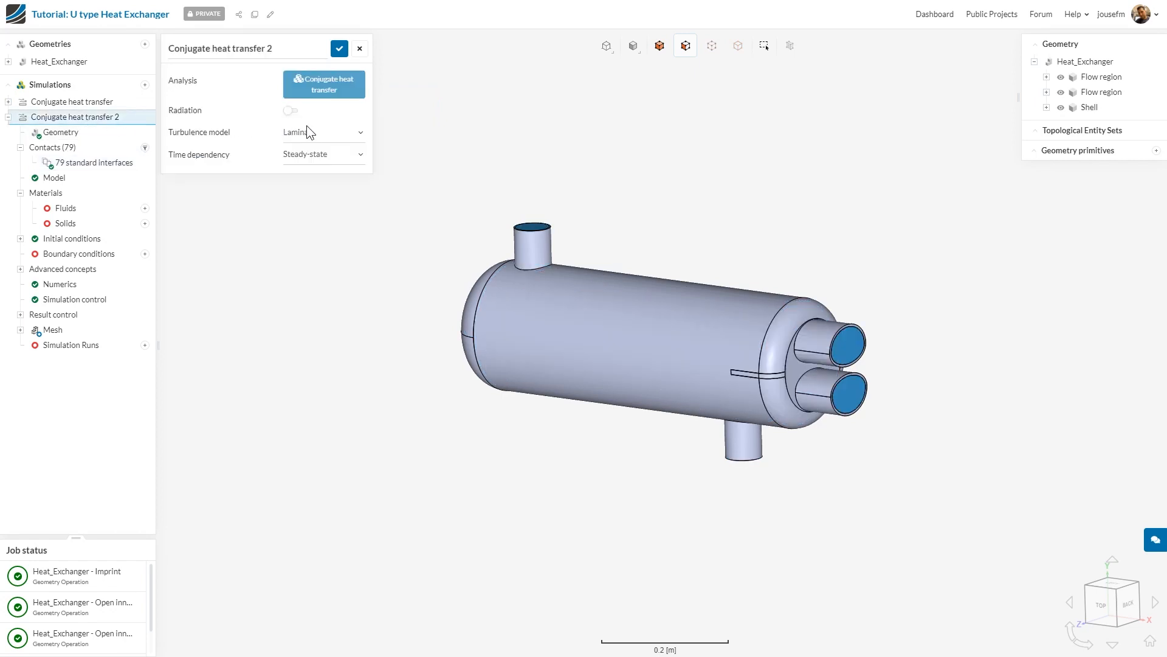
{"action": "left_click", "coordinate": [323, 131]}
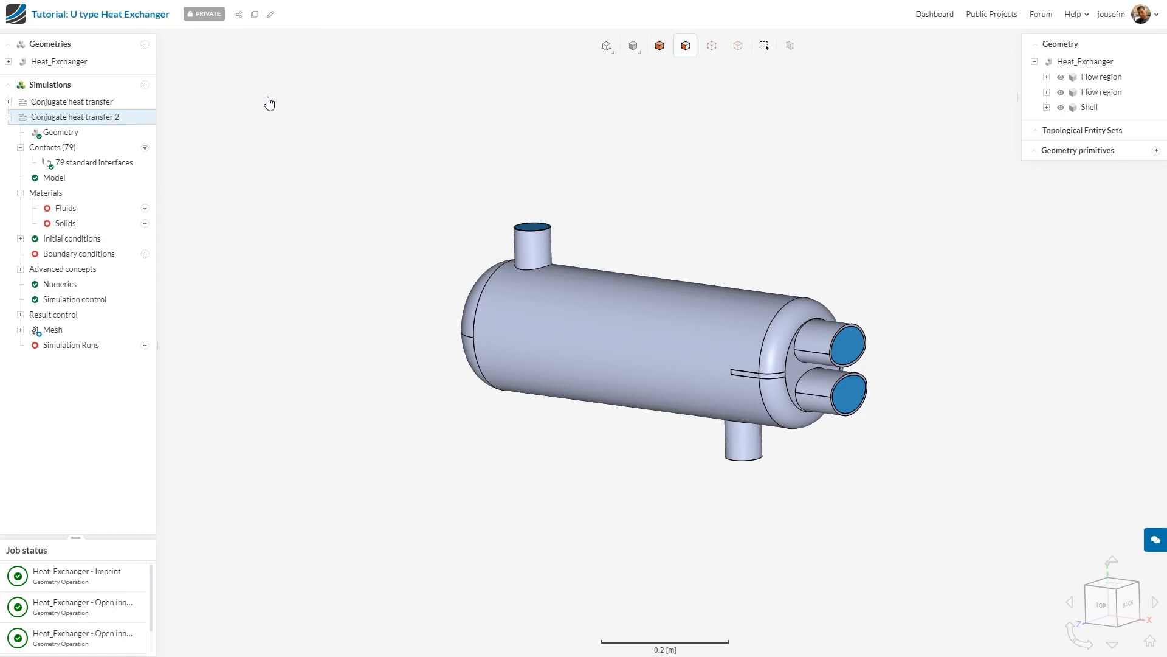
{"action": "left_click", "coordinate": [54, 177]}
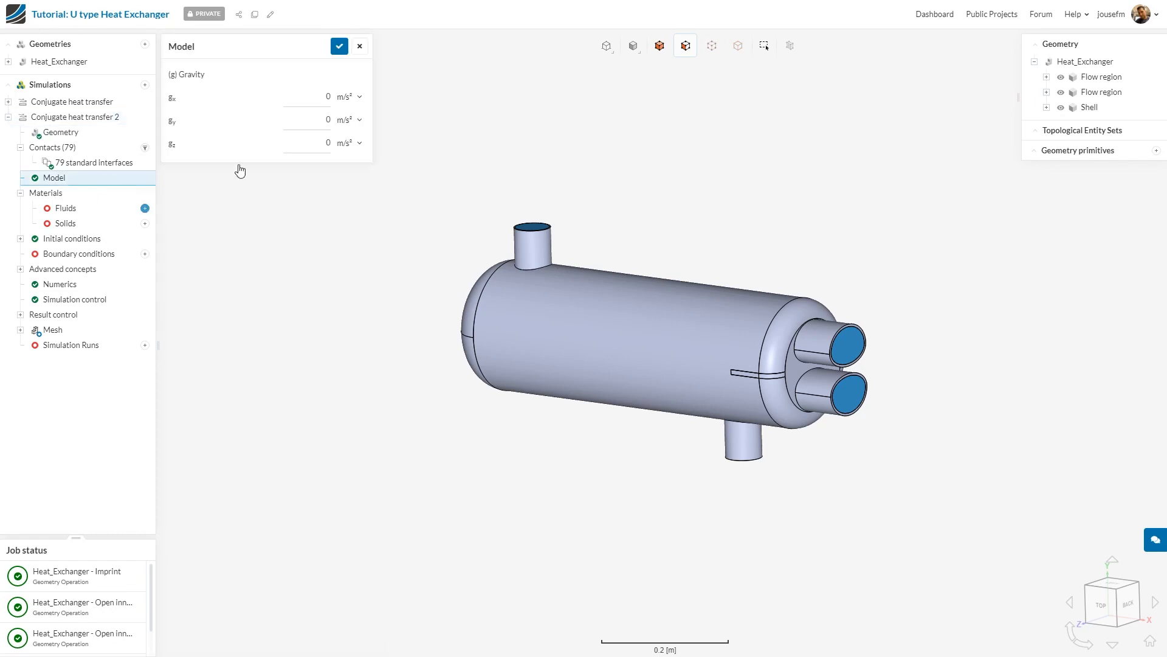
{"action": "mouse_move", "coordinate": [1084, 549]}
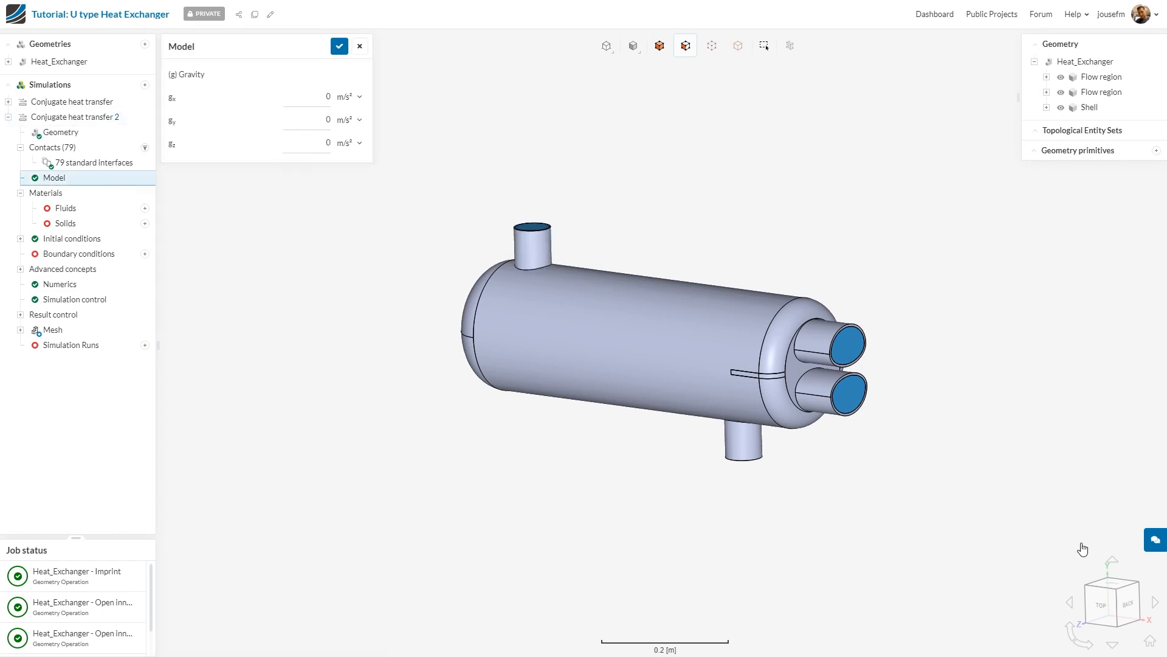
Set the gravity y component to -9.81 m/s² and save the Model settings
{"action": "left_click", "coordinate": [305, 121]}
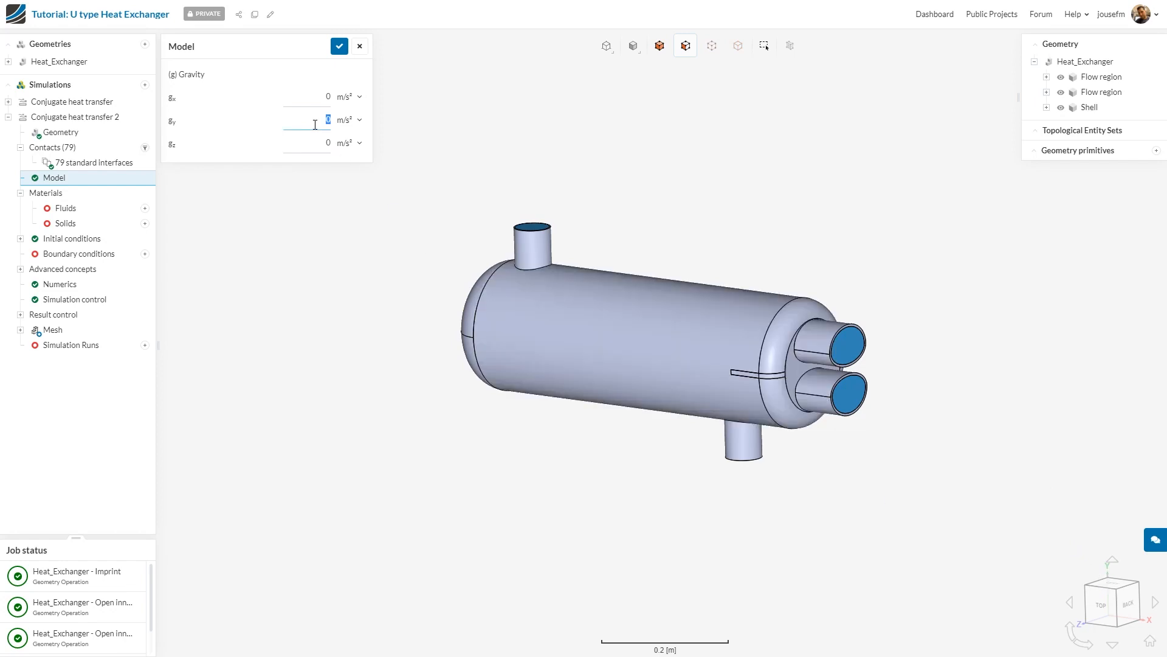
{"action": "type", "text": "-9.81"}
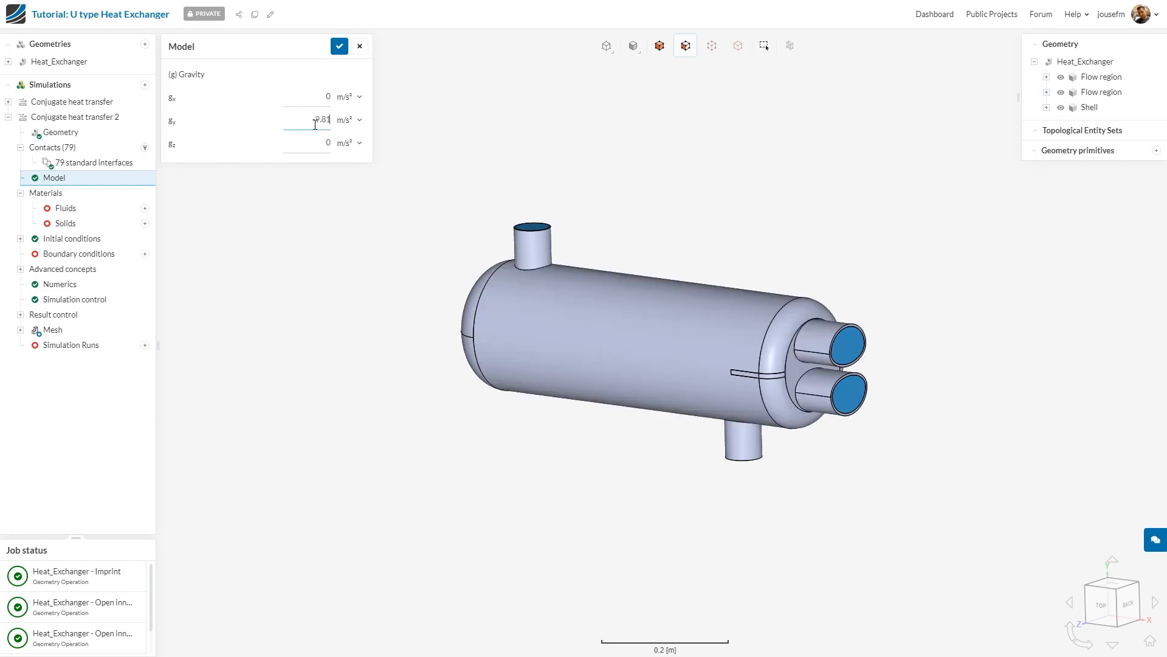
{"action": "left_click", "coordinate": [339, 44]}
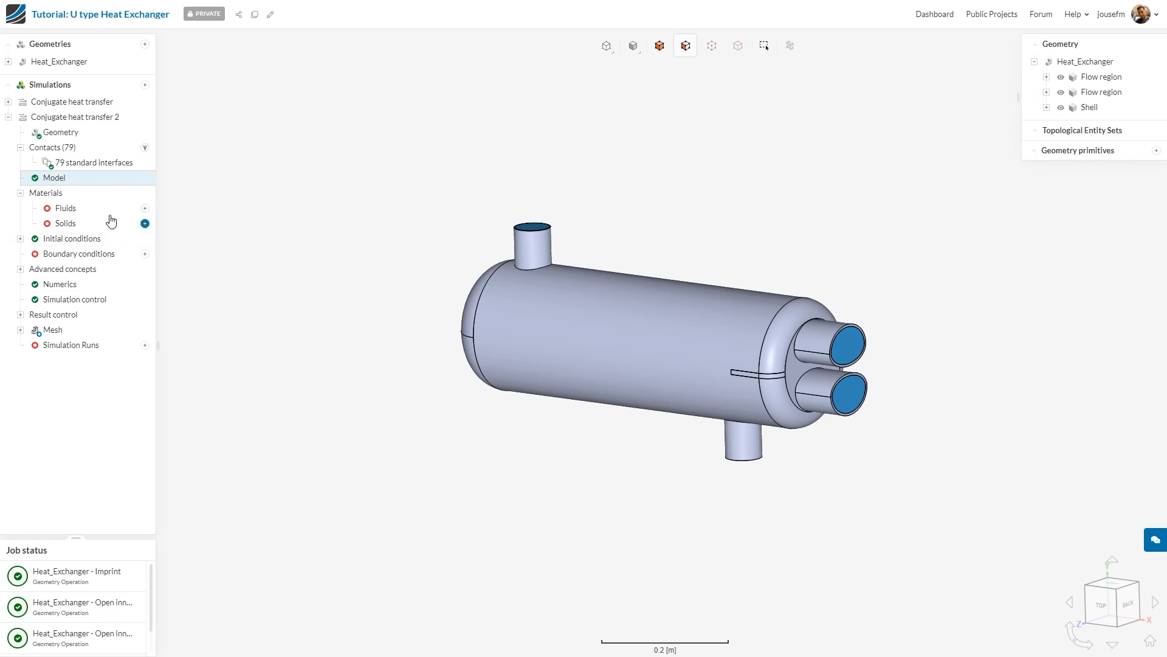
Assign Water as the fluid material to both flow regions and start adding a solid
{"action": "left_click", "coordinate": [145, 222]}
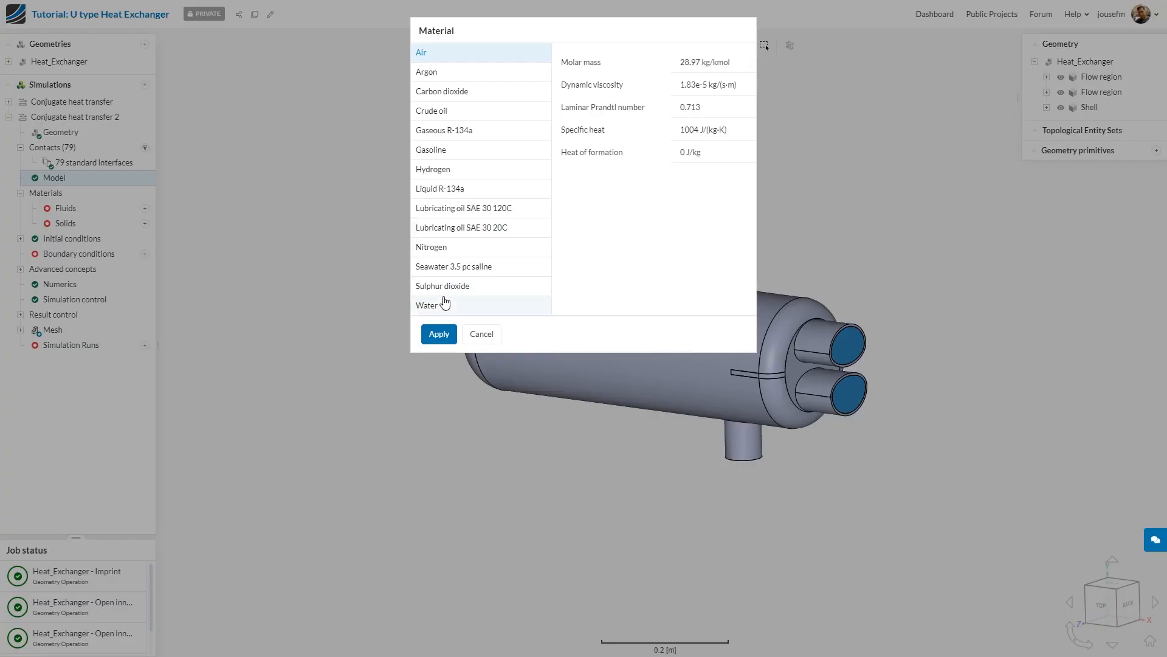
{"action": "left_click", "coordinate": [437, 333]}
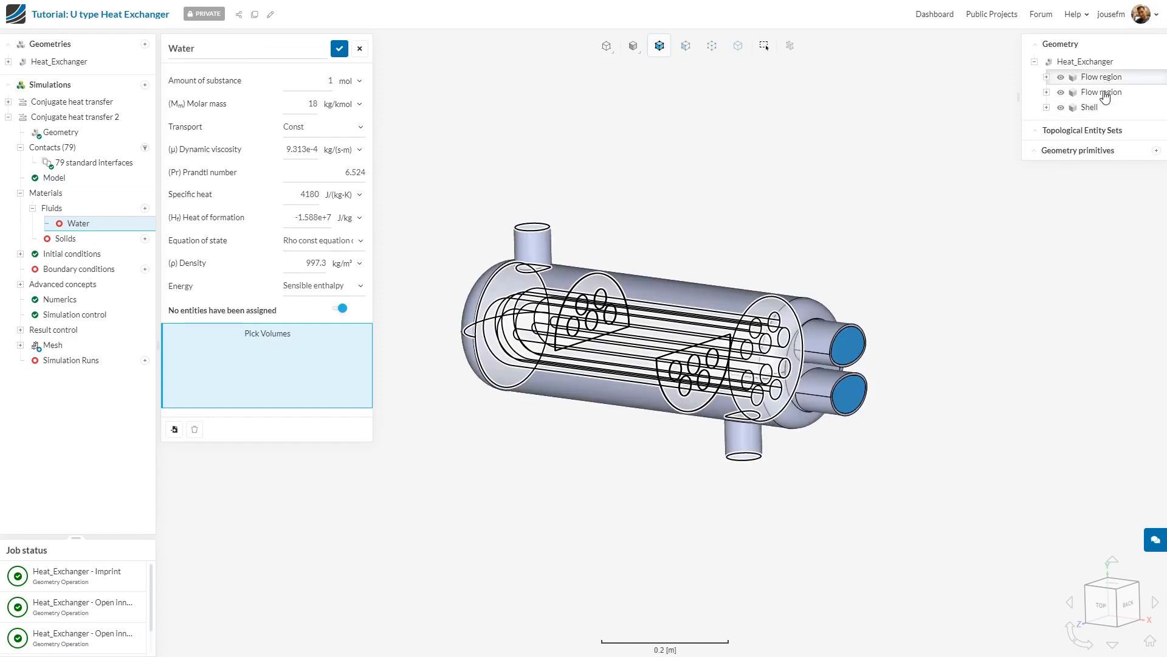
{"action": "left_click", "coordinate": [1103, 91]}
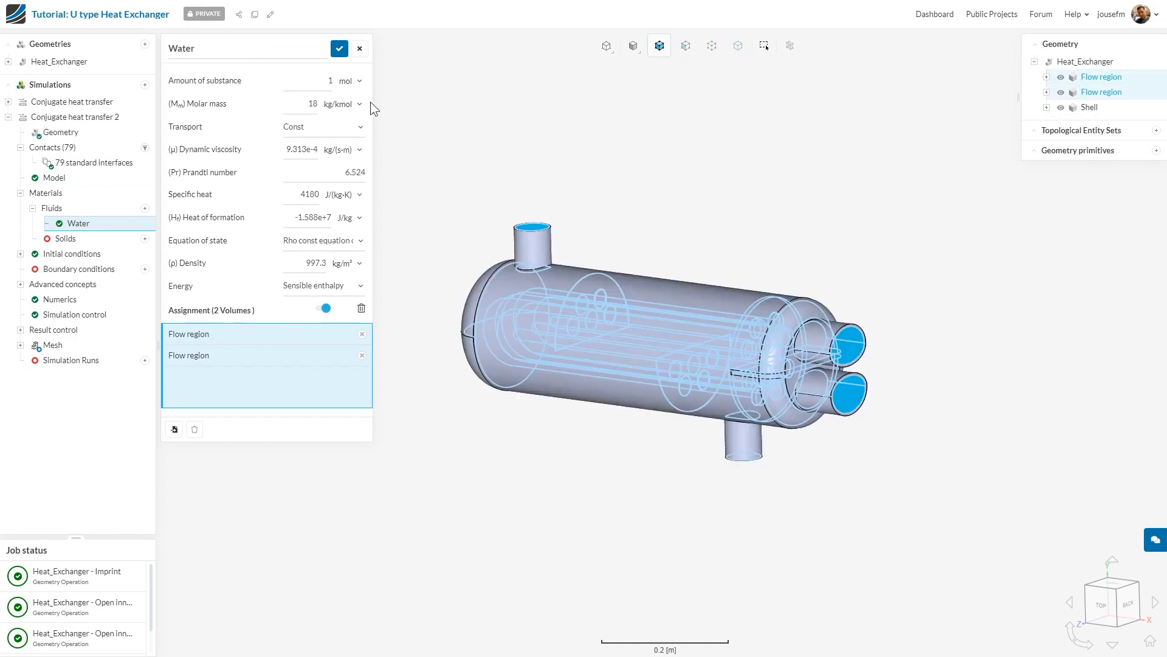
{"action": "left_click", "coordinate": [339, 49]}
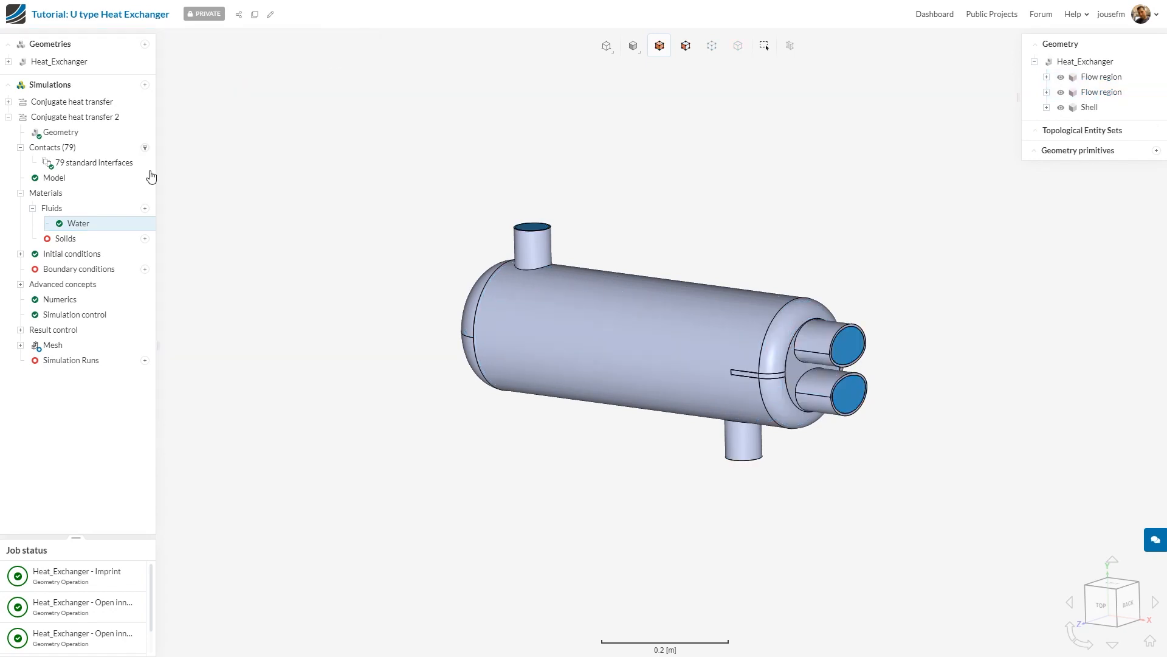
{"action": "left_click", "coordinate": [145, 238]}
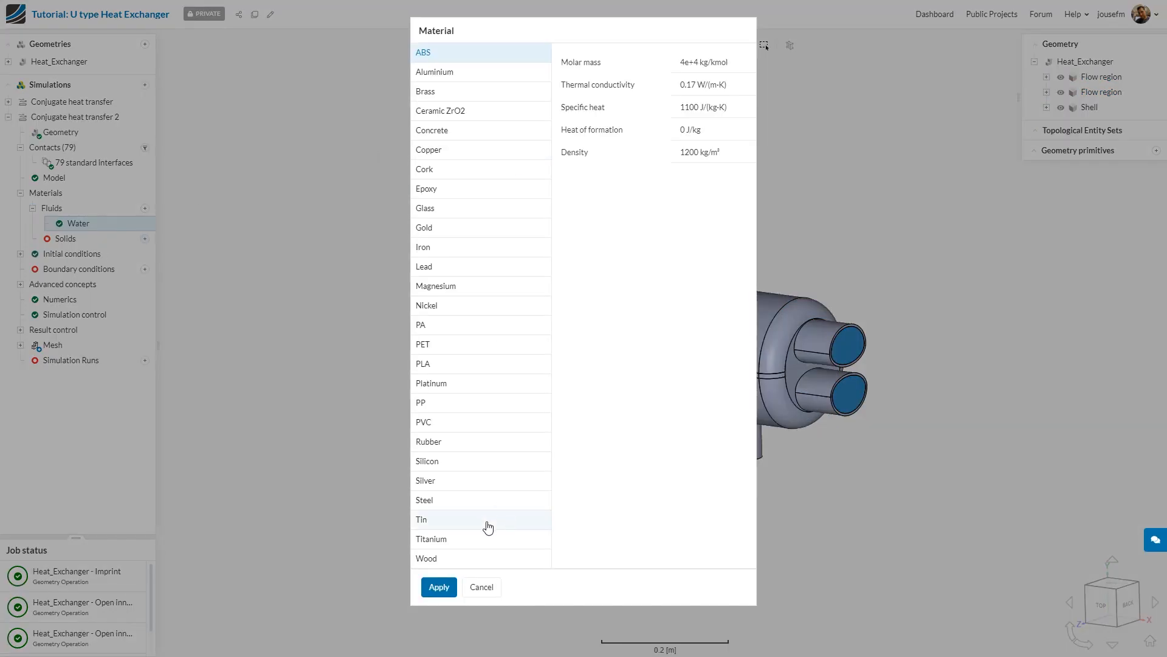
Assign Steel from the library as the solid material for the Shell volume
{"action": "left_click", "coordinate": [424, 500]}
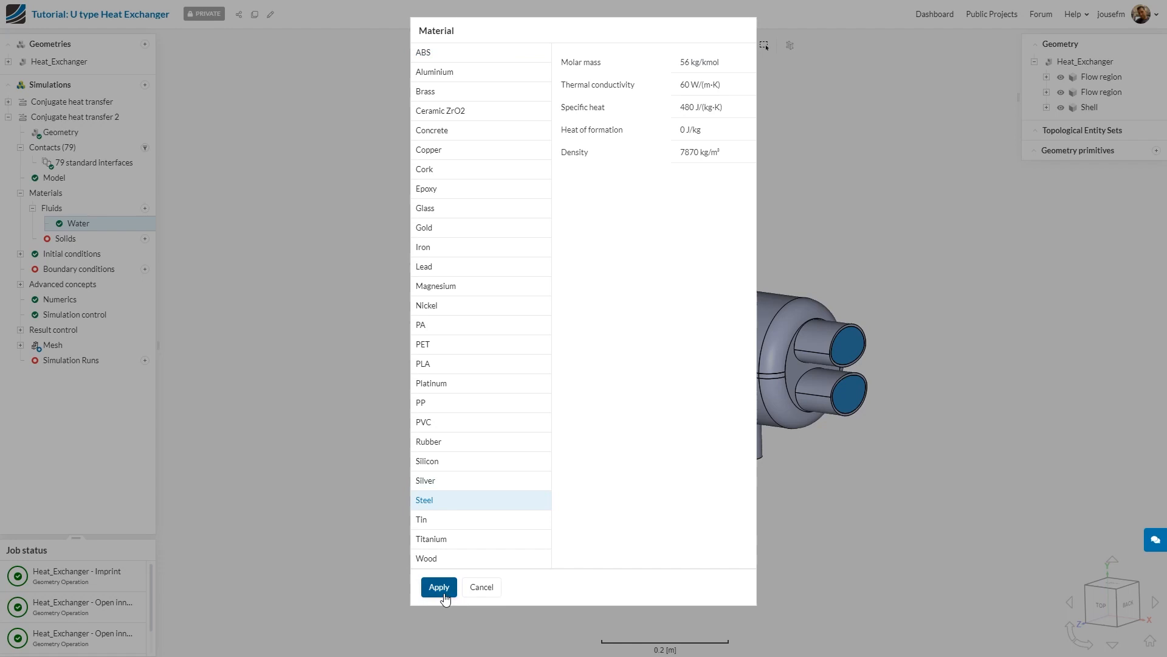
{"action": "left_click", "coordinate": [439, 586]}
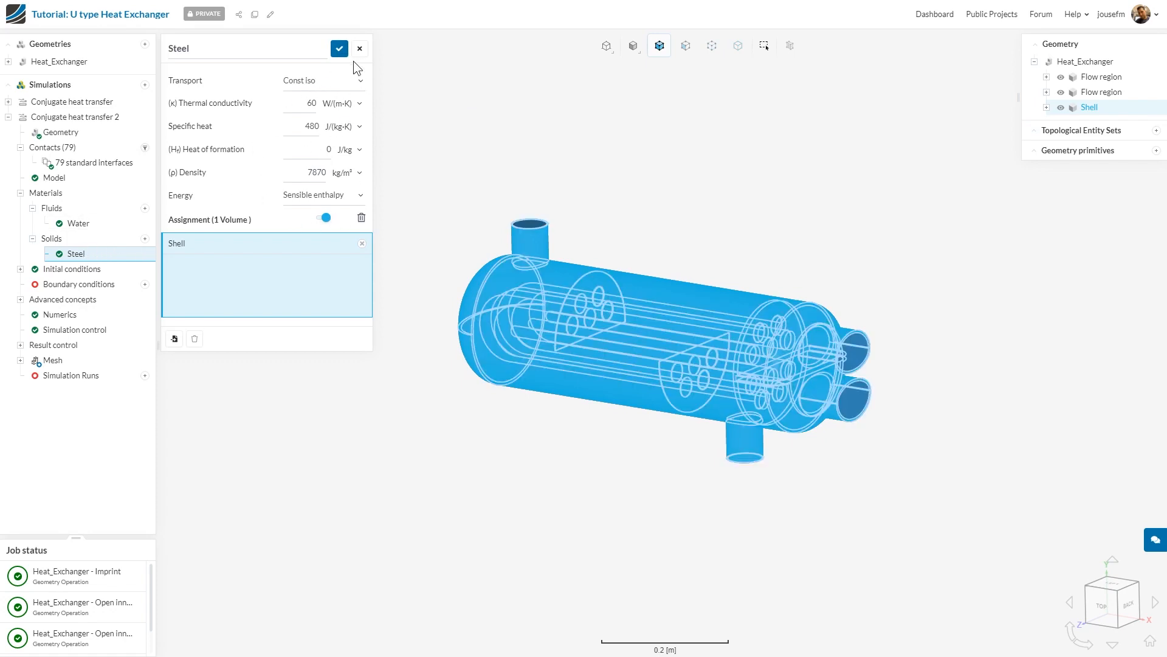
{"action": "left_click", "coordinate": [339, 48]}
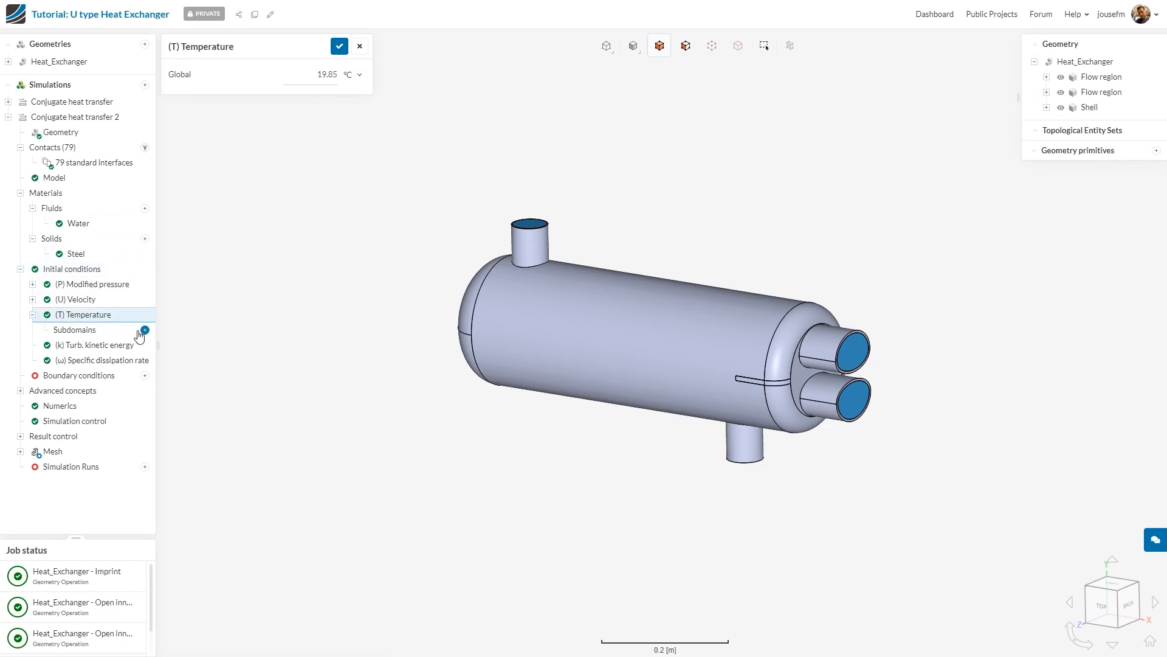
Add a 100 °C temperature subdomain and a second one on the other Flow region
{"action": "left_click", "coordinate": [145, 329]}
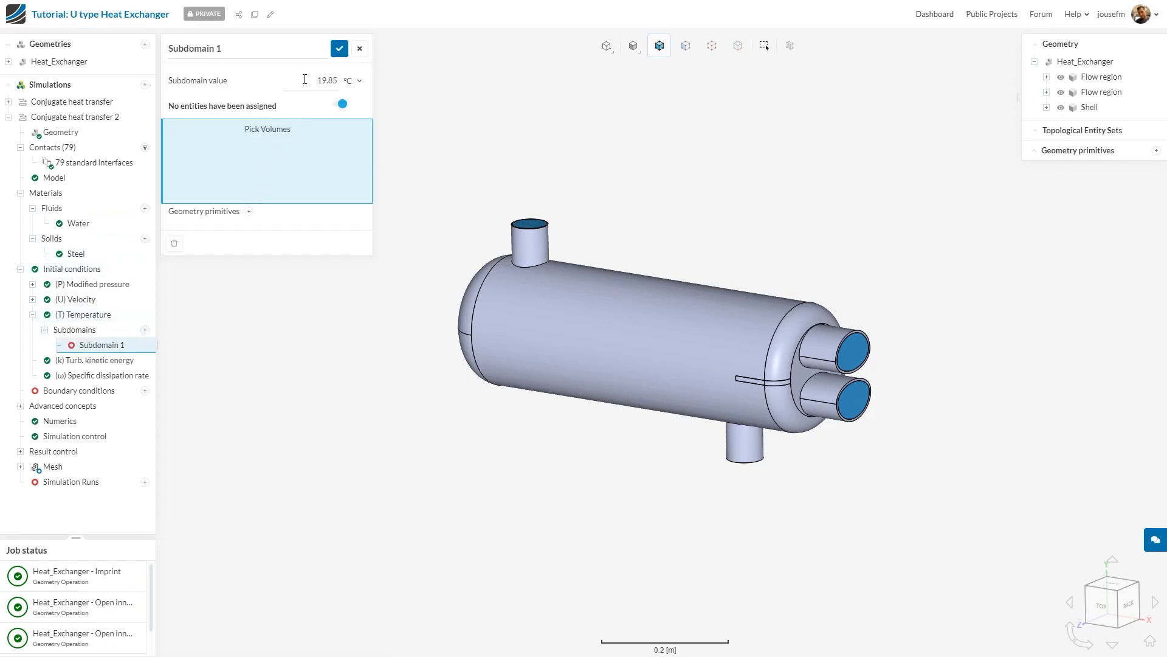
{"action": "type", "text": "100"}
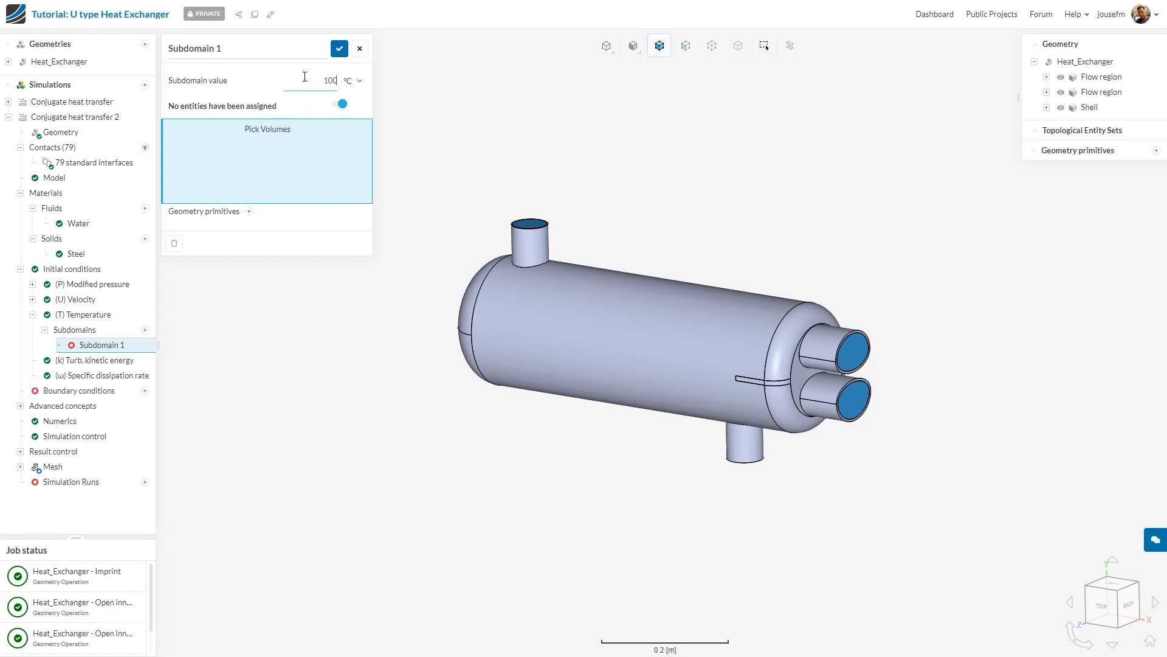
{"action": "left_click", "coordinate": [1061, 77]}
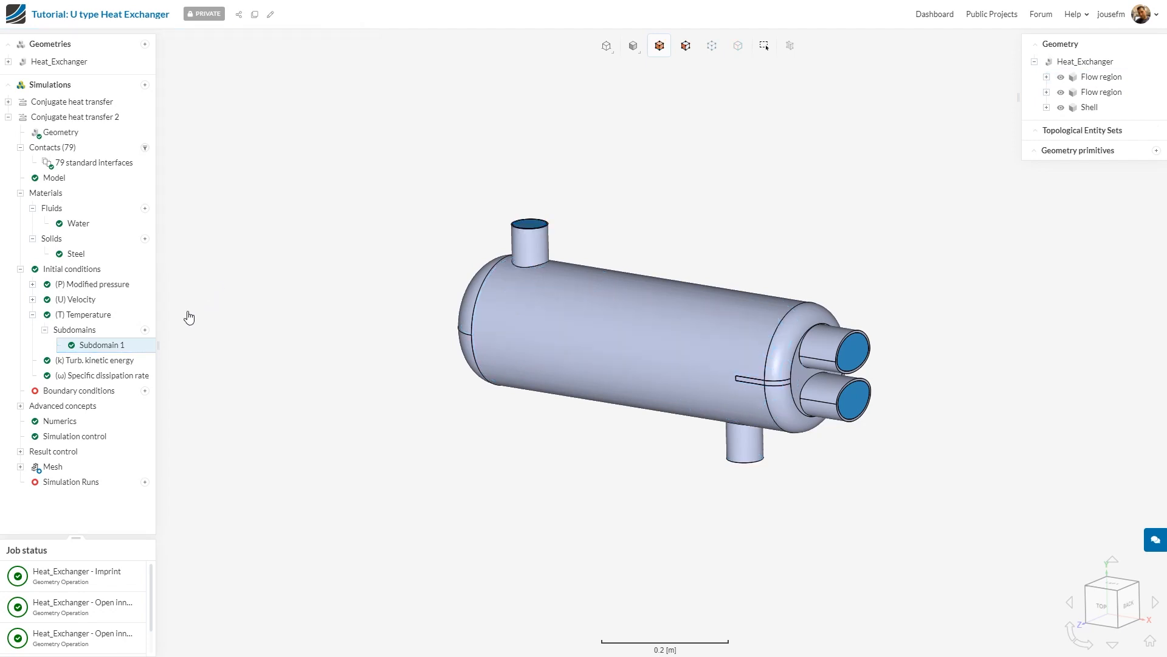
{"action": "left_click", "coordinate": [145, 329]}
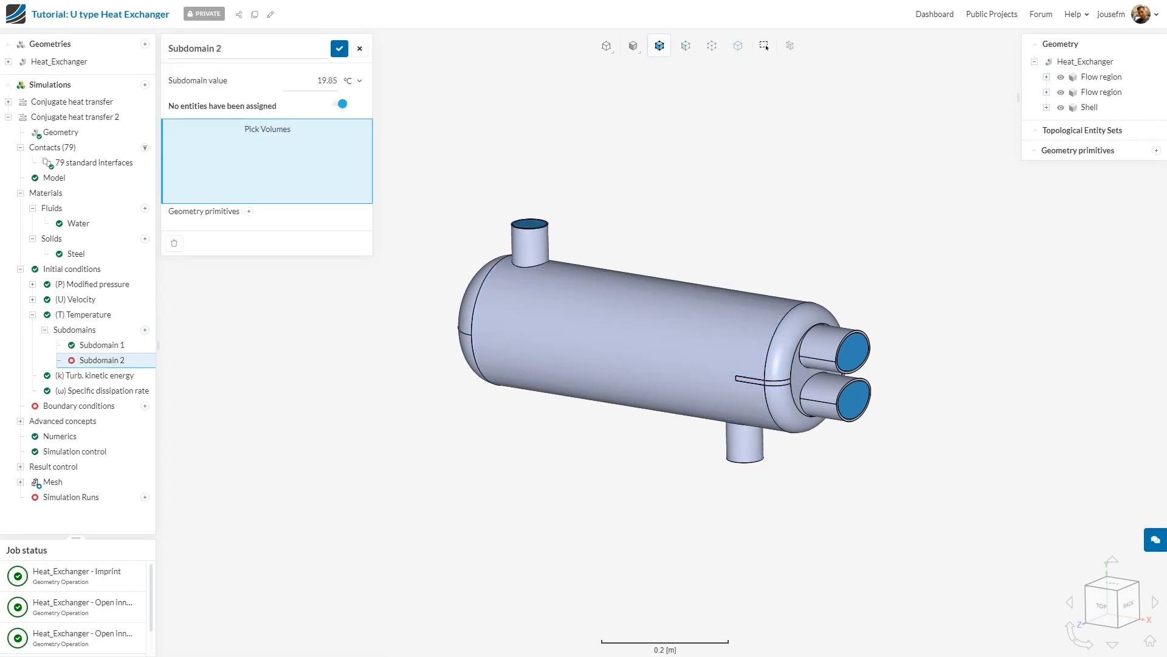
{"action": "left_click", "coordinate": [1102, 91]}
{"action": "type", "text": "80"}
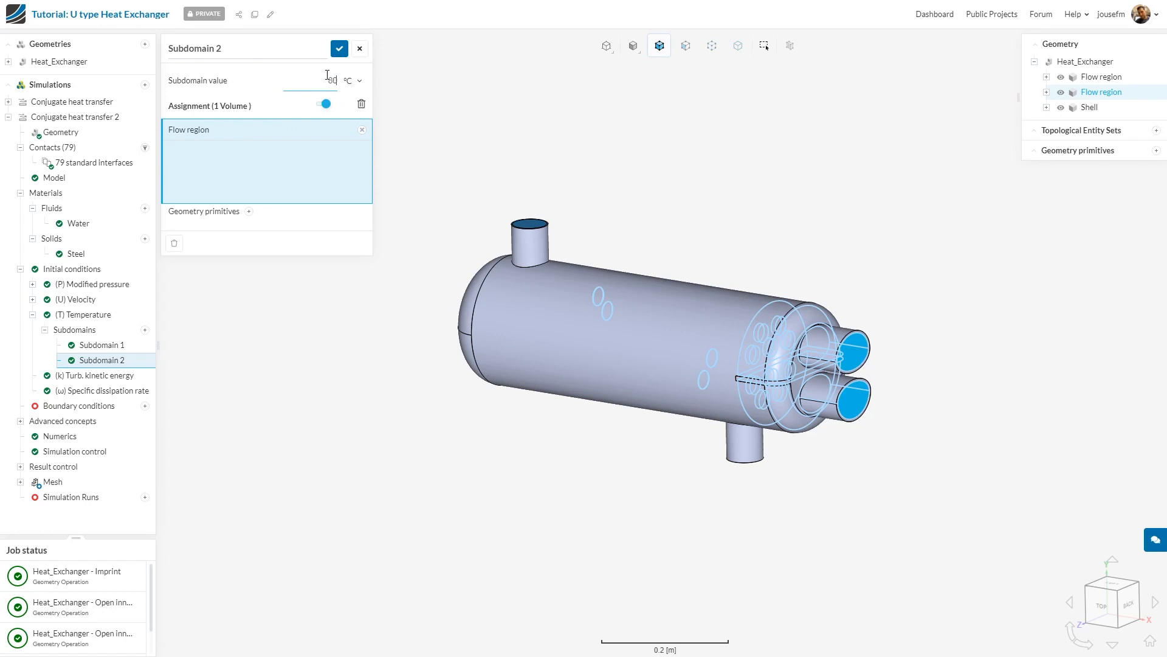
{"action": "left_click", "coordinate": [339, 47]}
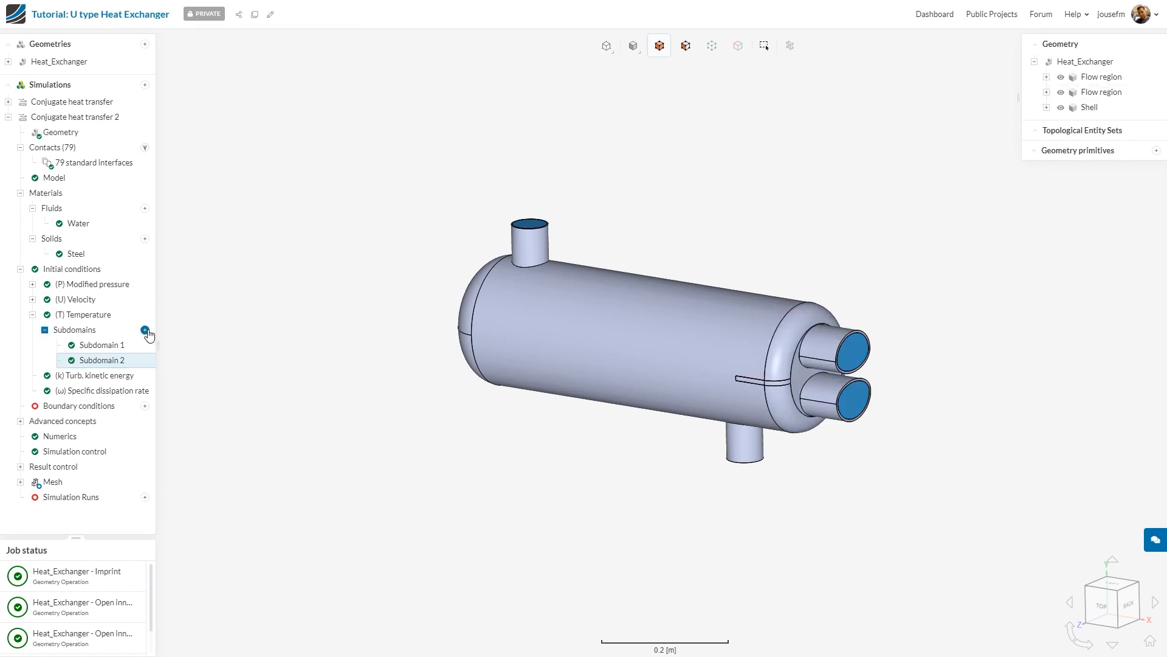
Add a third temperature subdomain at 15 °C on the Shell volume
{"action": "left_click", "coordinate": [144, 330]}
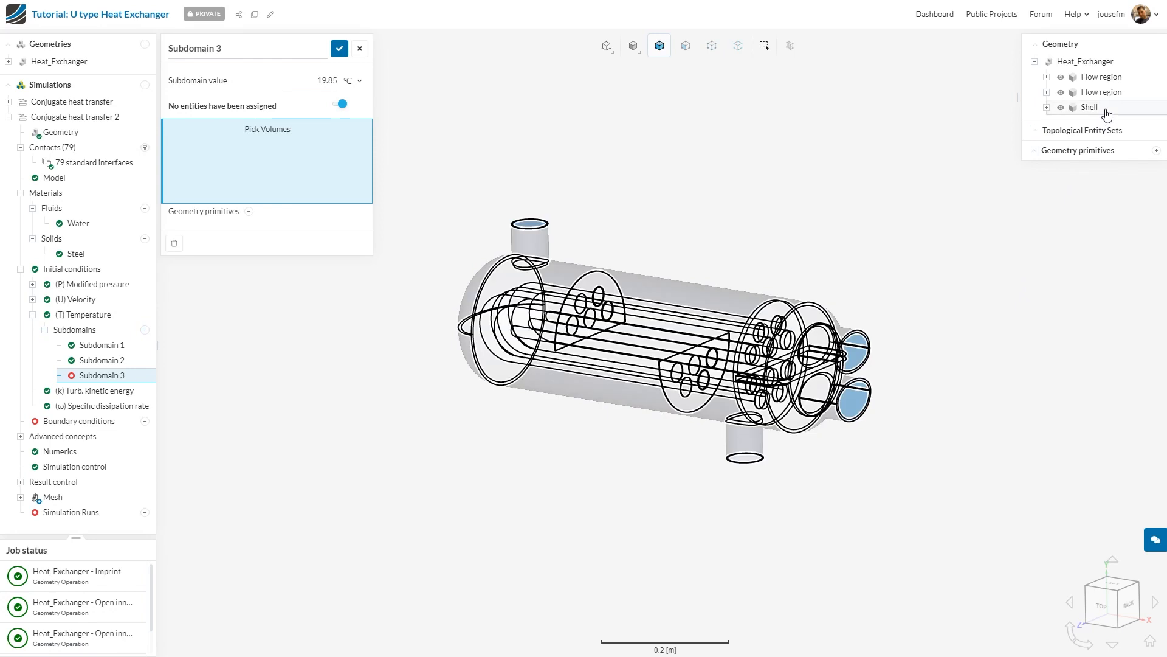
{"action": "left_click", "coordinate": [1088, 107]}
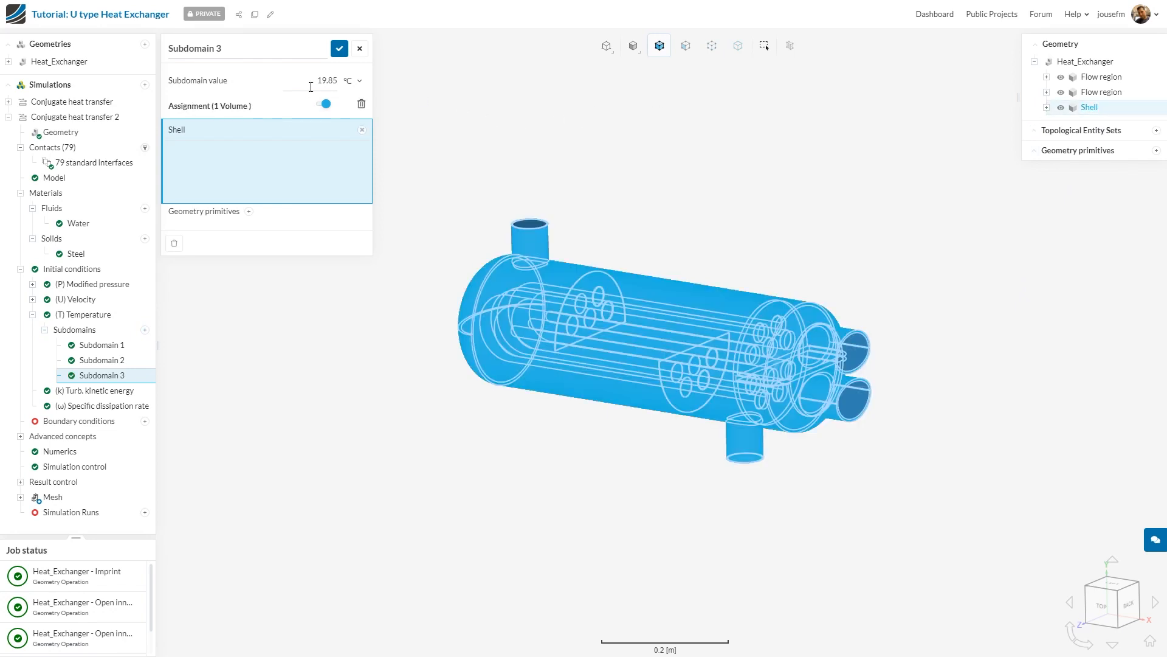
{"action": "type", "text": "15"}
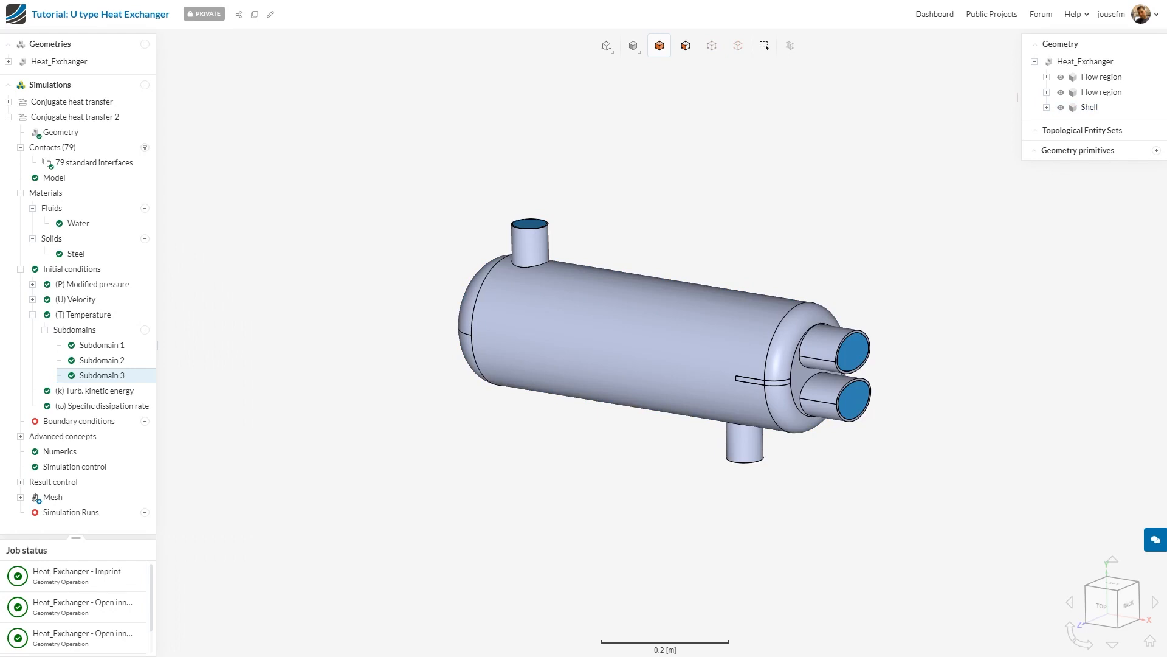
{"action": "left_click", "coordinate": [144, 421]}
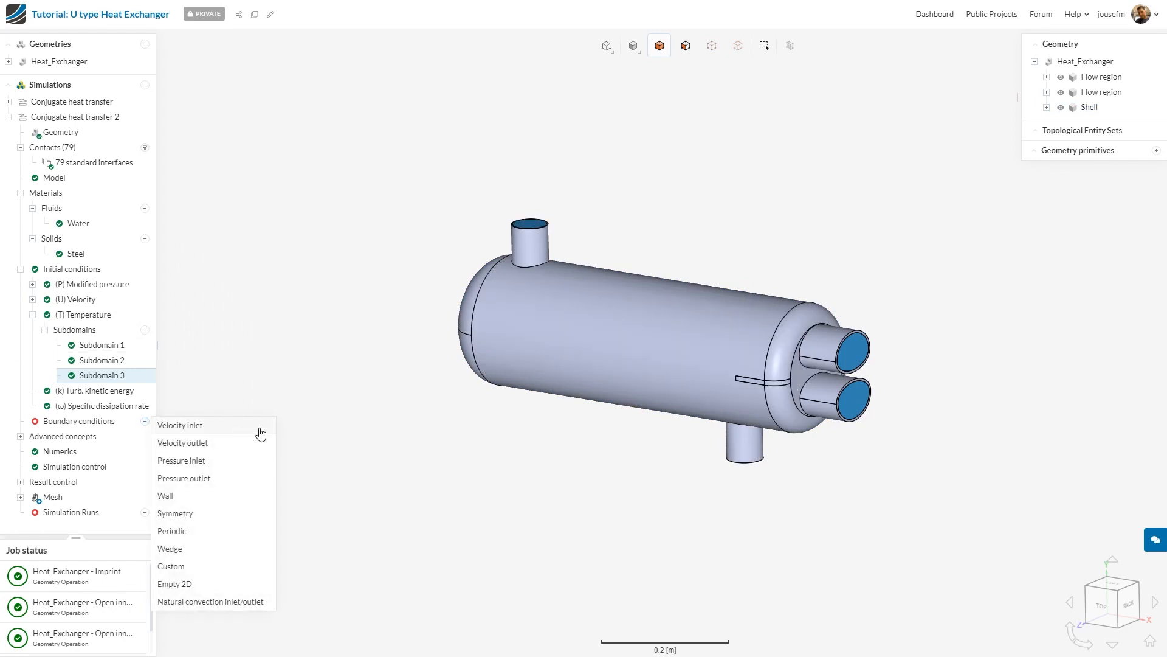
Define Velocity inlet 1 on the lower tube nozzle face with Ux −0.8 m/s at 80 °C
{"action": "left_click", "coordinate": [180, 425]}
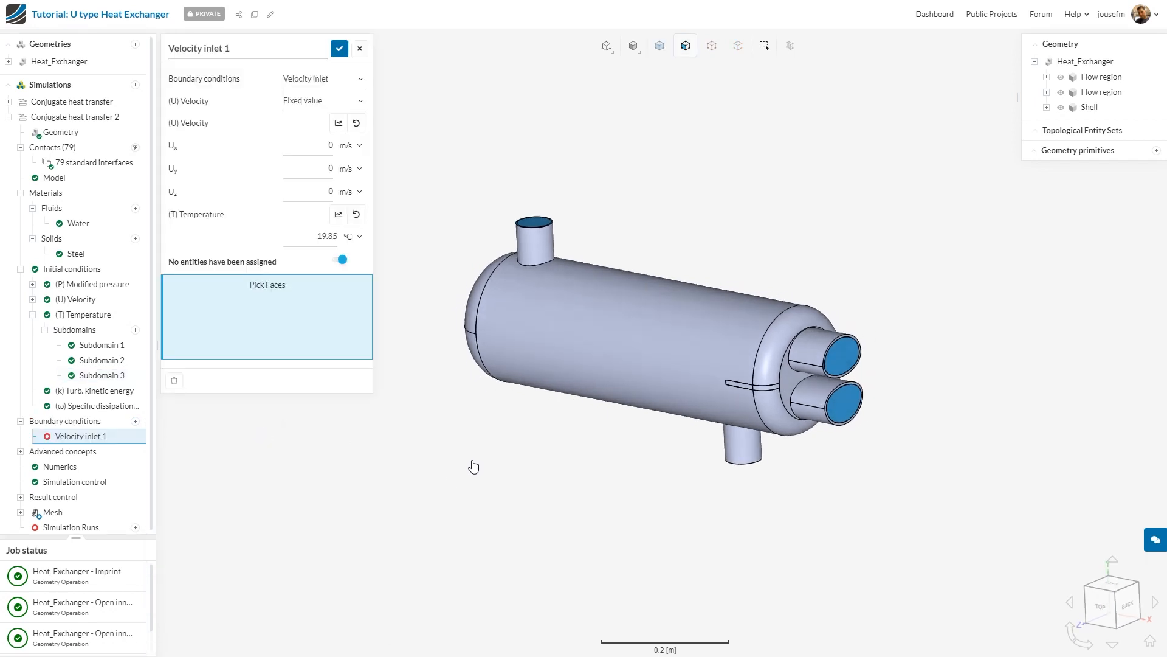
{"action": "left_click", "coordinate": [836, 396]}
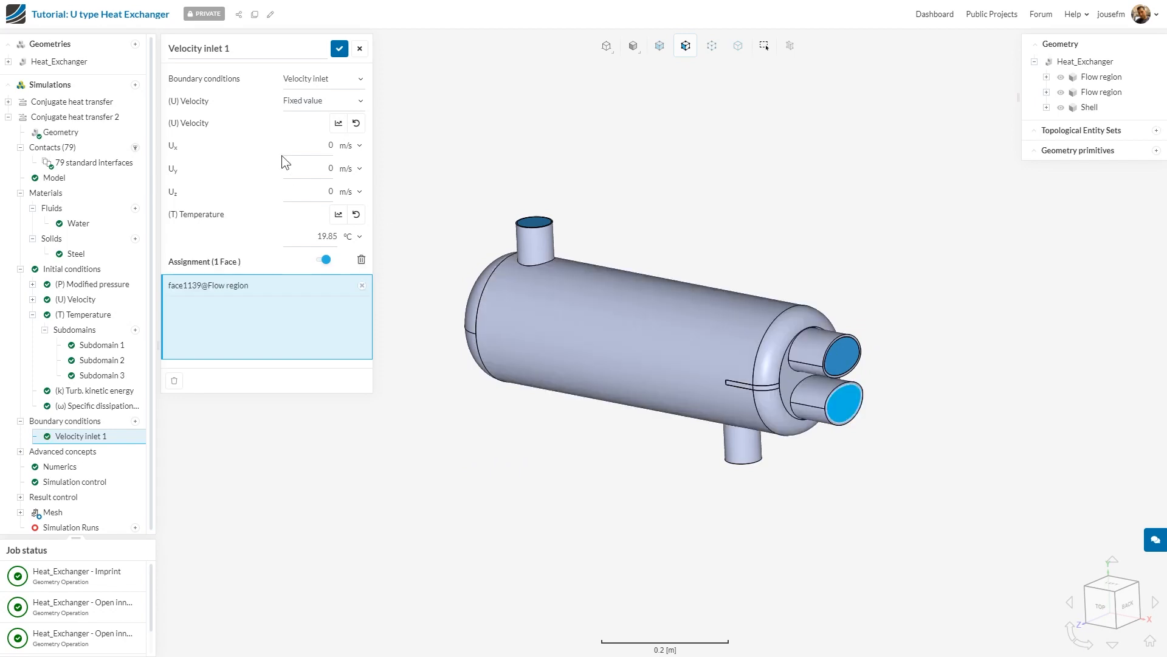
{"action": "type", "text": "-0.8"}
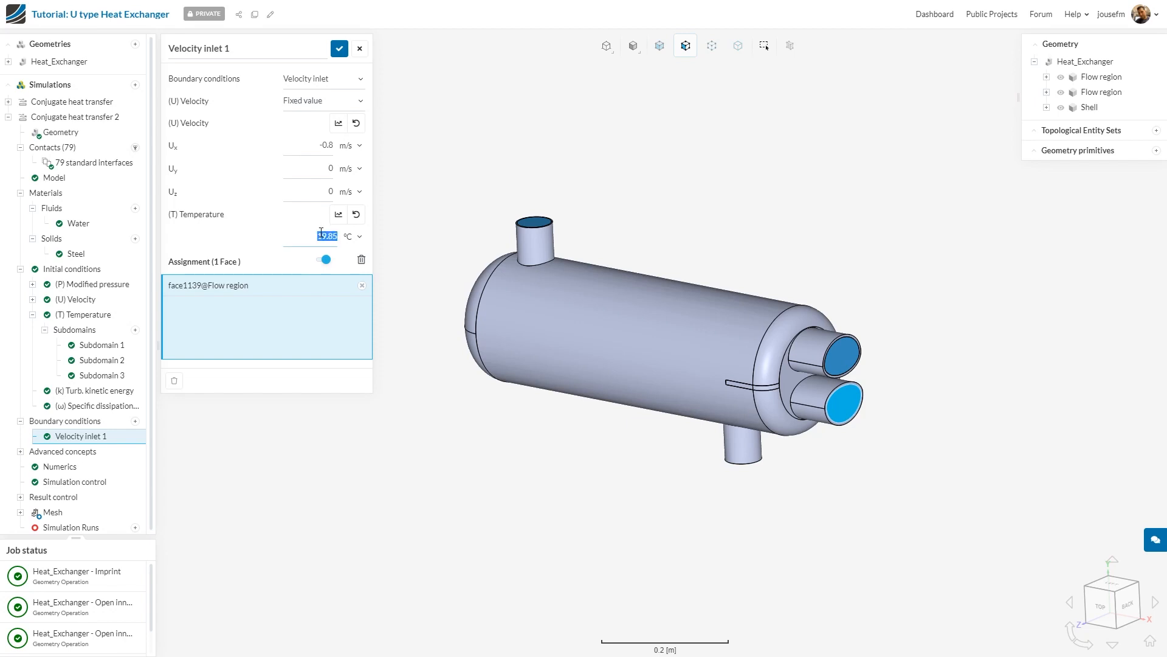
{"action": "type", "text": "80"}
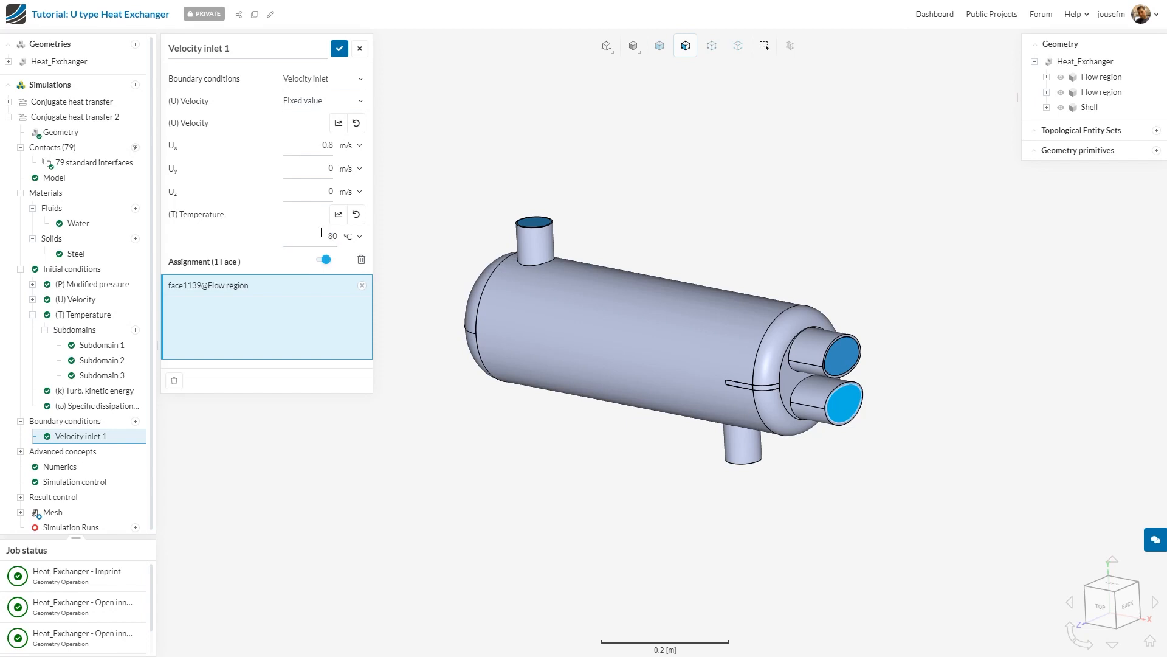
{"action": "left_click", "coordinate": [339, 49]}
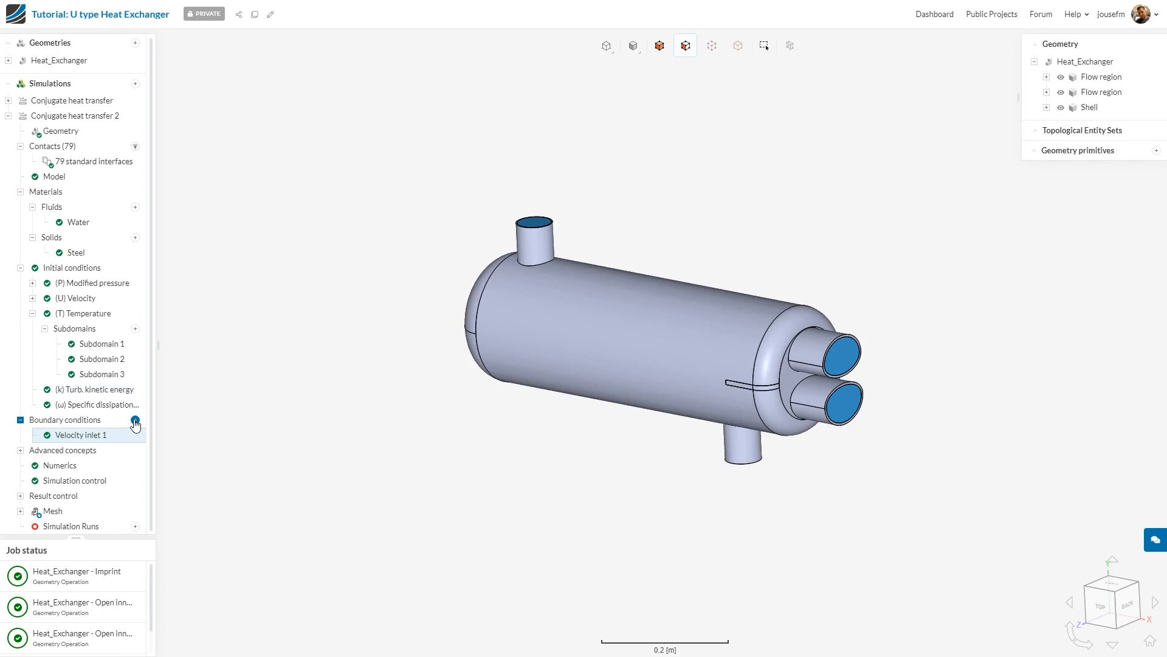
Define Pressure outlet 2 on the upper tube nozzle face
{"action": "left_click", "coordinate": [135, 422]}
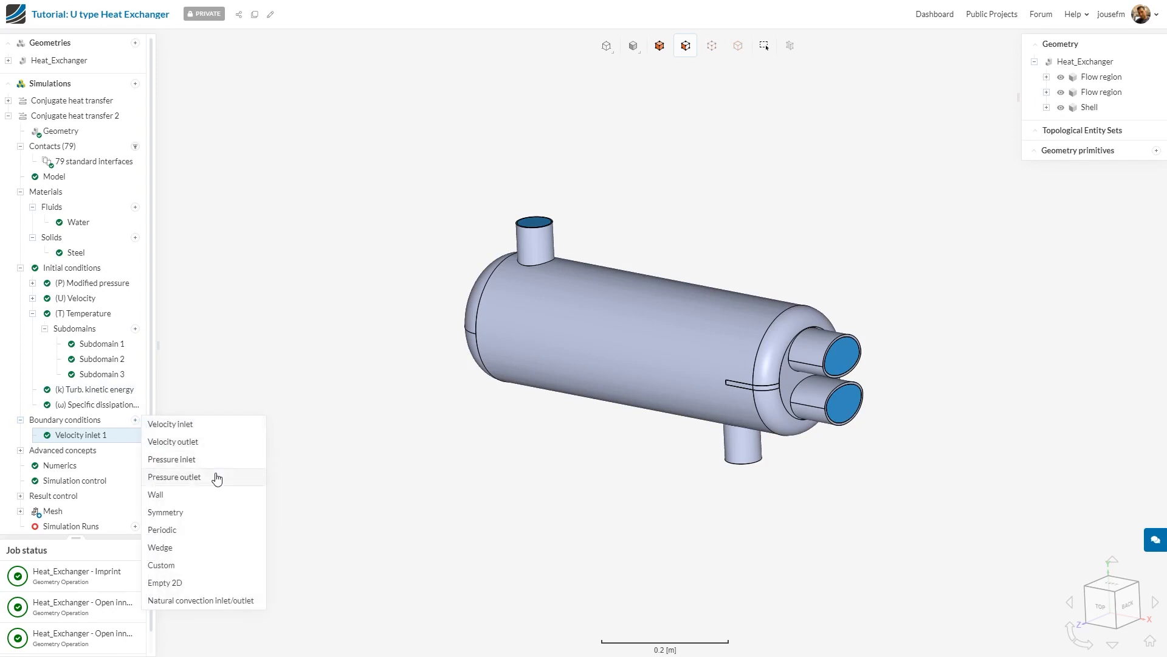
{"action": "left_click", "coordinate": [174, 477]}
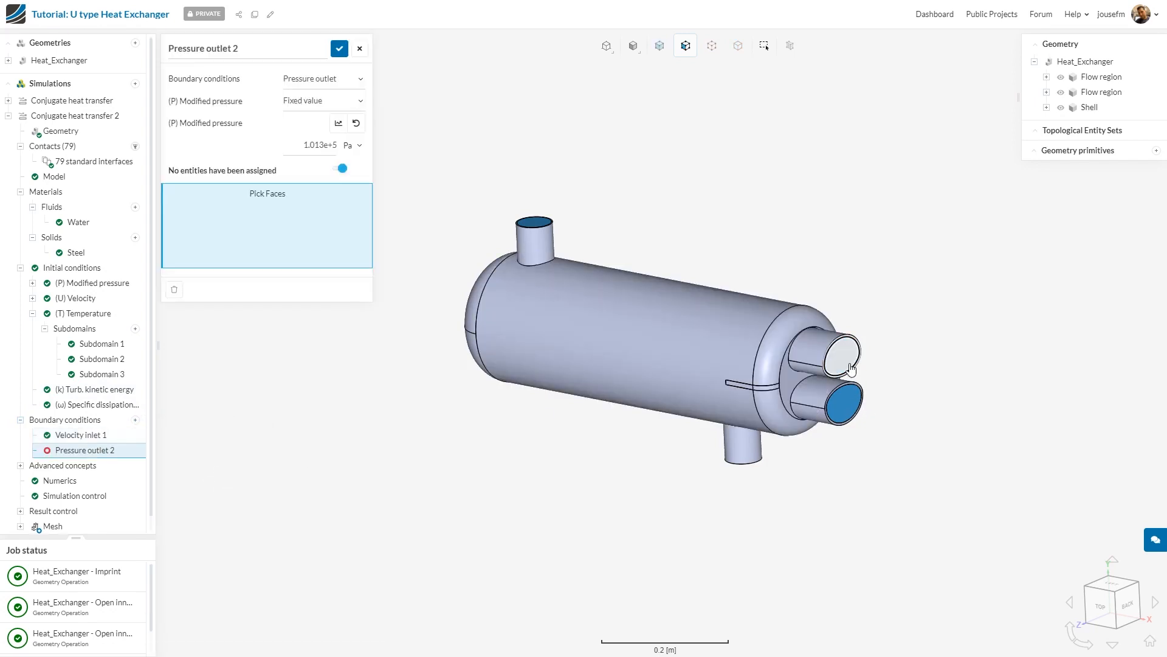
{"action": "left_click", "coordinate": [841, 354]}
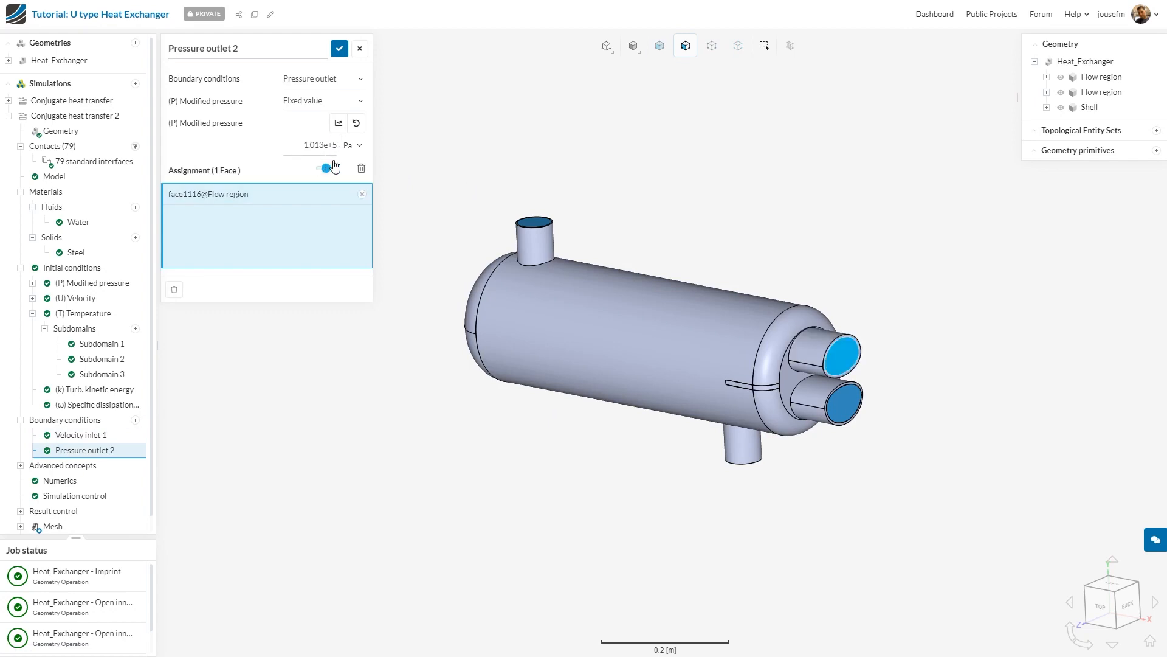
{"action": "left_click", "coordinate": [340, 48]}
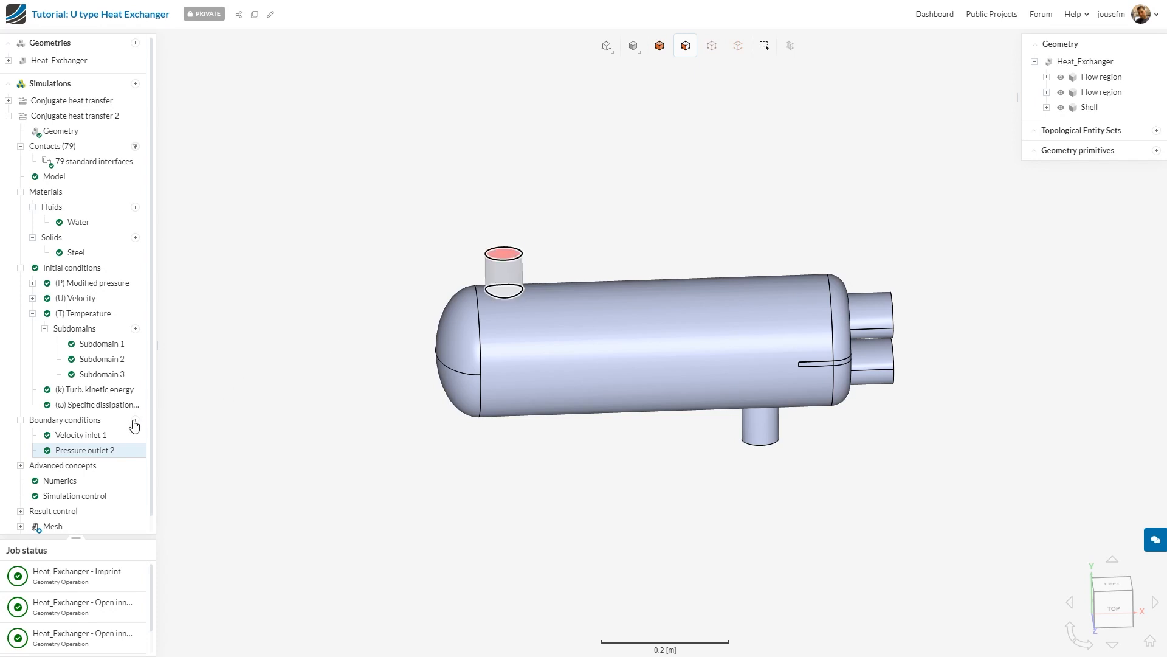
Define Velocity inlet 3 on the top shell nozzle face with 0.5 m/s at 100 °C and save it
{"action": "left_click", "coordinate": [135, 420]}
{"action": "type", "text": "-"}
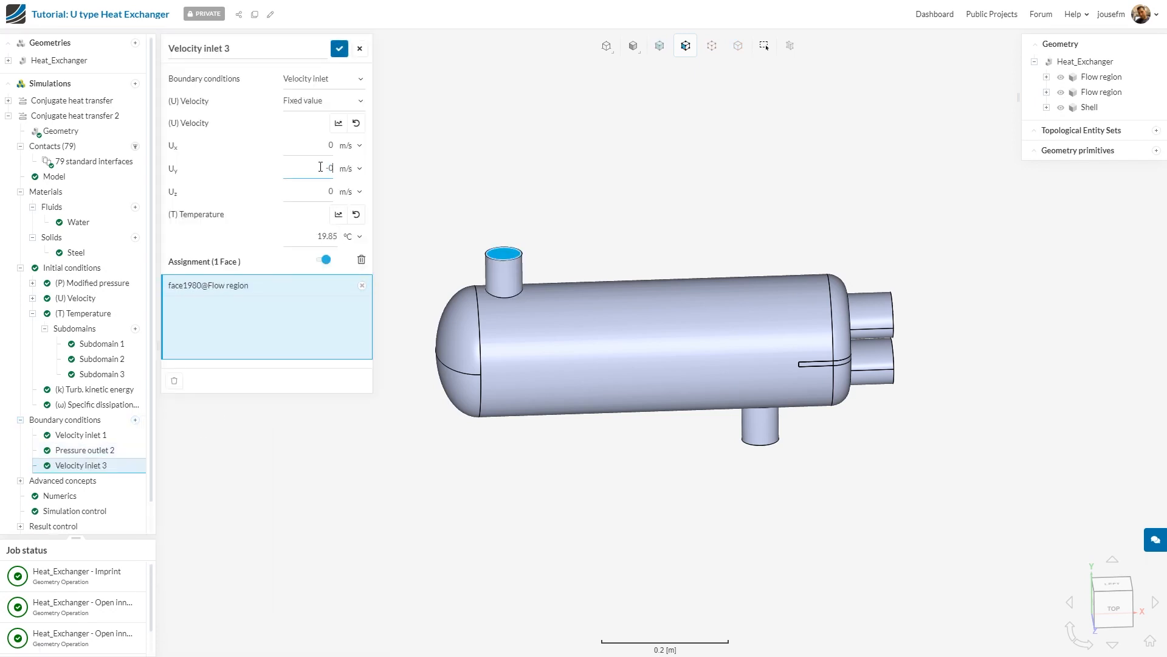
{"action": "type", "text": "0.5"}
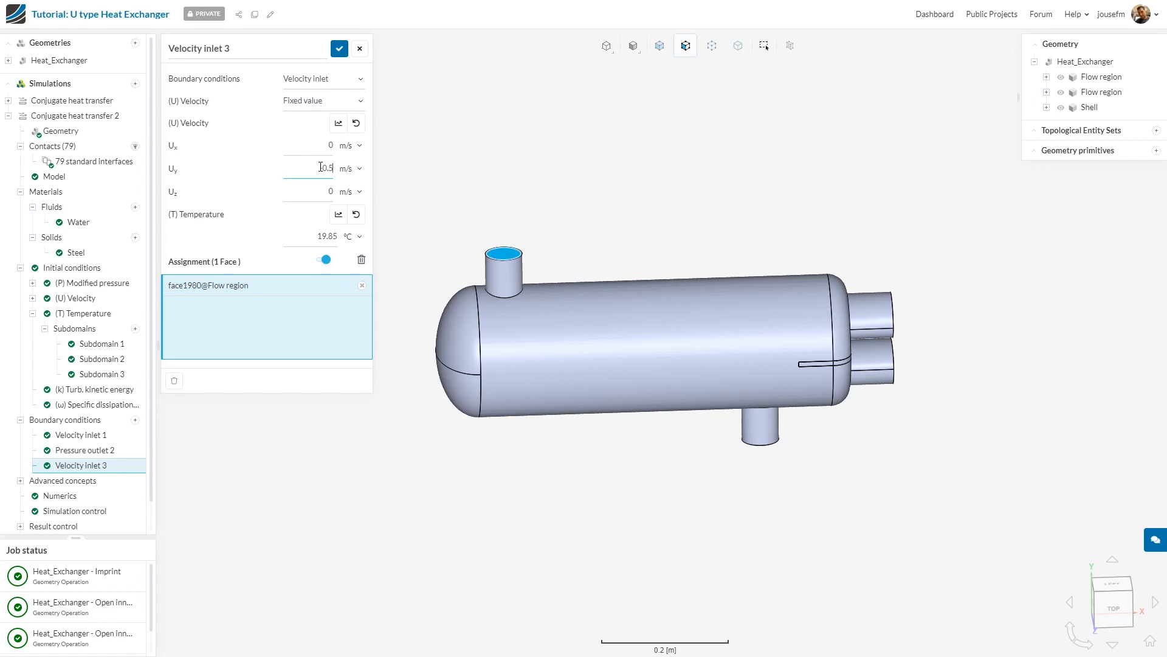
{"action": "type", "text": "100"}
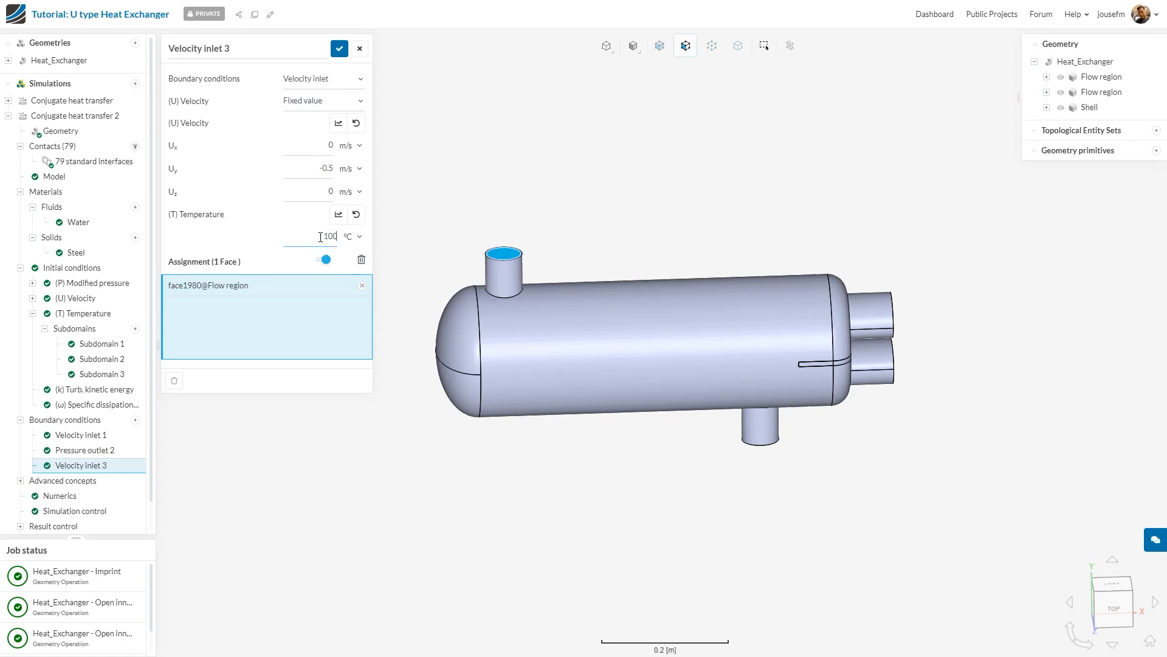
{"action": "left_click", "coordinate": [339, 48]}
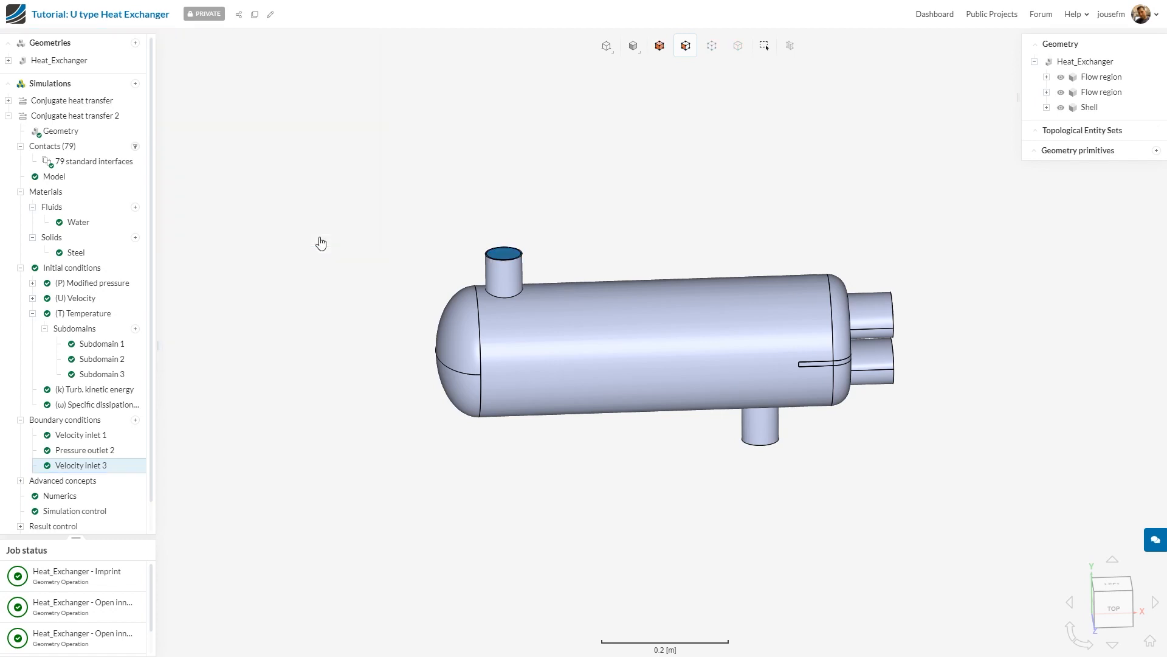
{"action": "left_click_drag", "start_coordinate": [320, 242], "coordinate": [417, 387]}
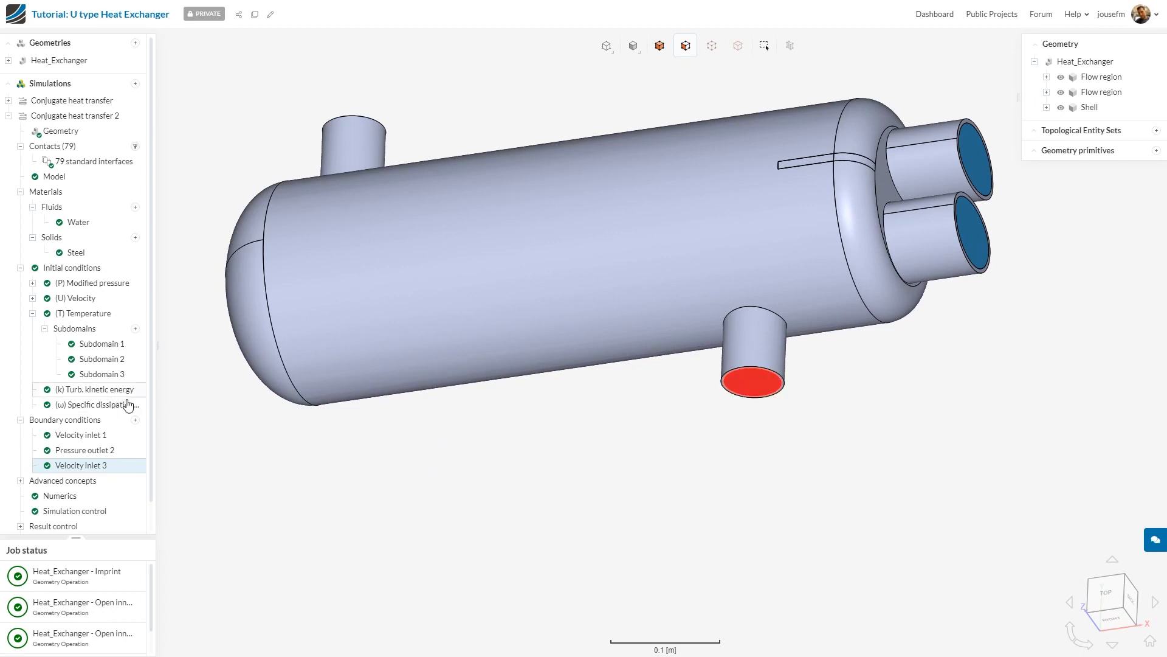
Define Pressure outlet 4 on the bottom shell nozzle face at the default 1.013e+5 Pa
{"action": "left_click", "coordinate": [135, 420]}
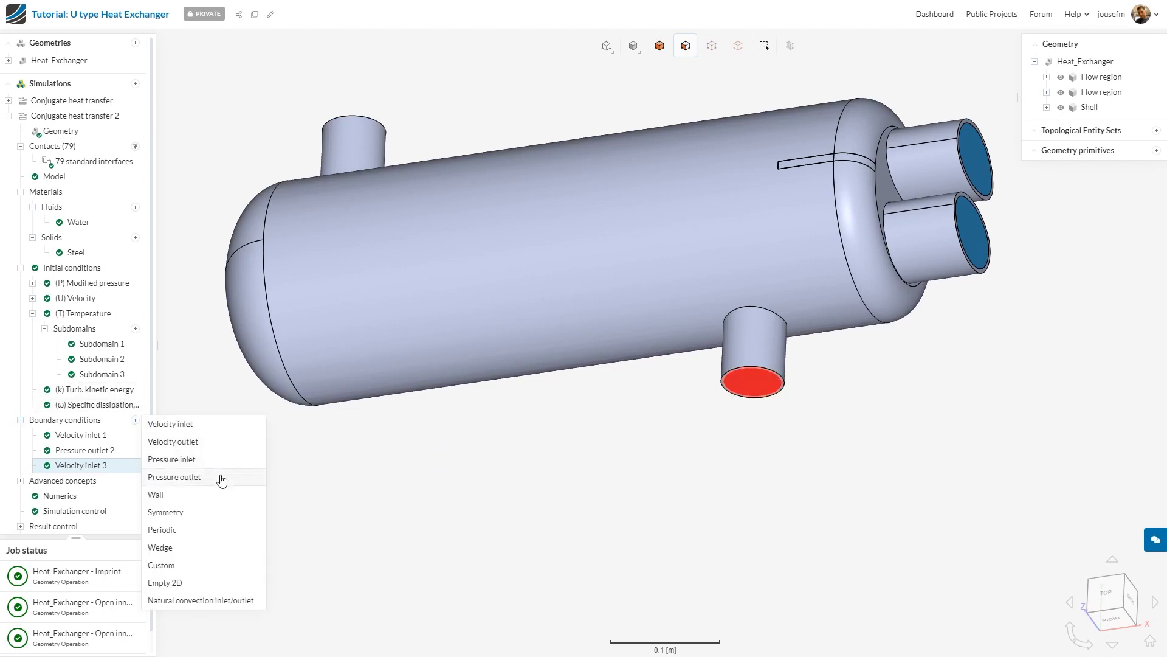
{"action": "left_click", "coordinate": [174, 477]}
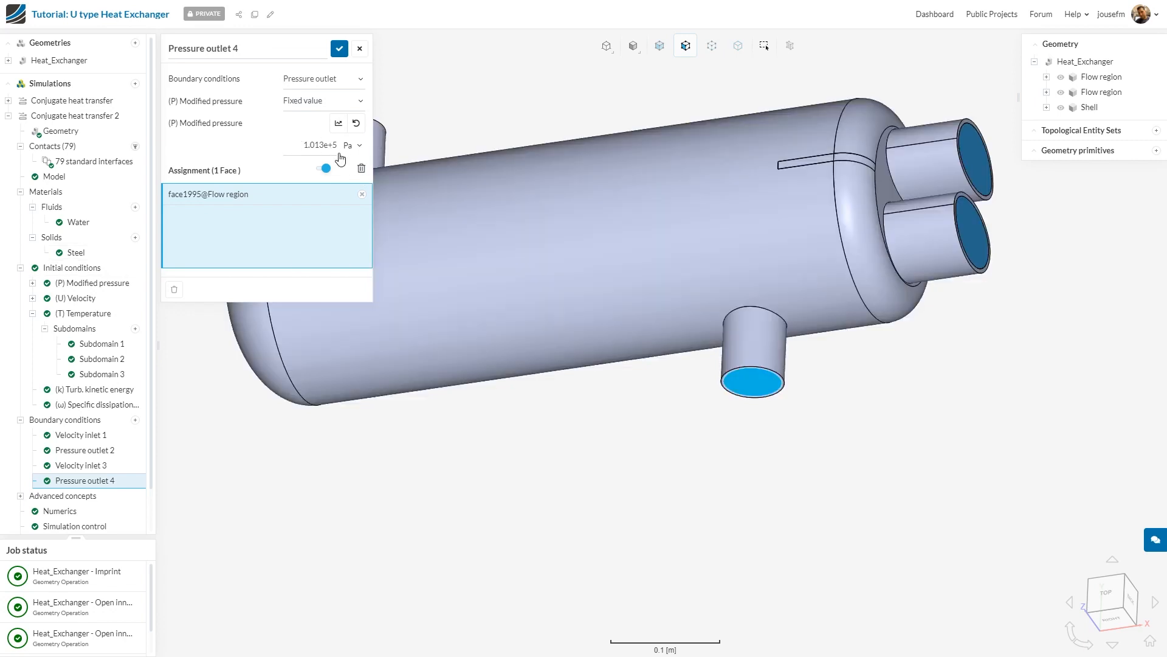
{"action": "left_click", "coordinate": [339, 47]}
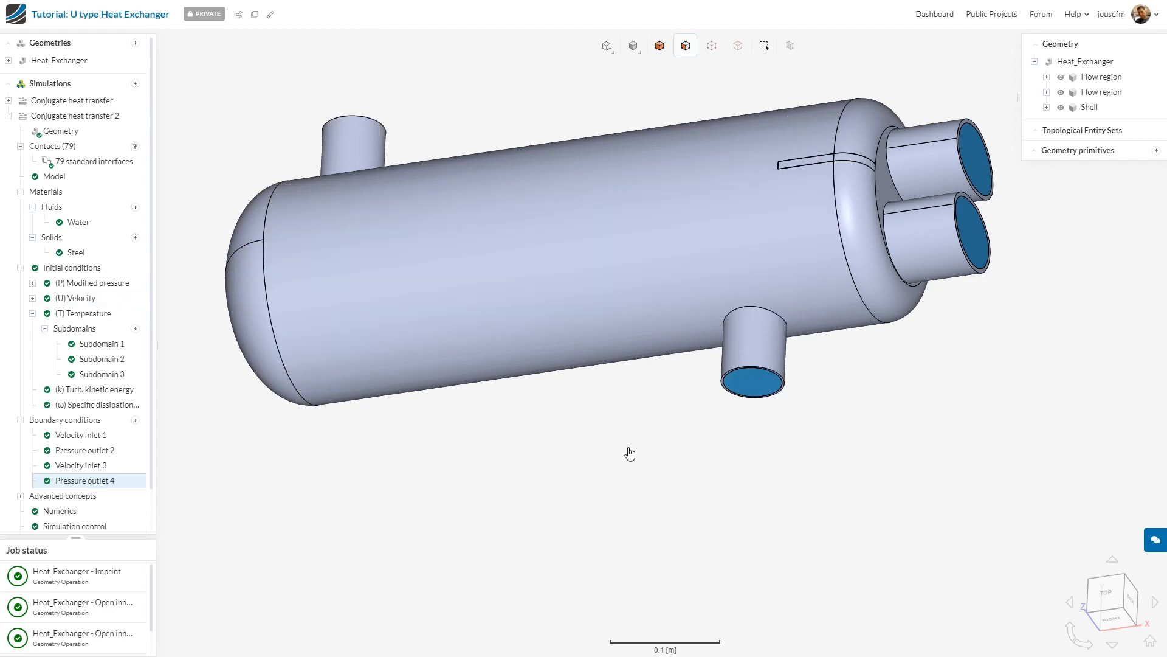
Change the Simulation control write interval from 1000 to 100 timesteps
{"action": "left_click", "coordinate": [75, 480]}
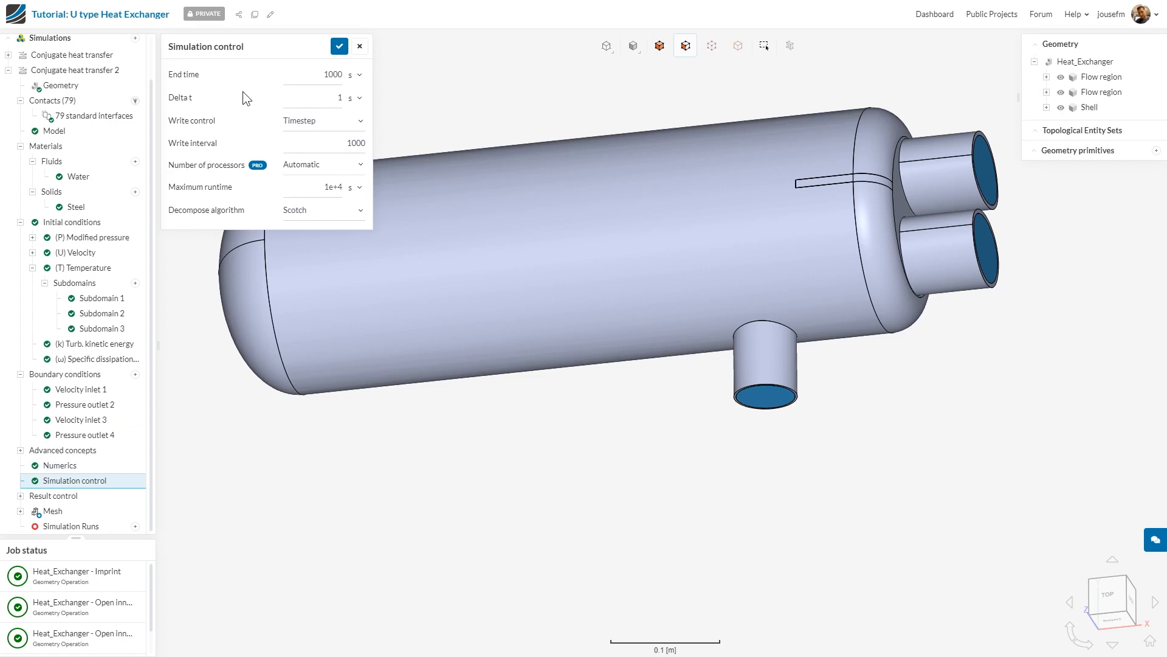
{"action": "left_click", "coordinate": [324, 144]}
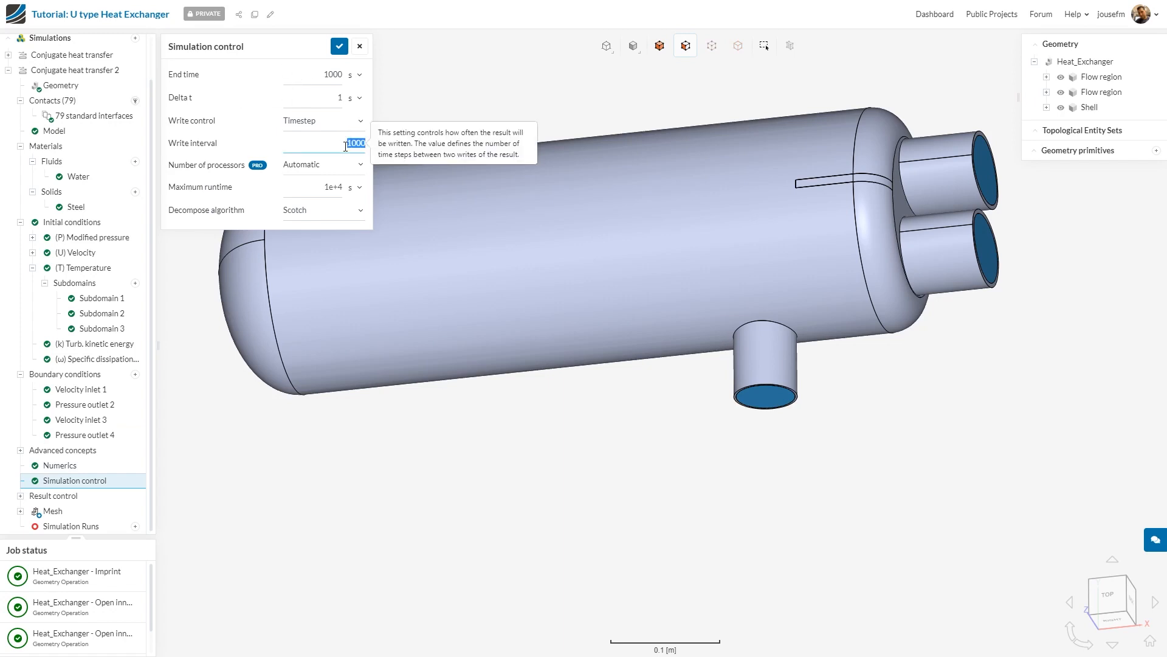
{"action": "type", "text": "100"}
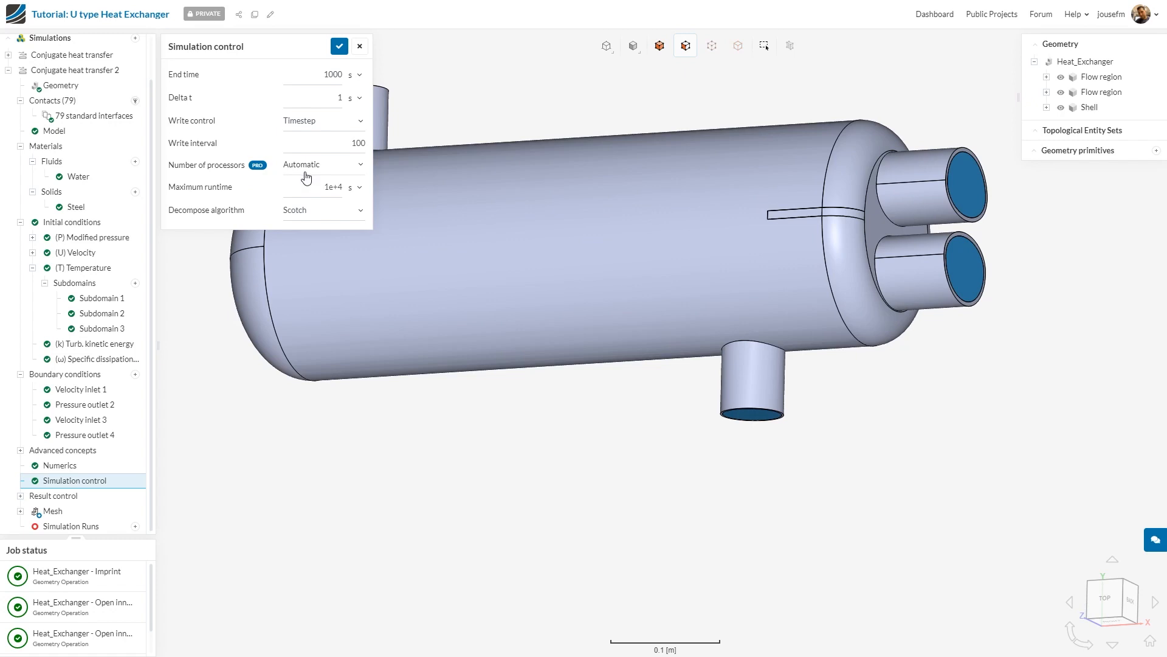
{"action": "left_click", "coordinate": [321, 164]}
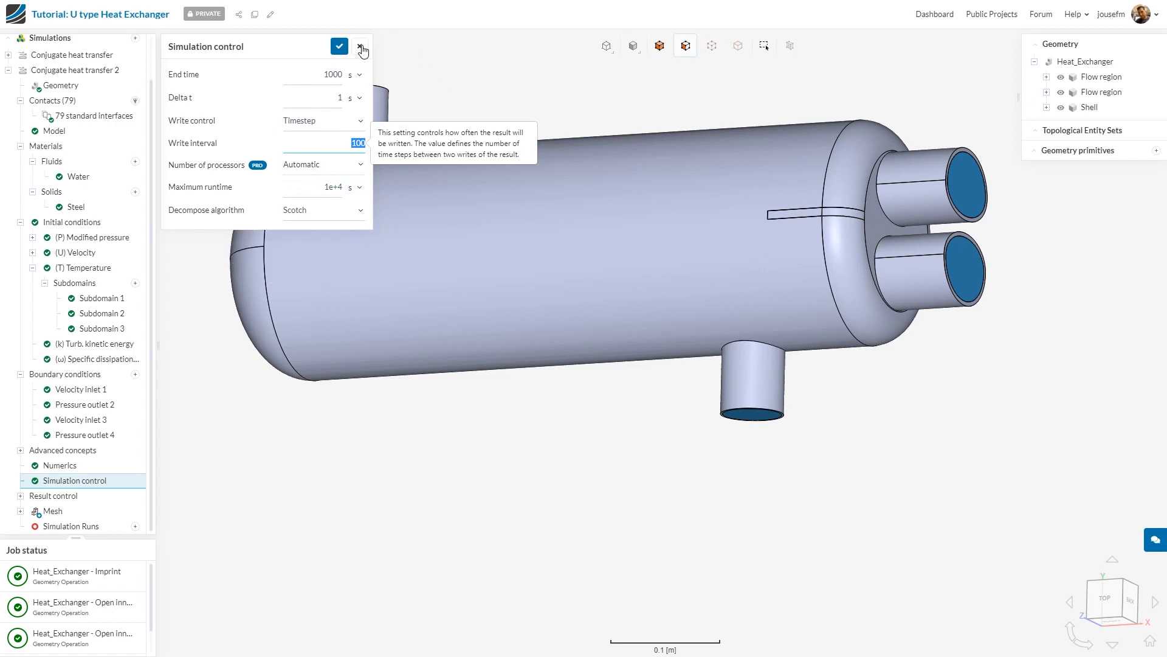
Save Mesh 1 with the standard algorithm and automatic fineness 5, then reopen its settings
{"action": "left_click", "coordinate": [53, 513]}
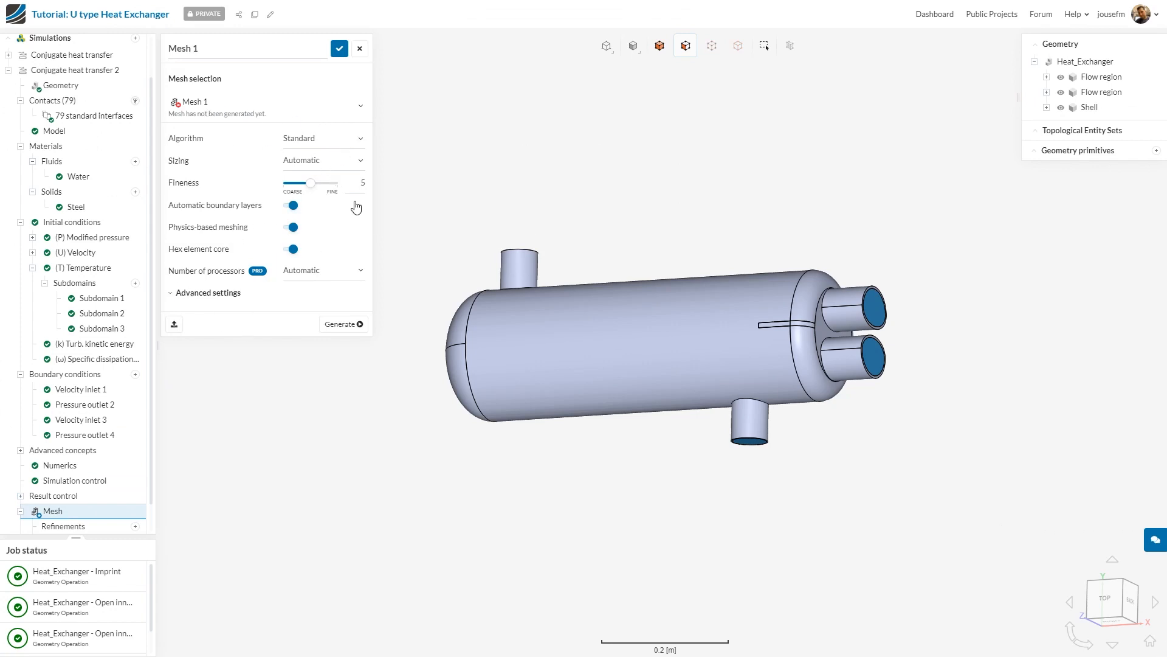
{"action": "mouse_move", "coordinate": [293, 249]}
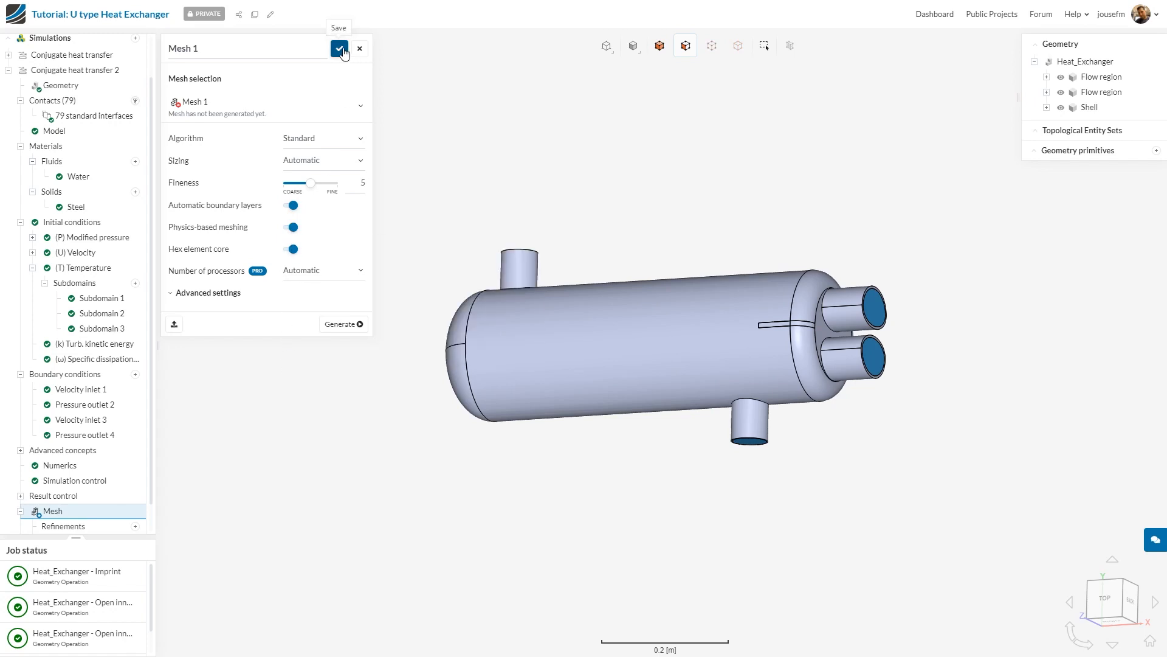
{"action": "left_click", "coordinate": [339, 48]}
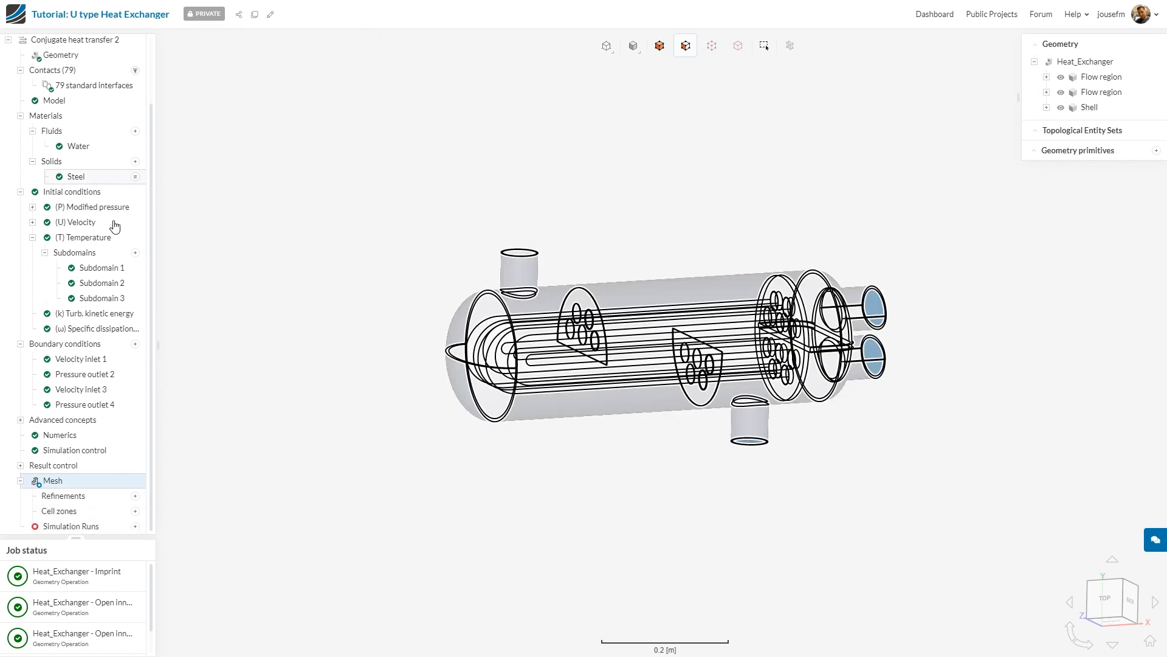
{"action": "left_click", "coordinate": [52, 481]}
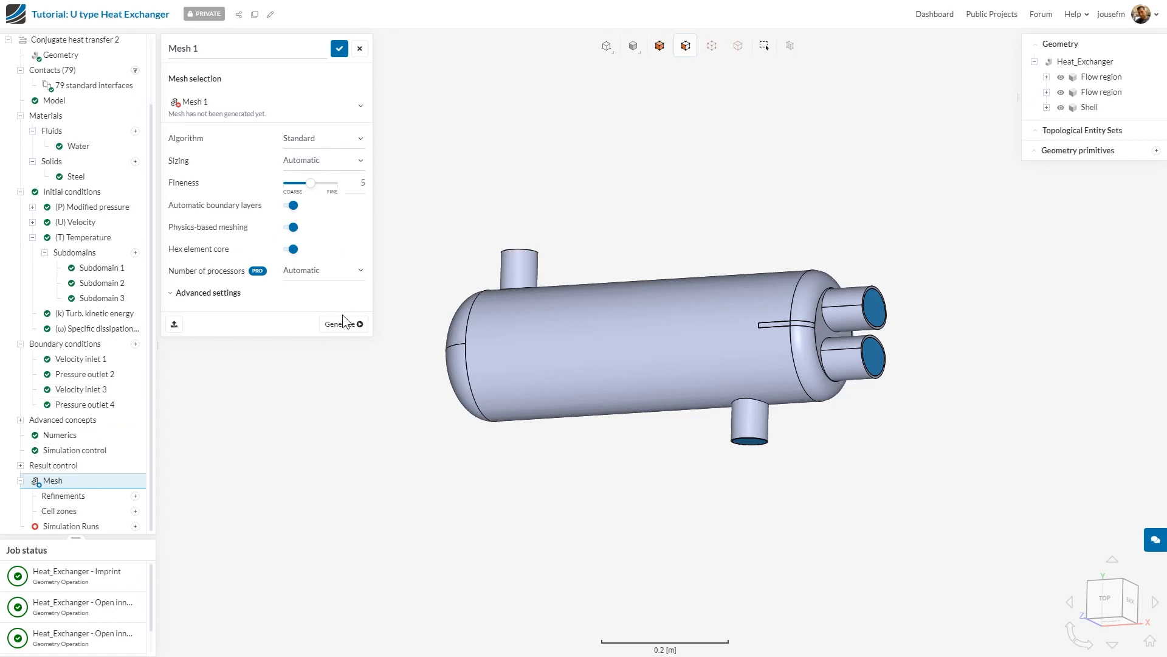
{"action": "mouse_move", "coordinate": [799, 45]}
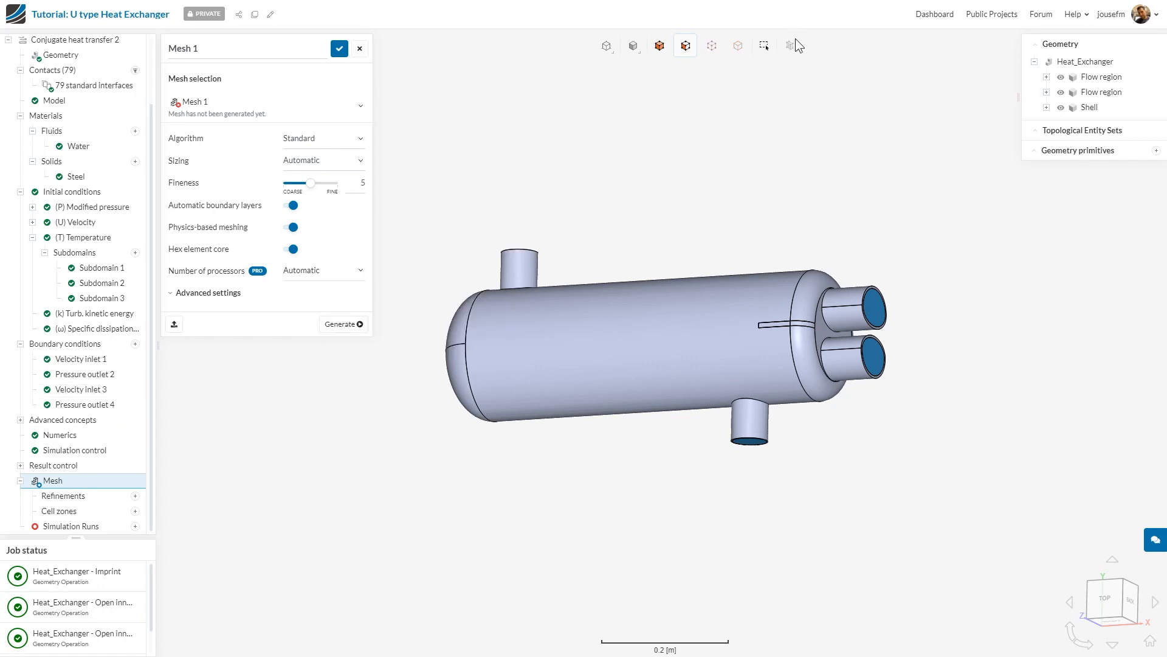
{"action": "mouse_move", "coordinate": [797, 45]}
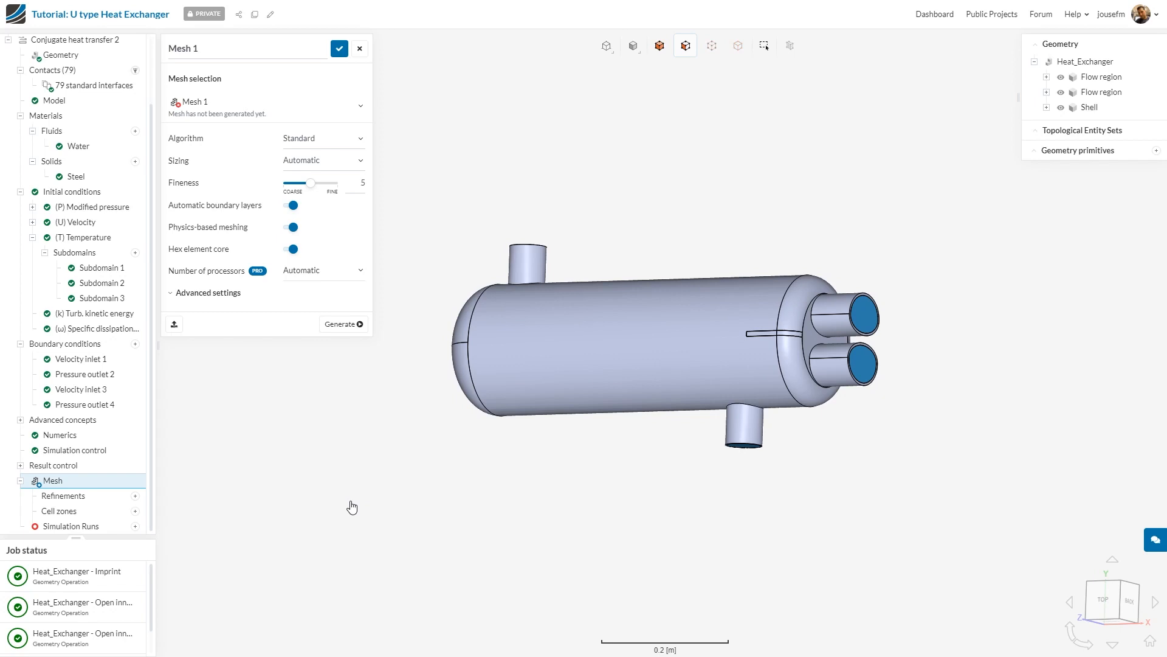
{"action": "mouse_move", "coordinate": [383, 538]}
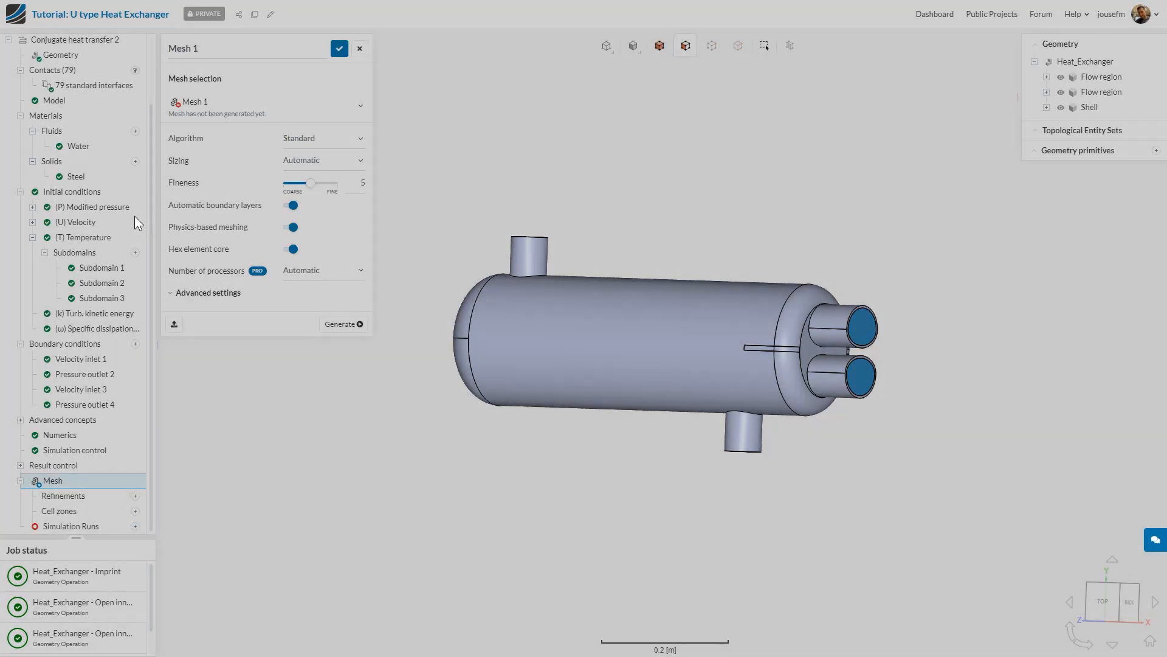
Load Run 1's solution fields of the first conjugate heat transfer simulation in the post-processor
{"action": "left_click", "coordinate": [9, 121]}
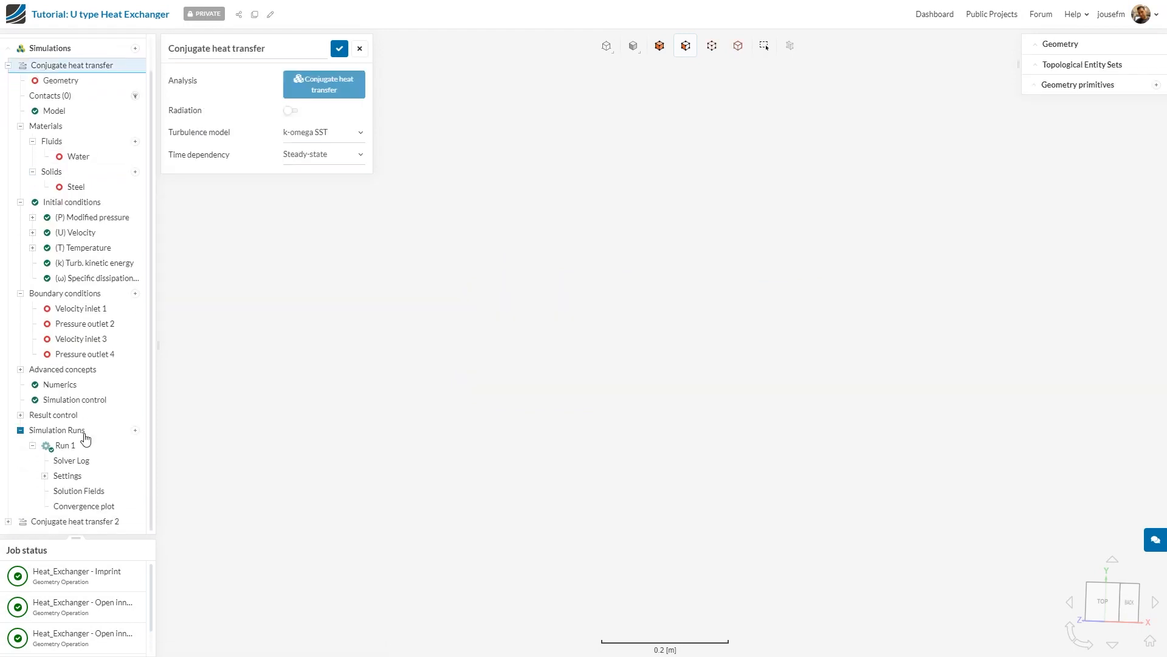
{"action": "left_click", "coordinate": [64, 445]}
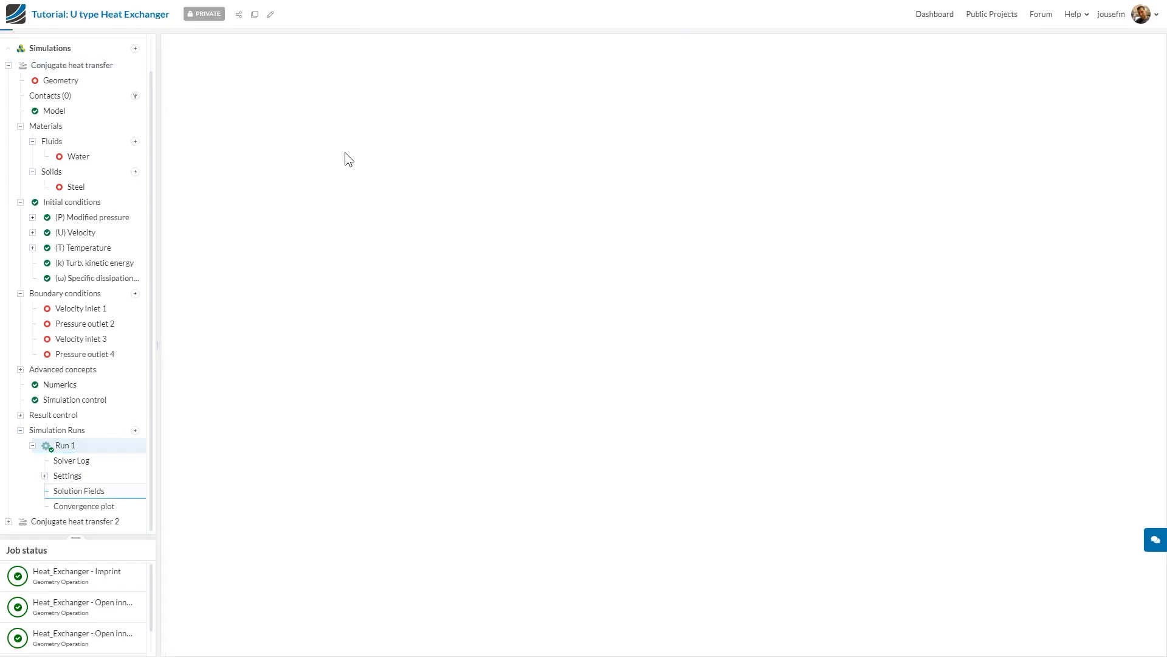
{"action": "left_click", "coordinate": [78, 490]}
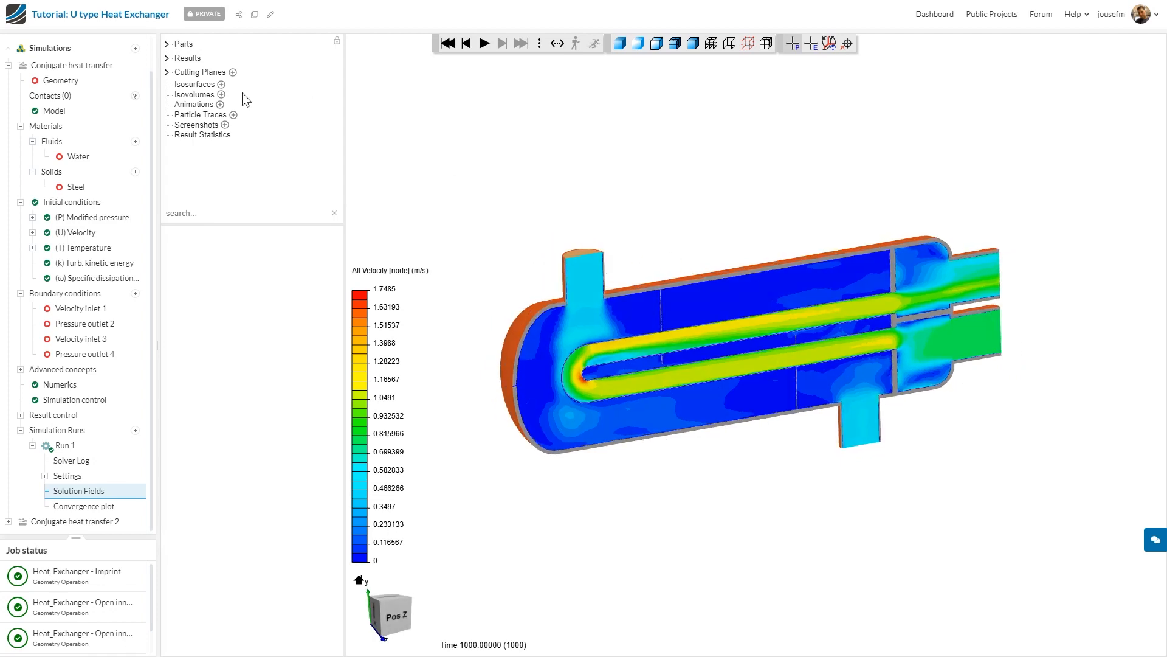
Inspect Cutting Plane 1's scalar field setting before removing the plane
{"action": "left_click", "coordinate": [232, 71]}
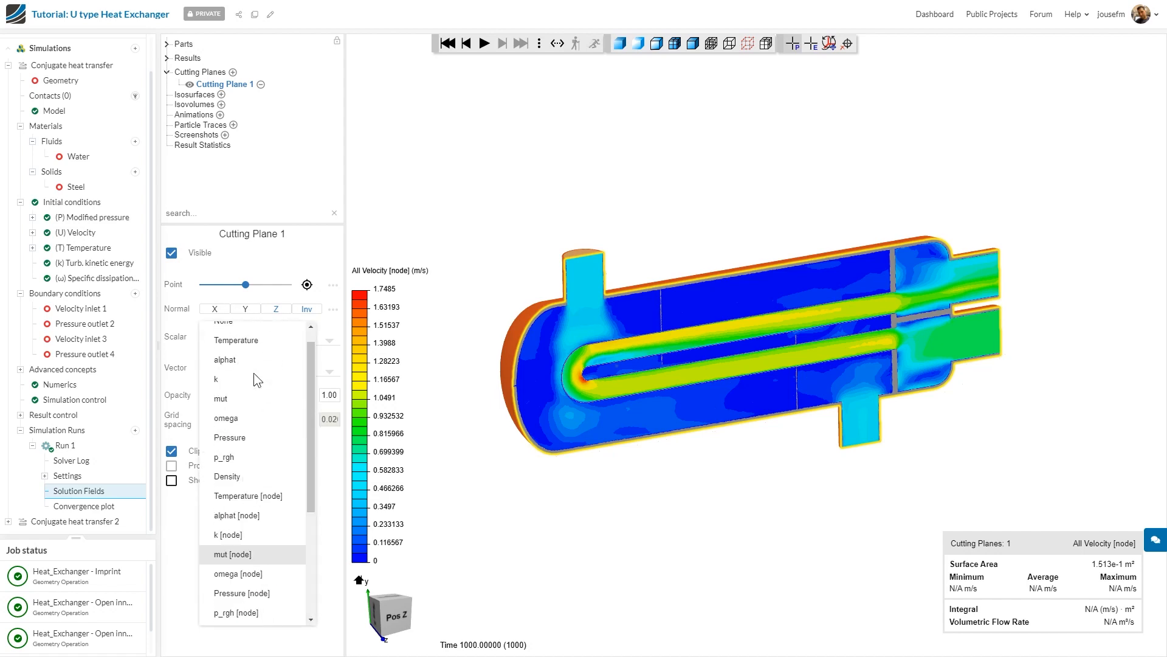
{"action": "left_click", "coordinate": [236, 339]}
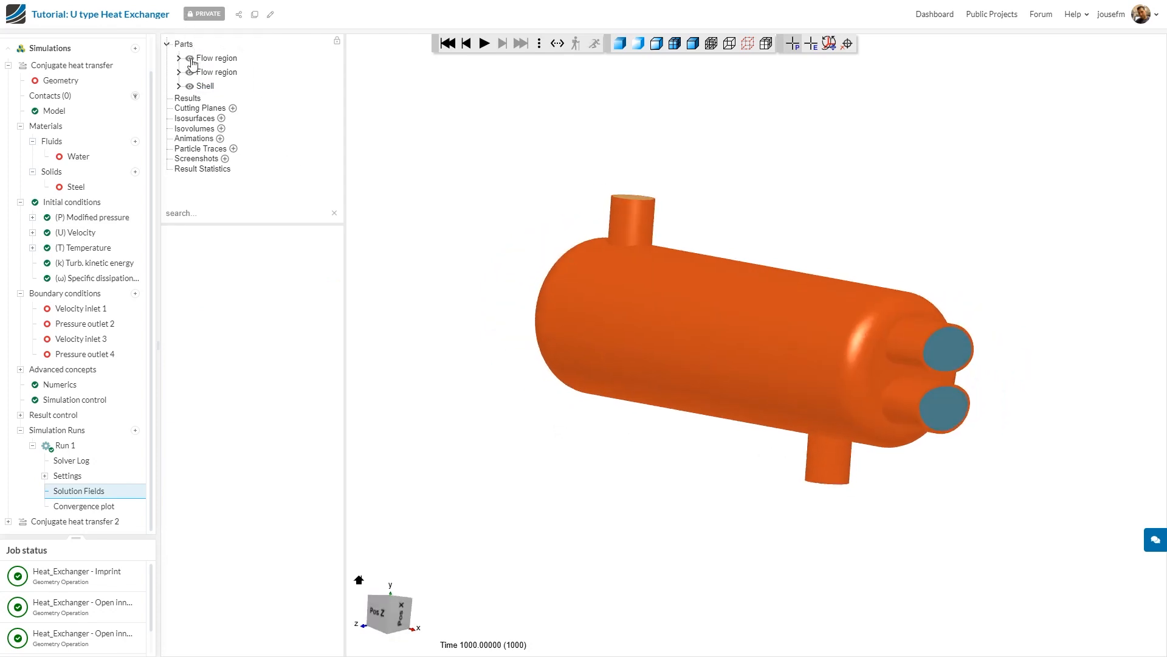
Hide the outer flow region and shell and colour the tube-side flow by Temperature
{"action": "left_click", "coordinate": [179, 85]}
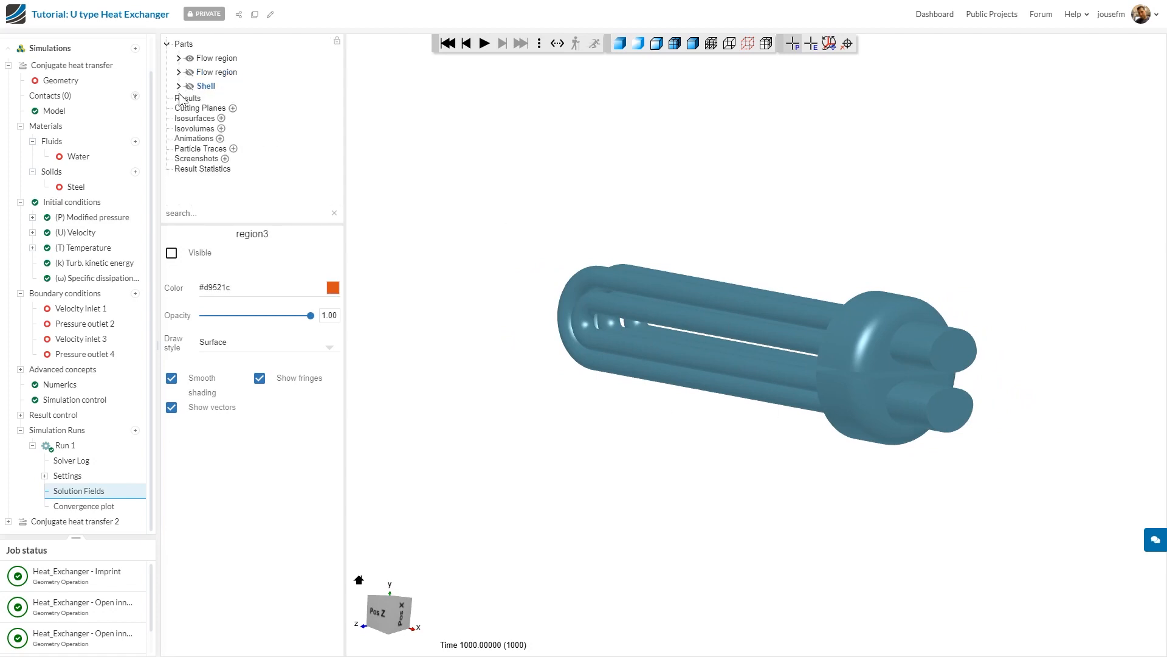
{"action": "left_click", "coordinate": [189, 98]}
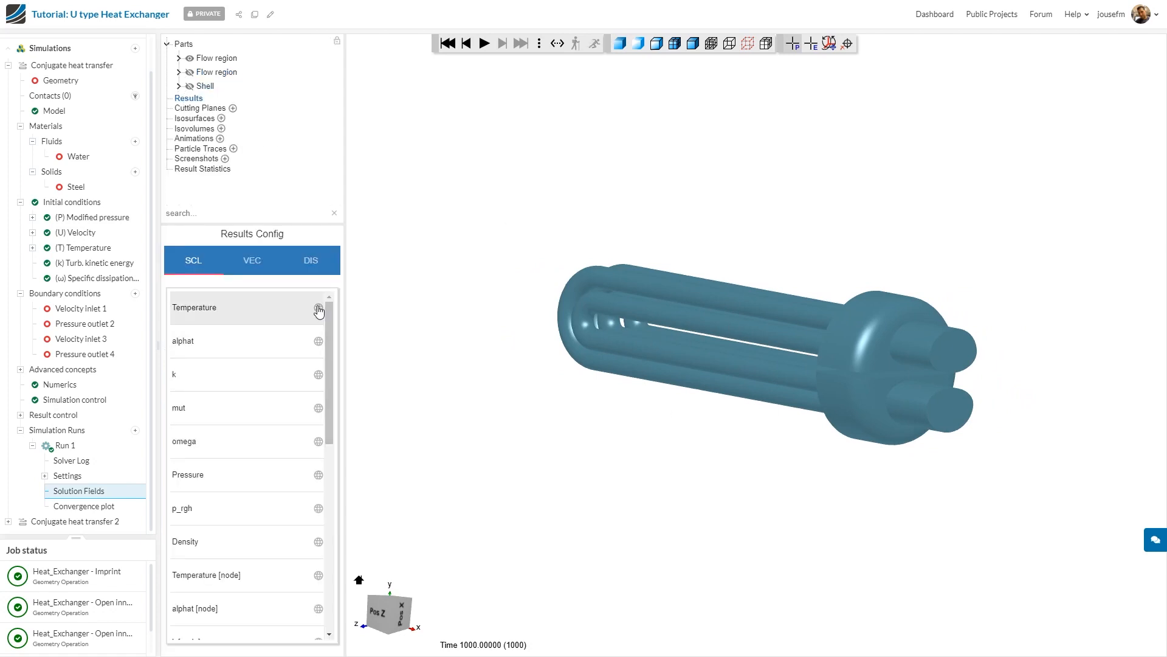
{"action": "left_click", "coordinate": [318, 308]}
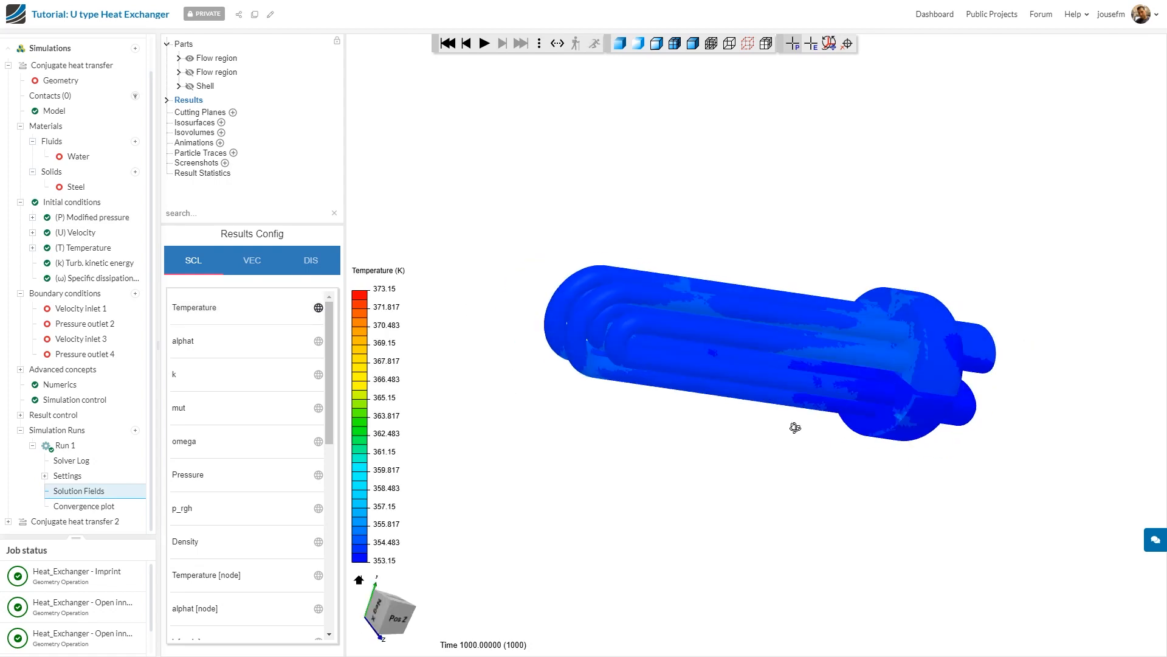
Add an animation of the temperature results across the result states
{"action": "left_click", "coordinate": [196, 142]}
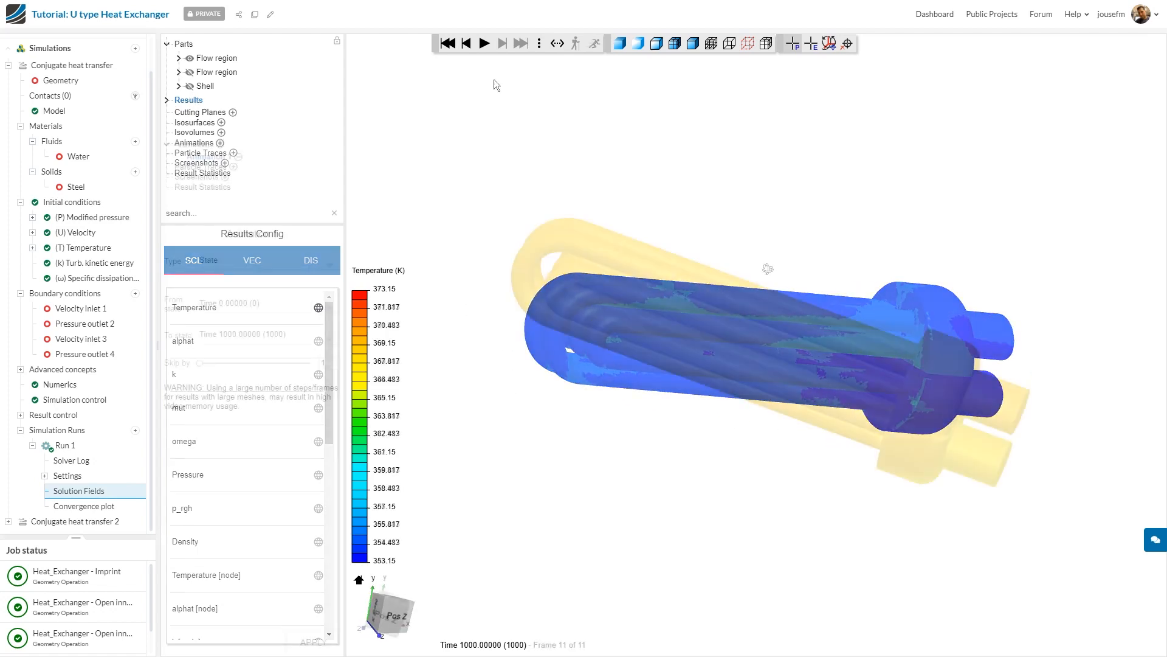
{"action": "left_click", "coordinate": [220, 144]}
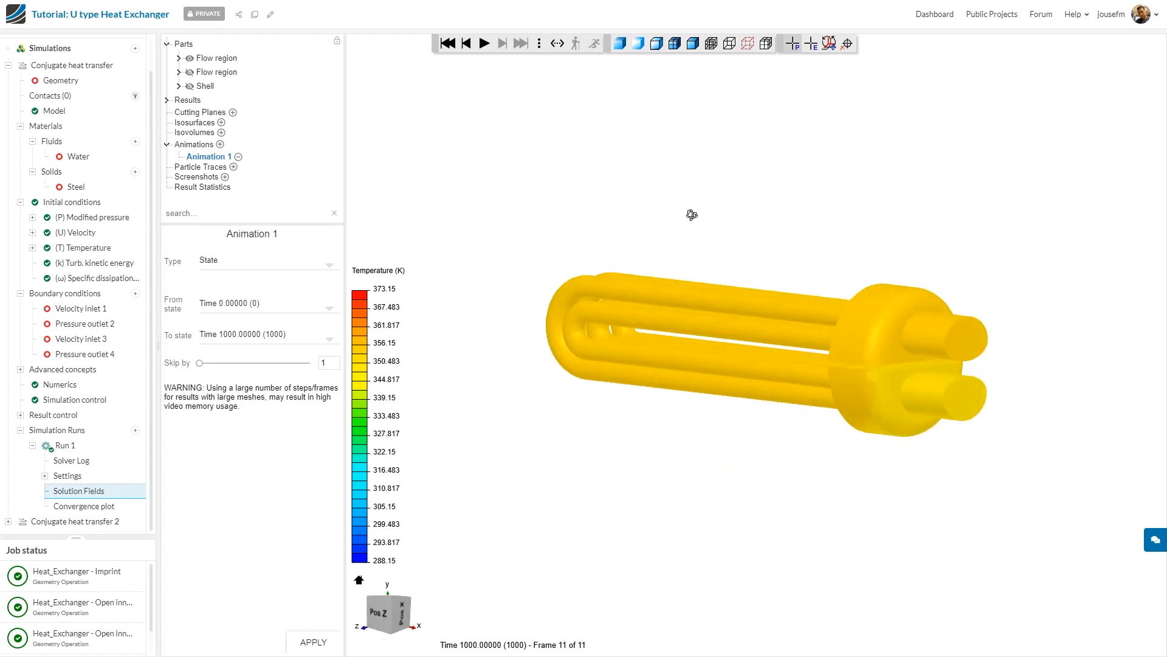